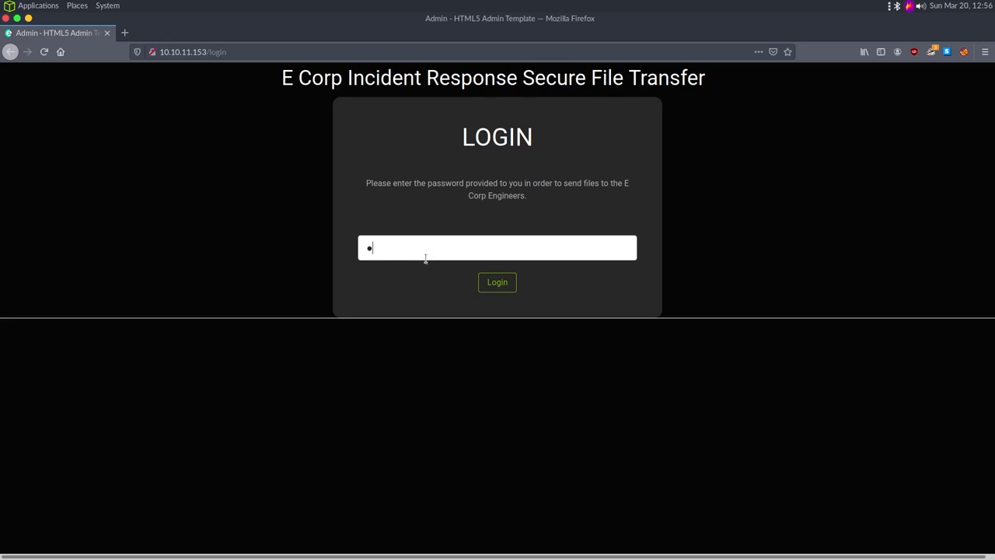
Submit password guess 'a' on the E Corp login page and get Invalid Login.
click(497, 282)
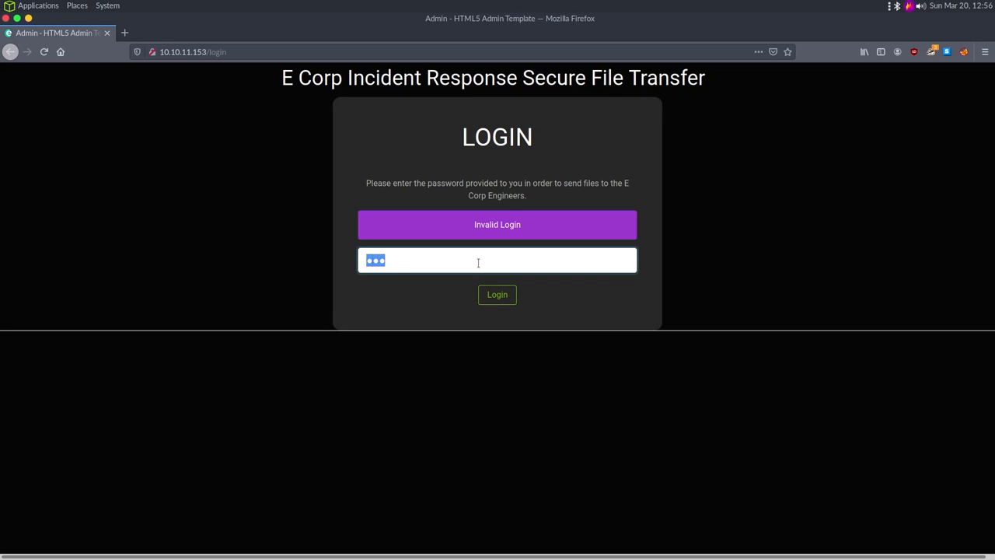
text(a)
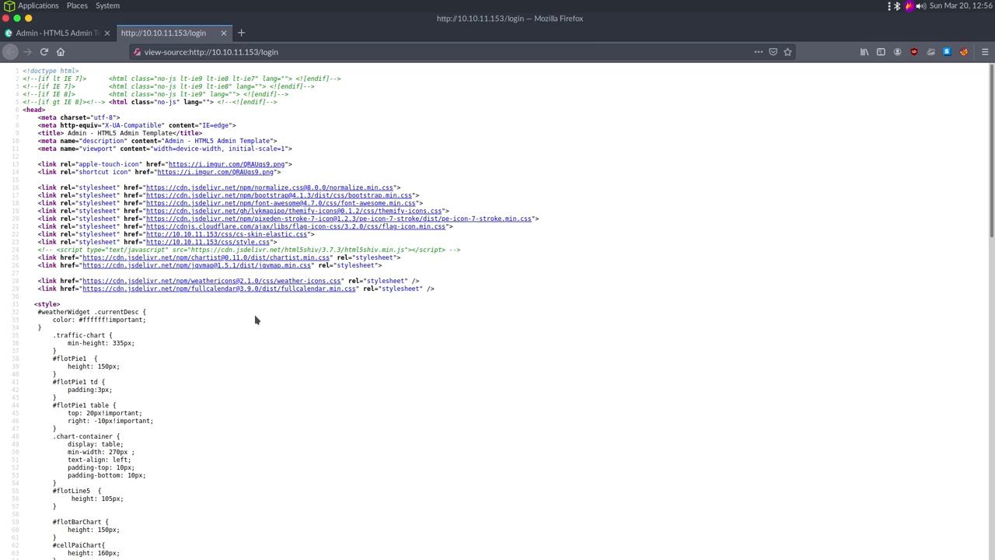
Scroll down through the login page's HTML source.
scroll(down, 3)
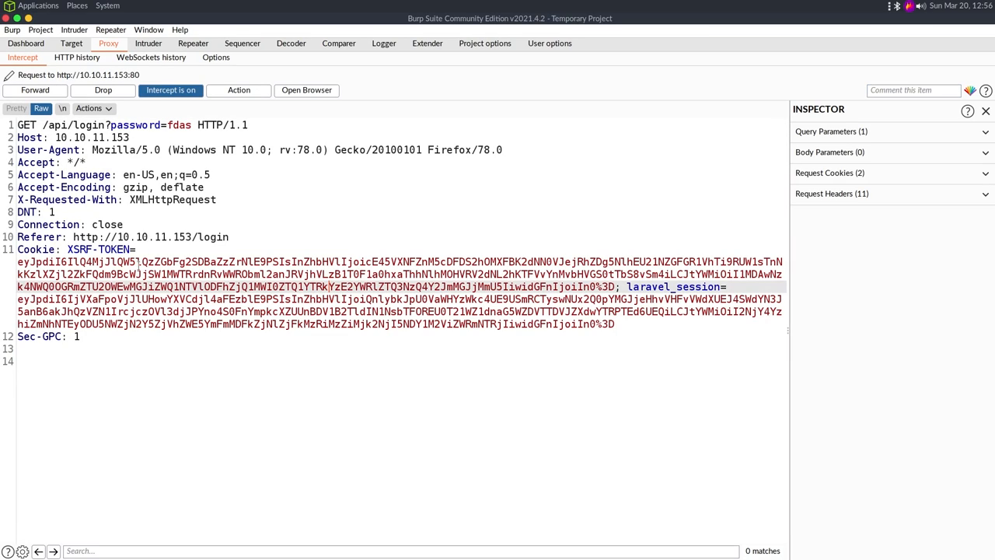
View the laravel_session cookie of the intercepted GET /api/login request in the Inspector.
double_click(684, 287)
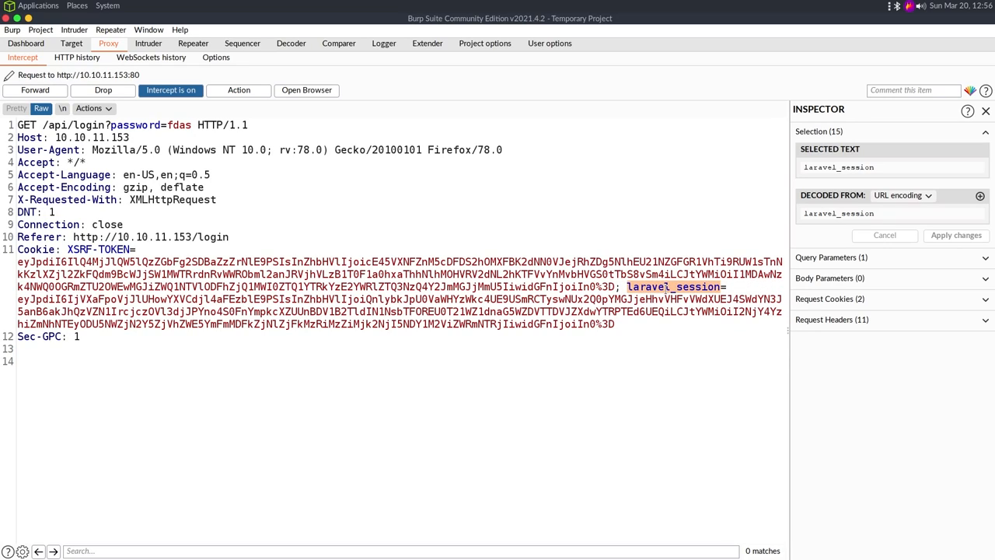
key(Alt+Tab)
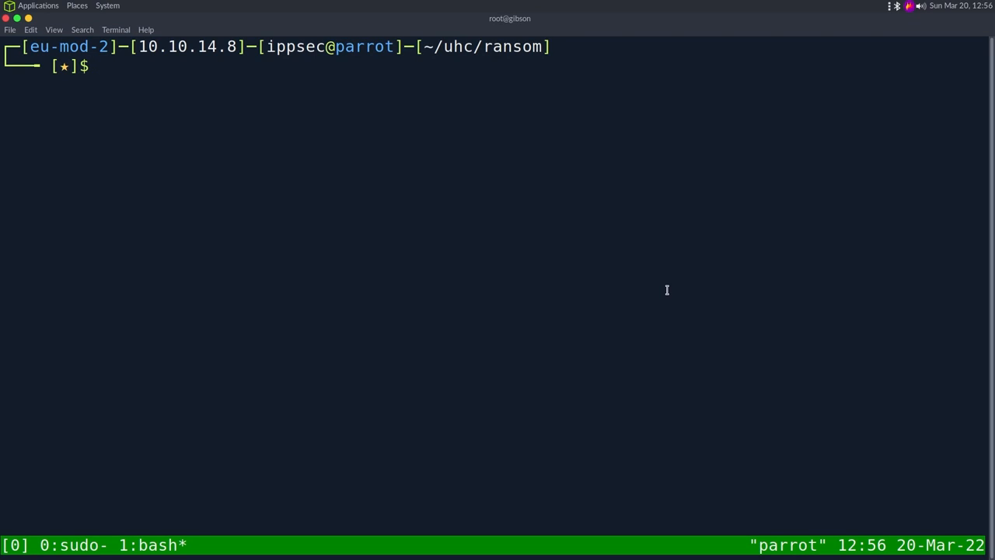
Start php -a and check that "A" == "A" echoes True.
text(php -a)
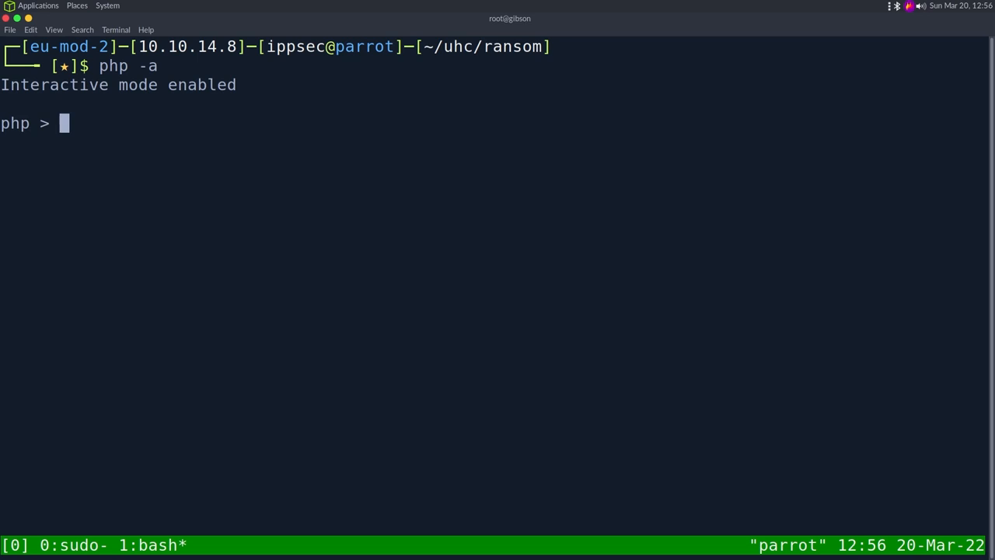
text(if ("A" =)
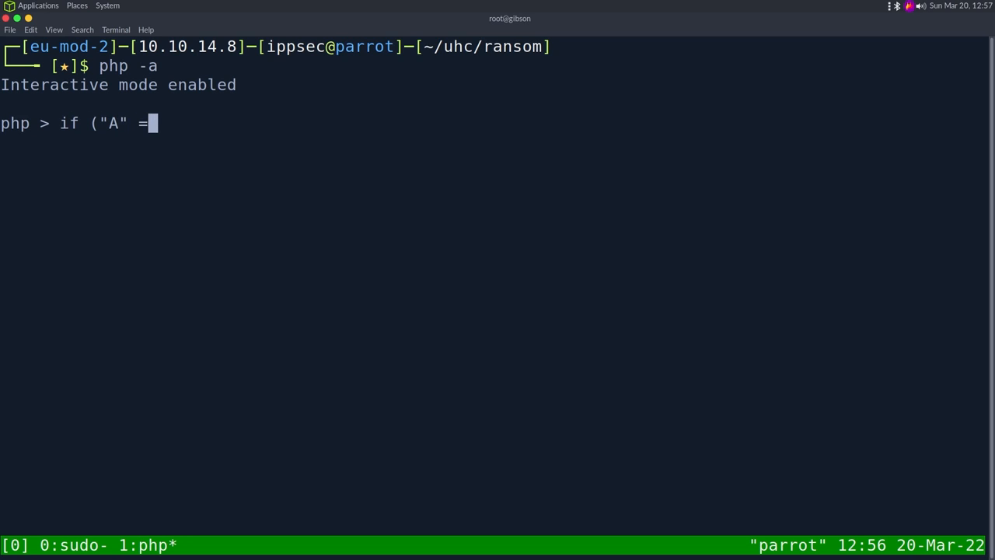
text(= "A") {)
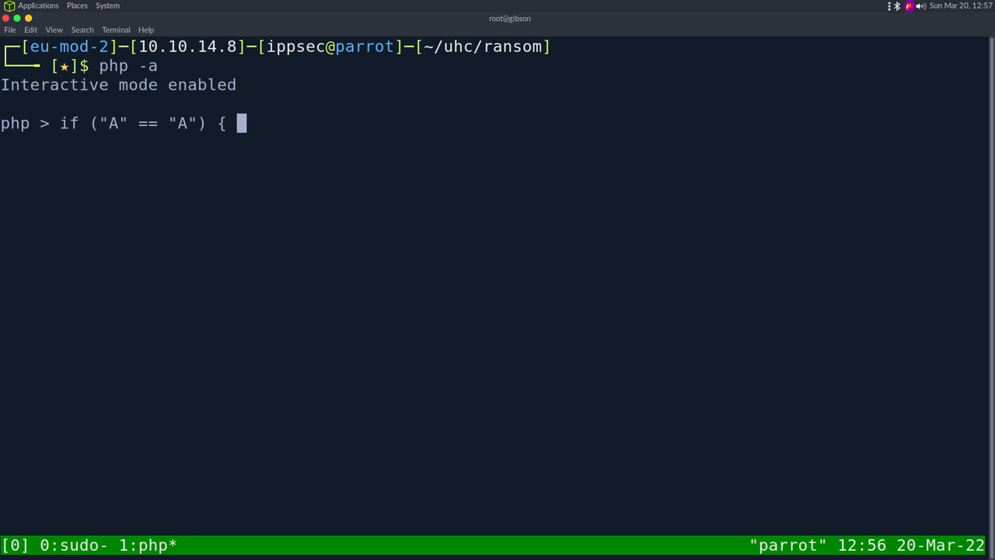
text(echo ")
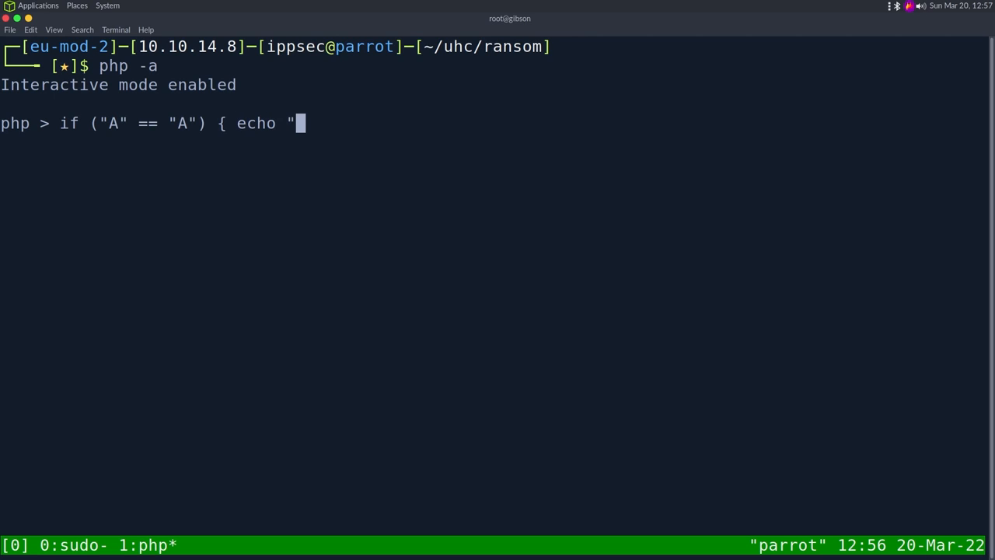
text(True";)
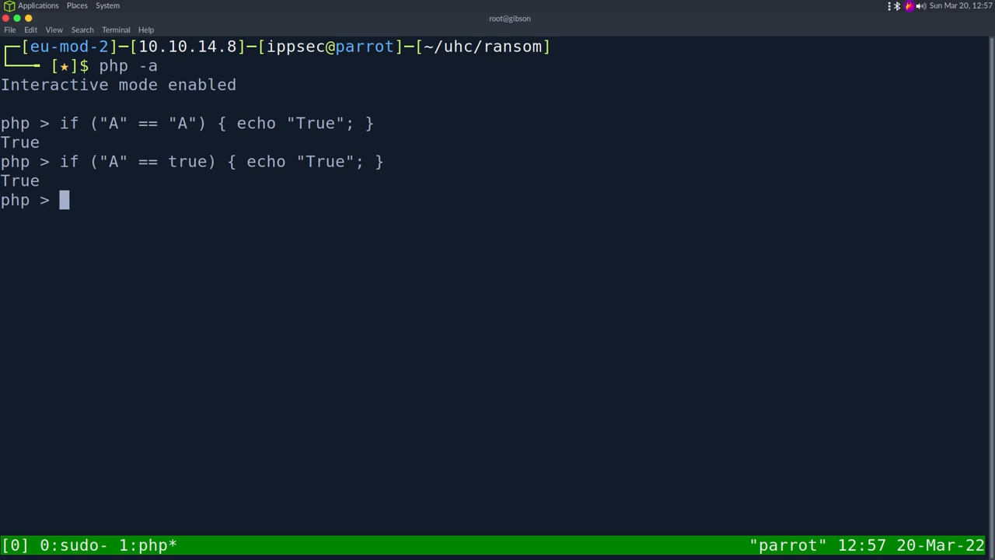
Loosely compare "A" with true, false and 0 in PHP.
text(if ("A" == true) { echo "True"; })
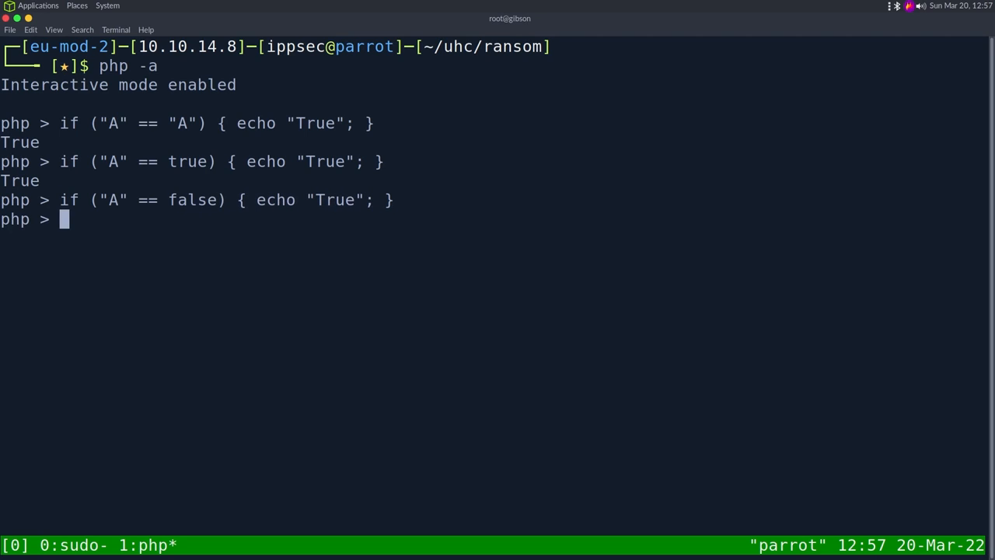
key(Up)
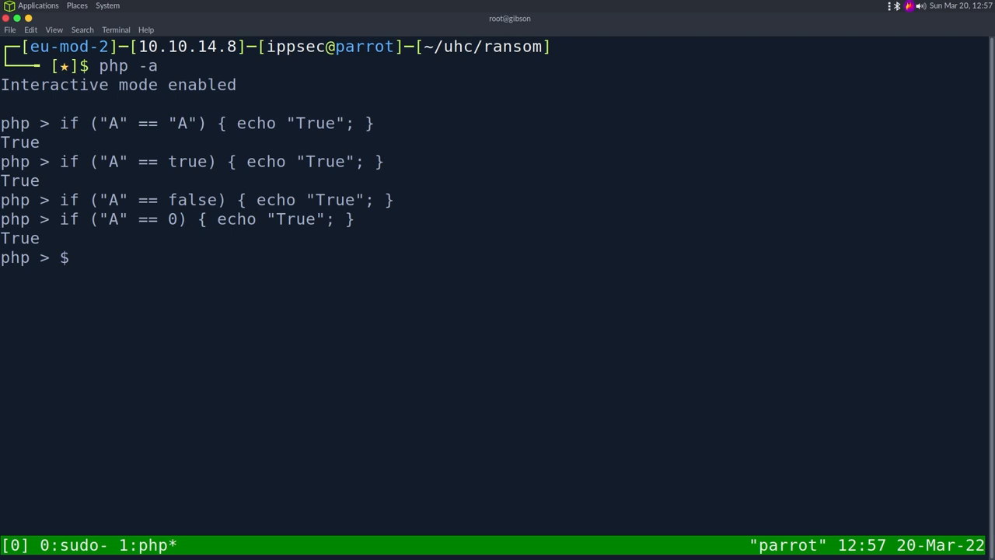
text(test";)
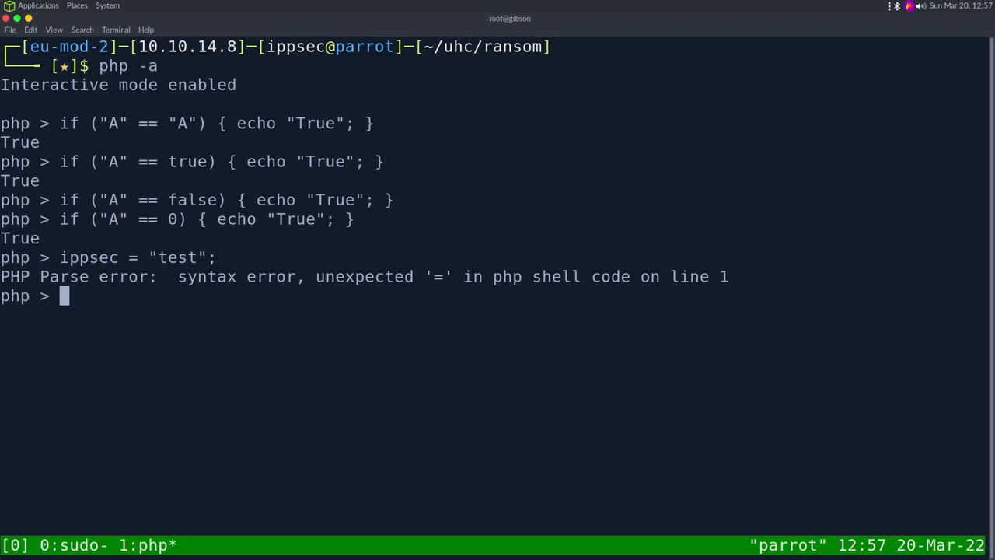
Set $ippsec to "test" and echo it in the PHP shell.
text($ippsec = "test";)
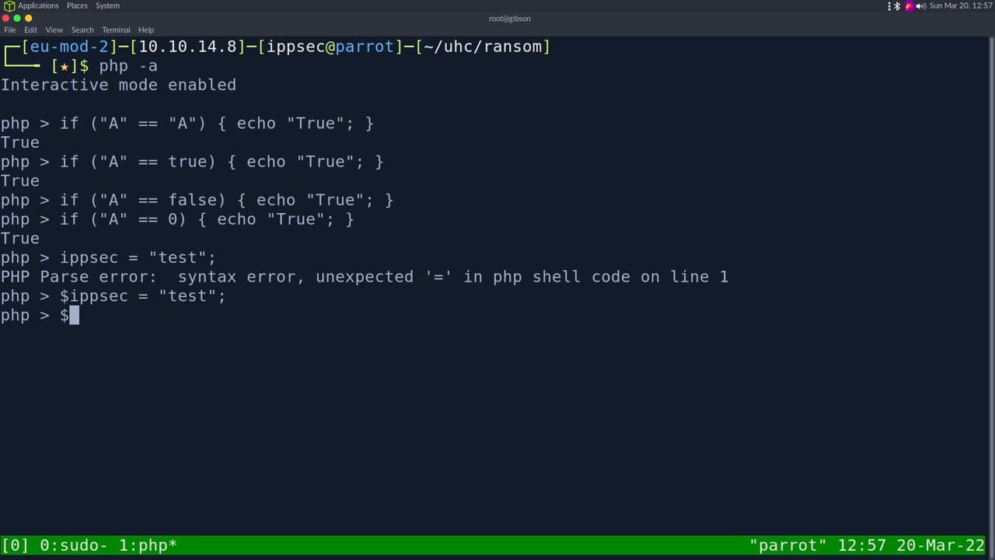
text(ippsec)
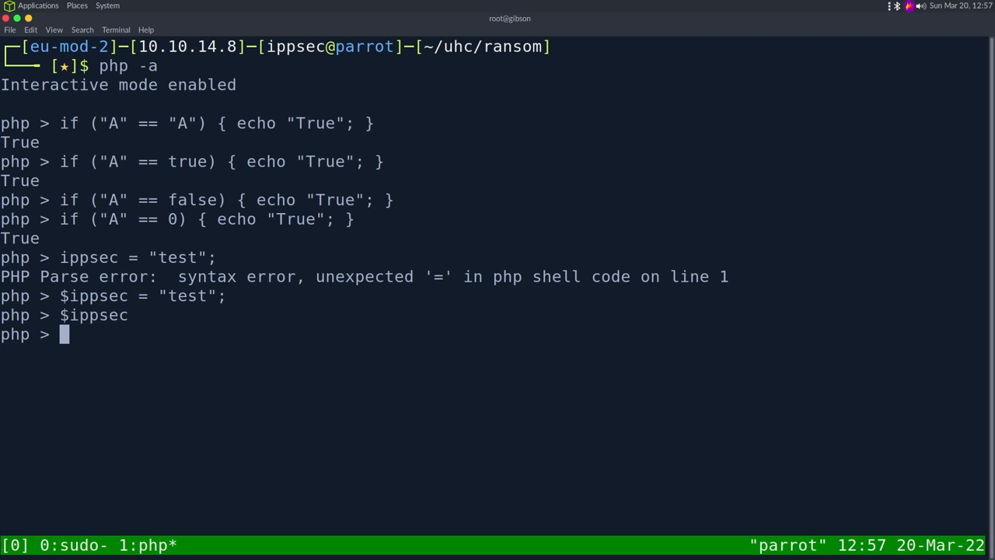
text(echo $ippsec;)
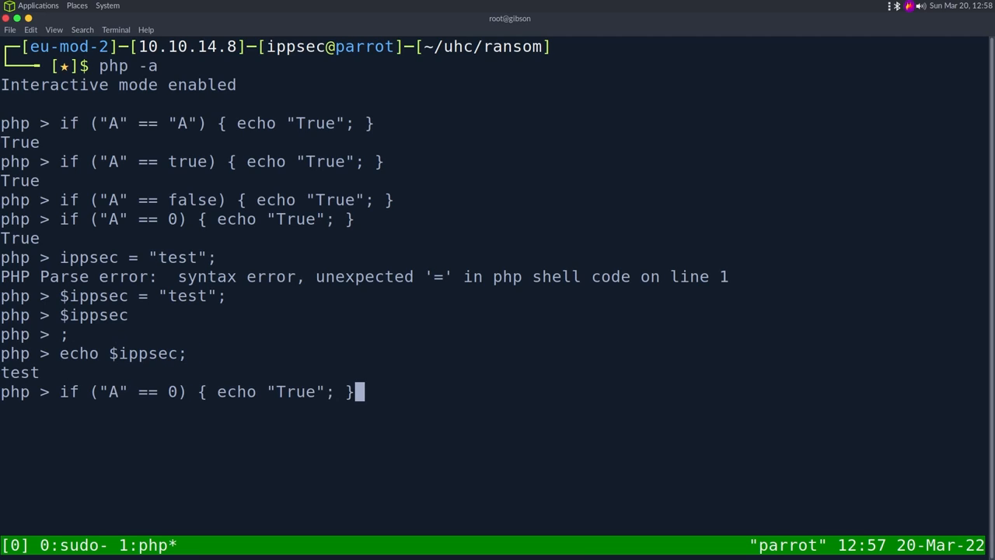
key(BackSpace)
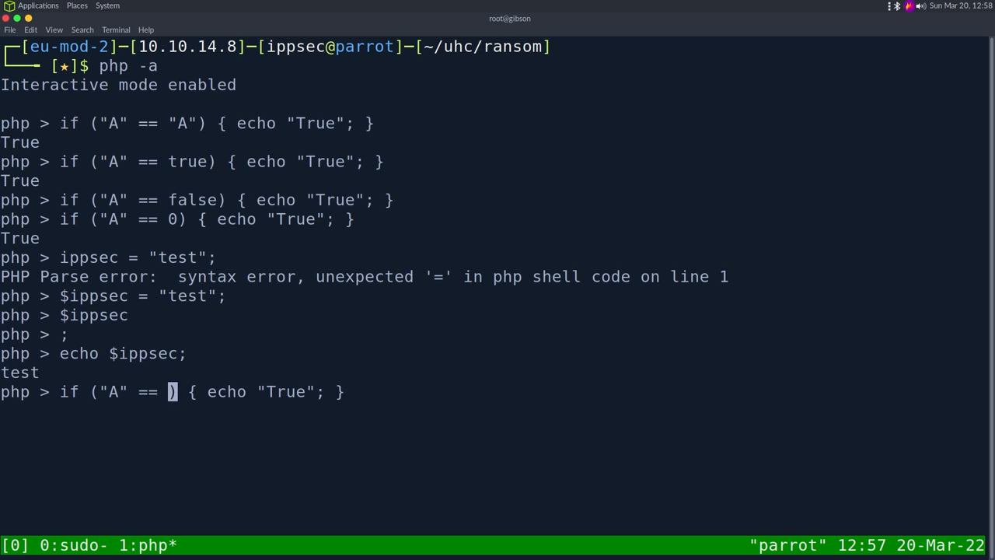
text($ipssec)
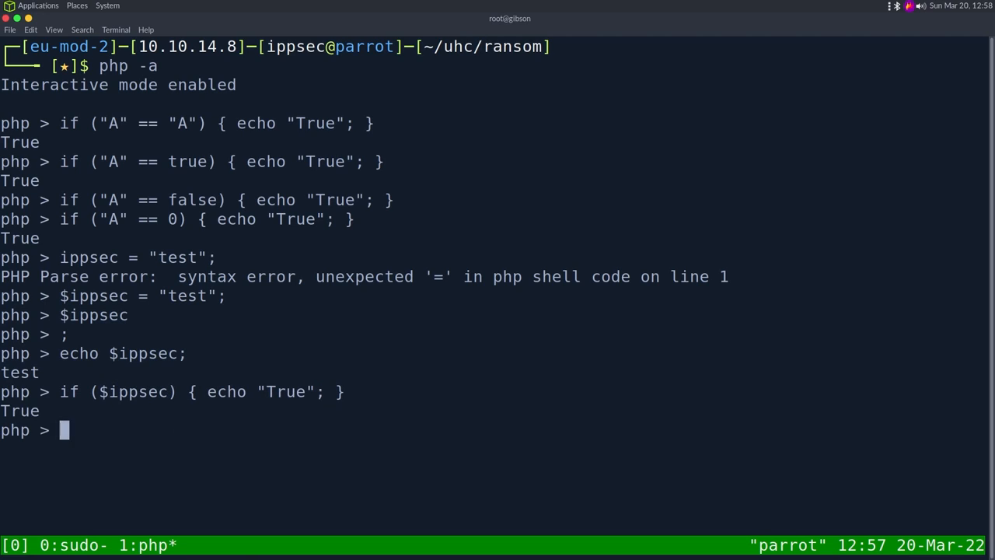
Test if ($ippsec) for "test", an empty string and === true, then exit PHP.
text($ippsec = "test";)
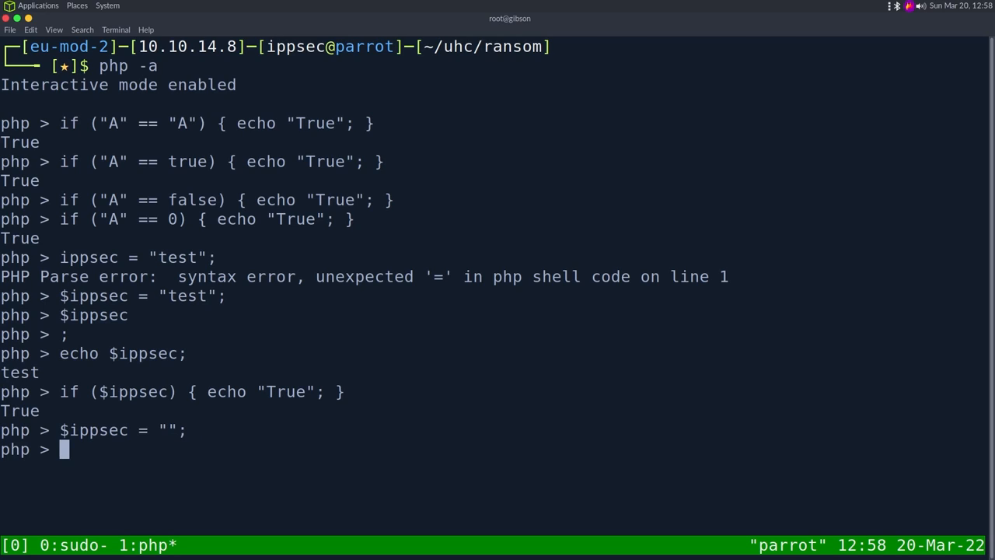
text(if ($ippsec) { echo "True"; })
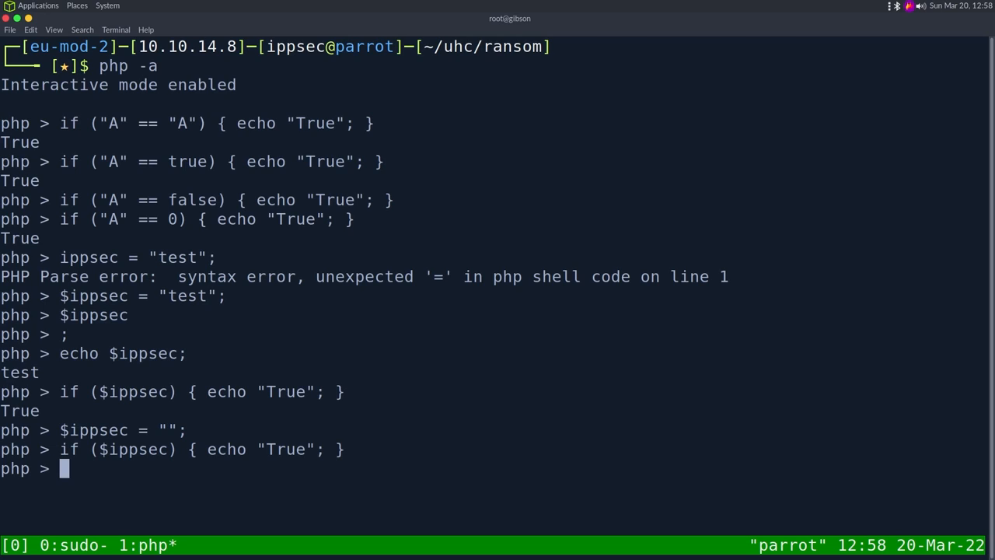
text($ippsec = "test";)
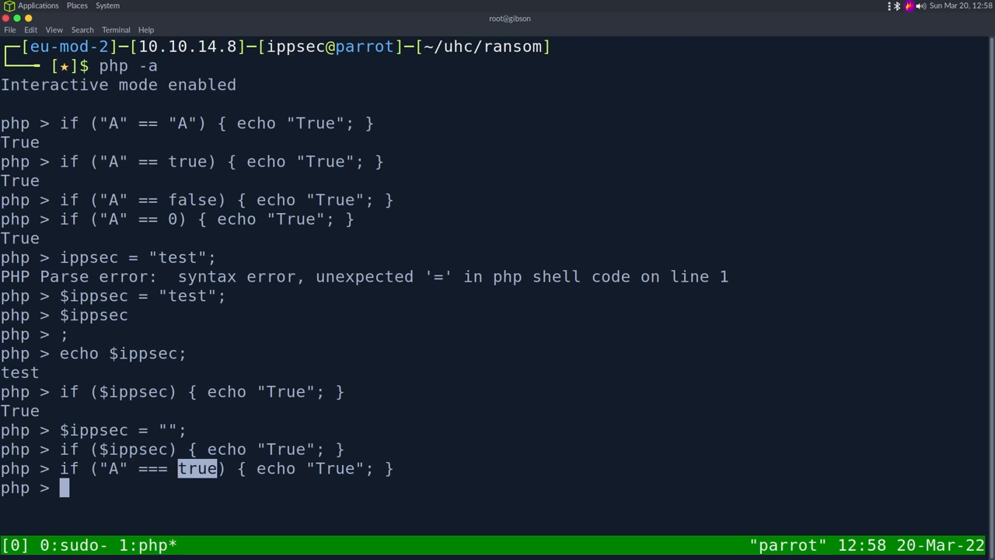
key(ctrl+d)
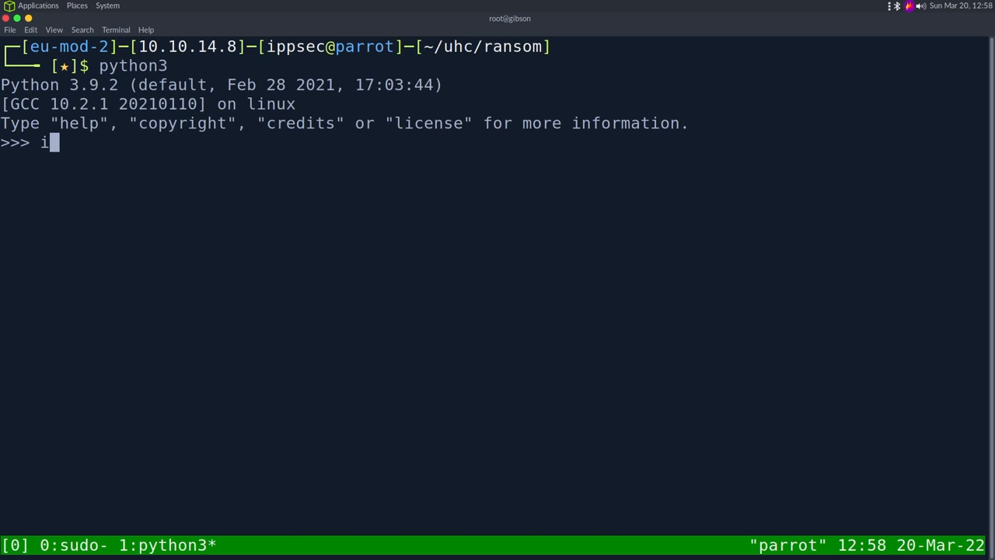
In python3, print Success for "A" == "A", then compare "A" with true and True.
text(f "A" =)
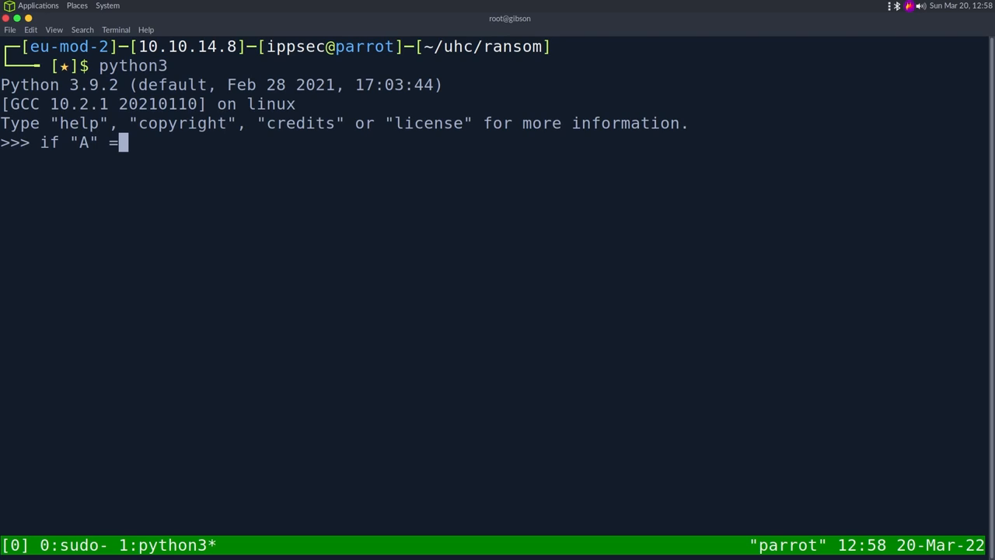
text(= "A":)
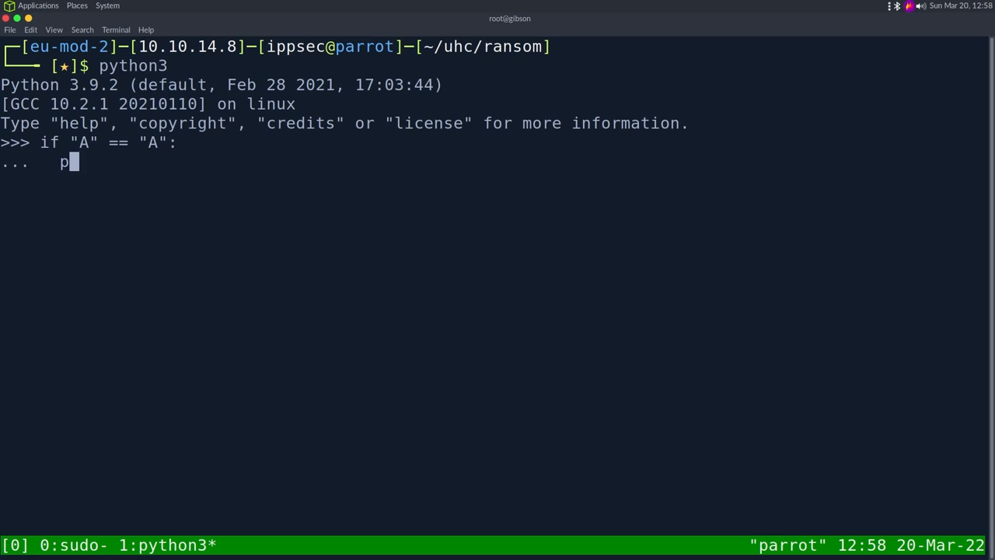
text(rint("Success")
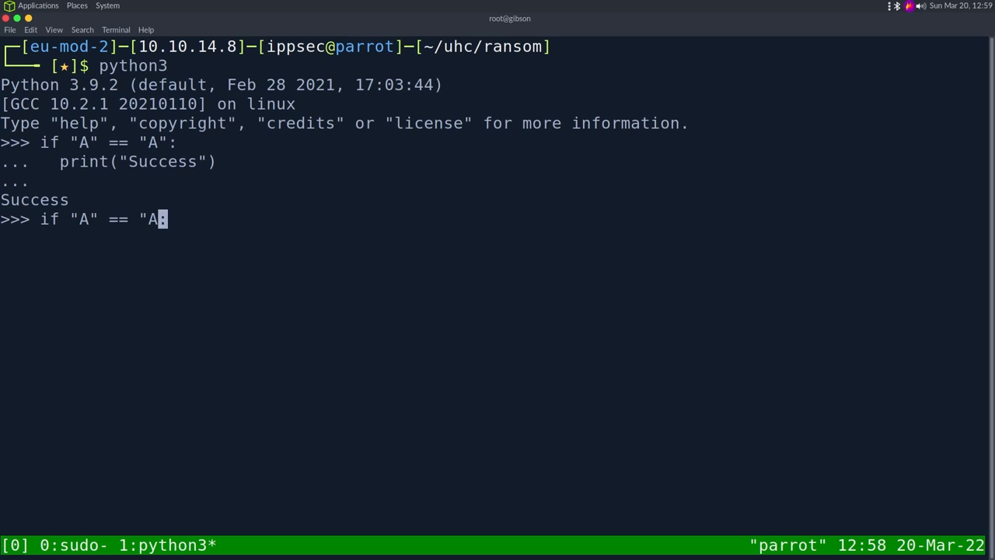
text(true)
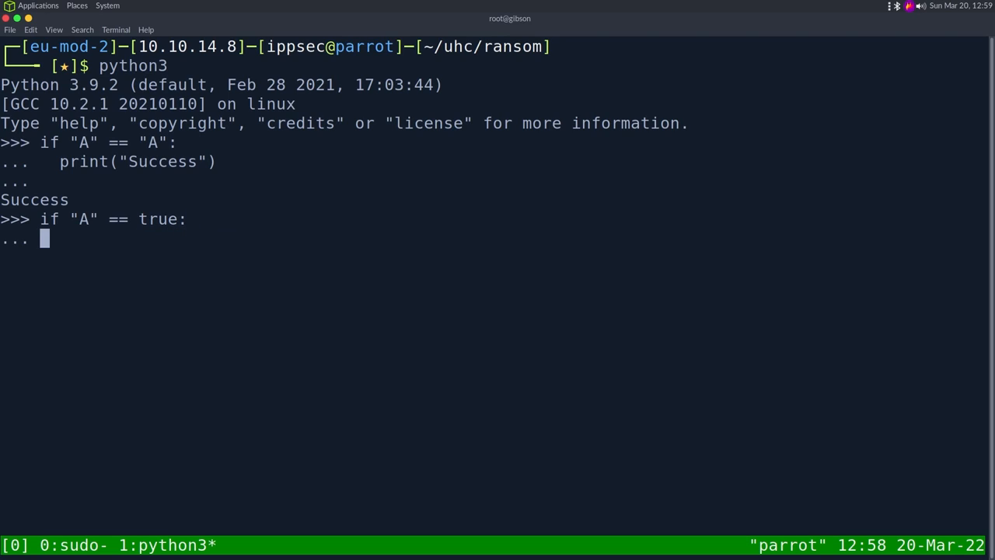
text(print("Success"))
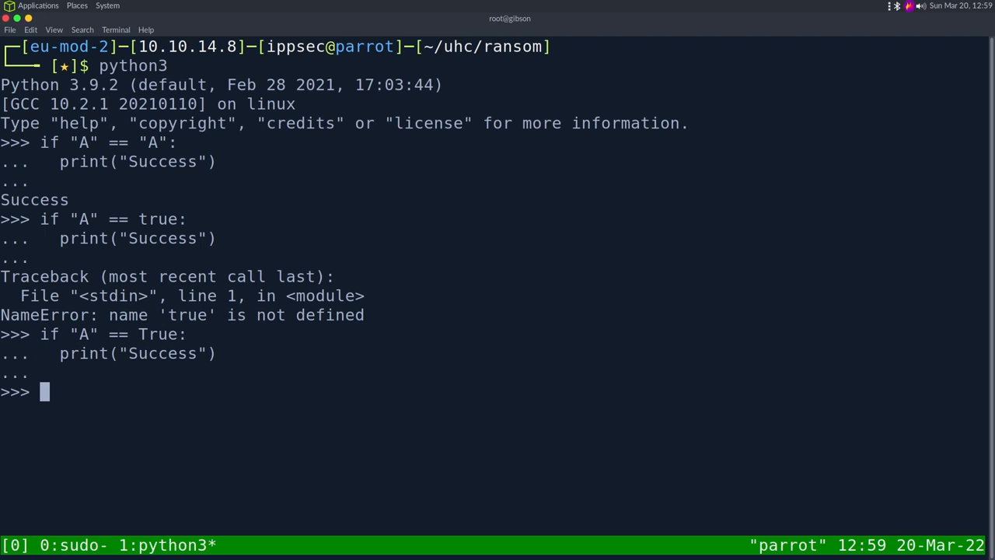
text(if "A" == Tru:)
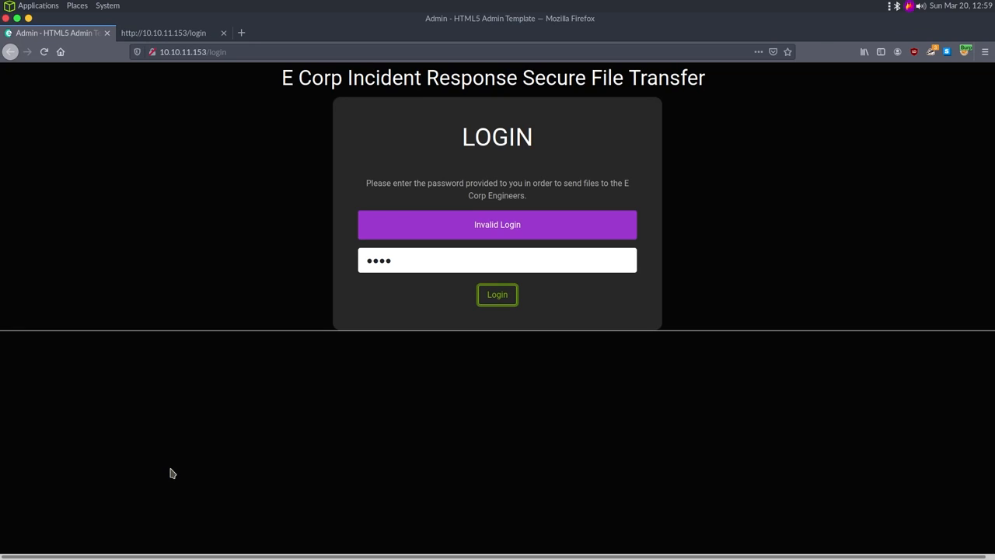
Run if ("A" == "A") { console.log("Success"); } in the Firefox DevTools Console.
key(F12)
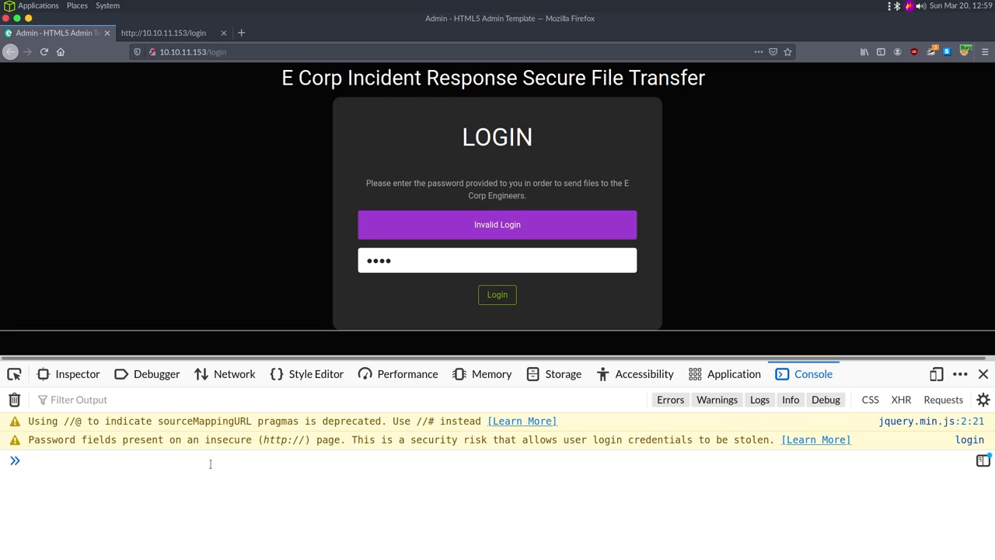
text(if)
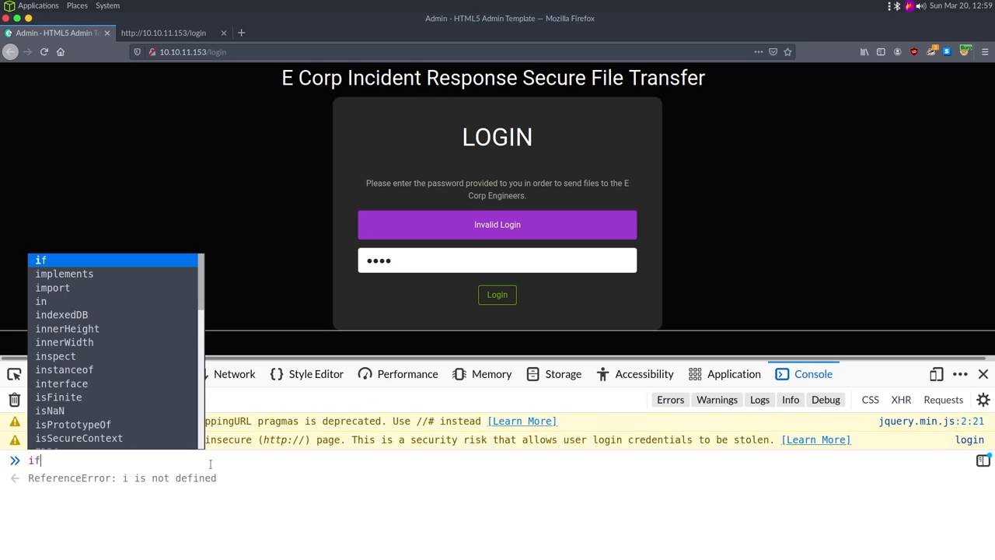
text(("A" == "A)
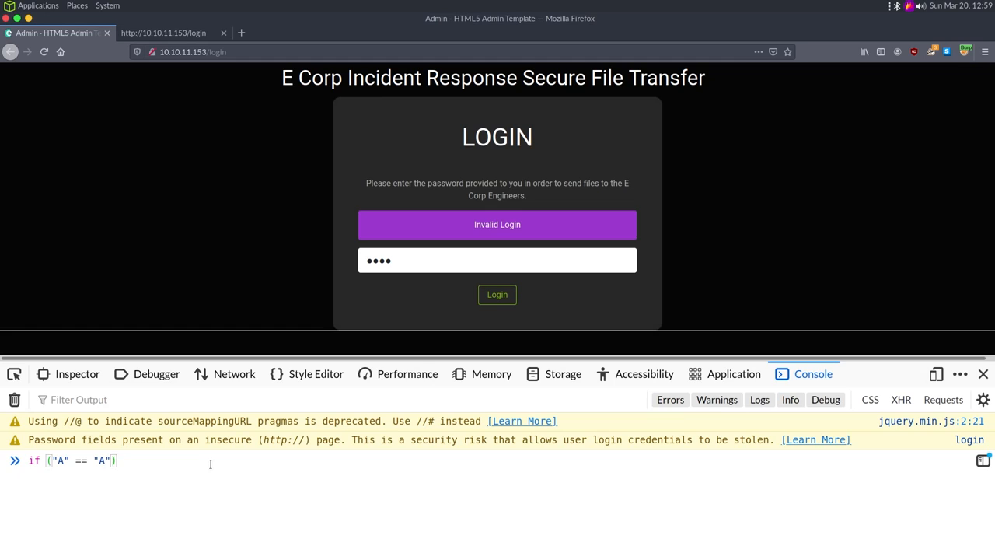
text({ co)
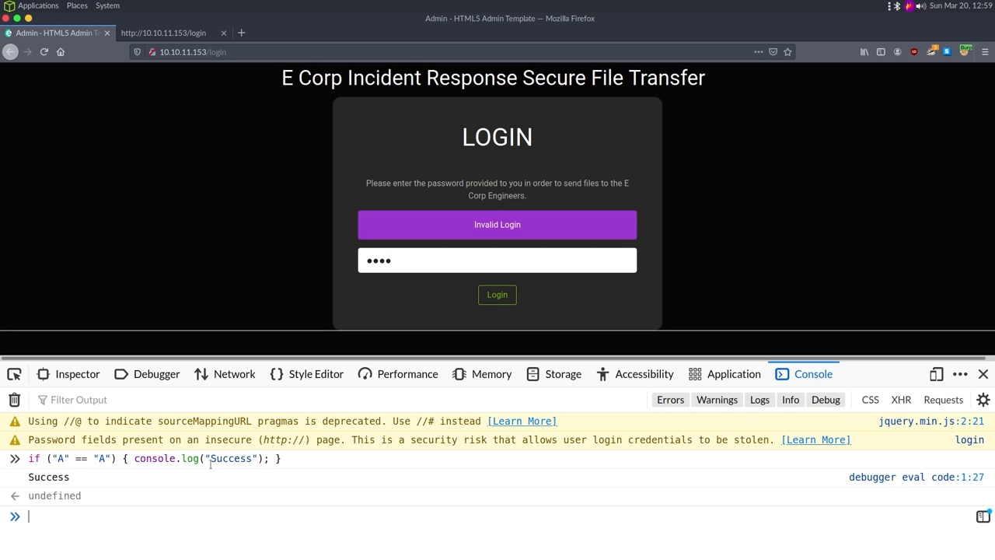
text(if ("A" == "A") { console.log("Success"); })
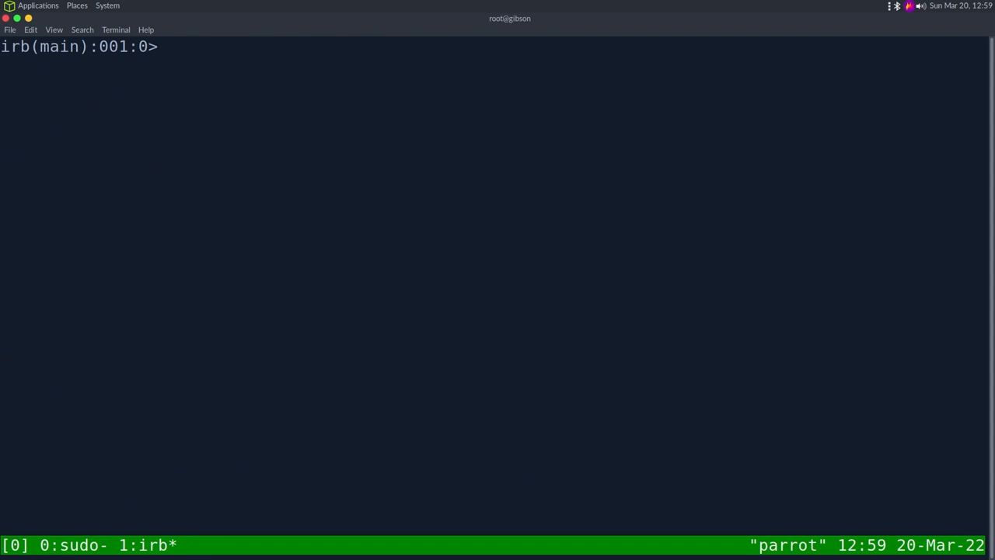
In irb, enter if "A" == "A" with print("Success") and end, printing Success.
text(if "A" =)
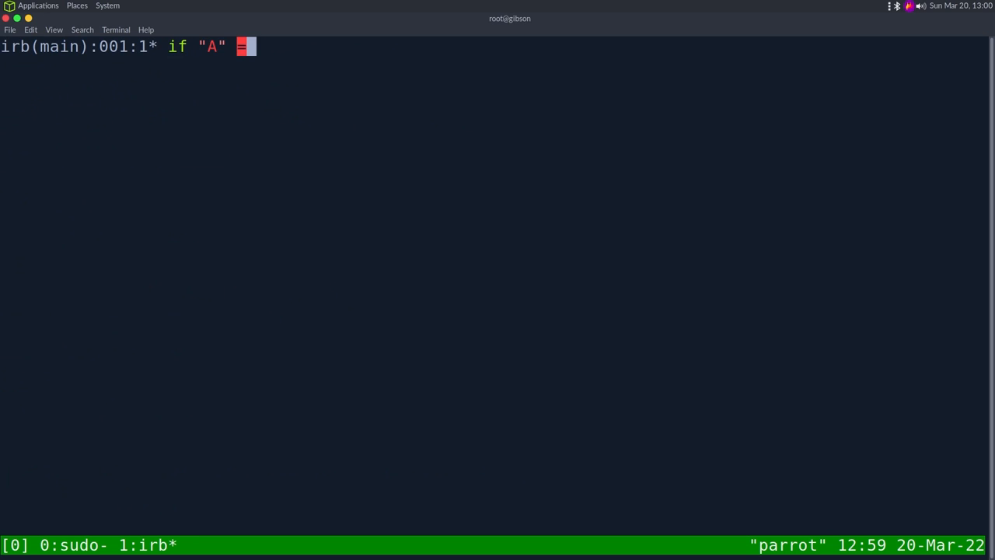
text(= "A")
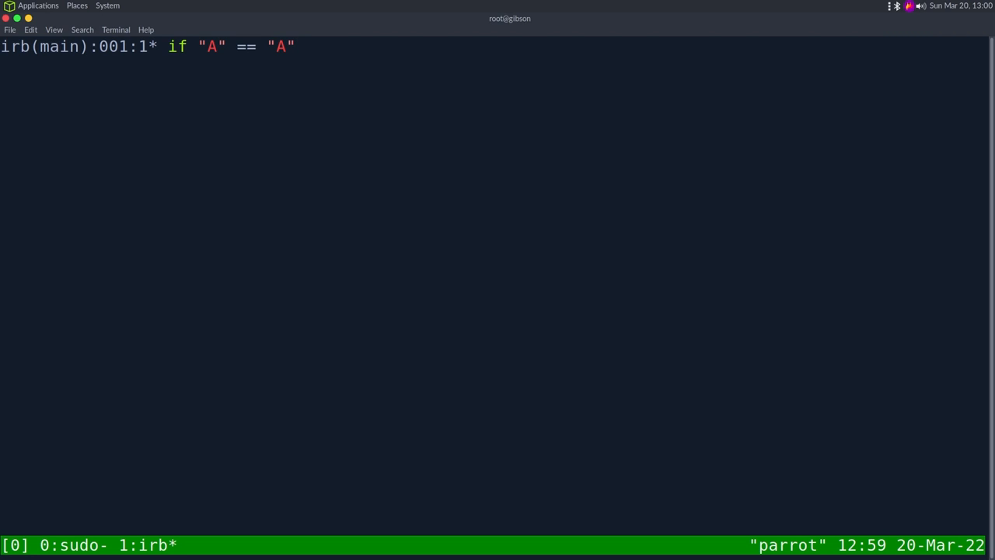
text(print("Success)
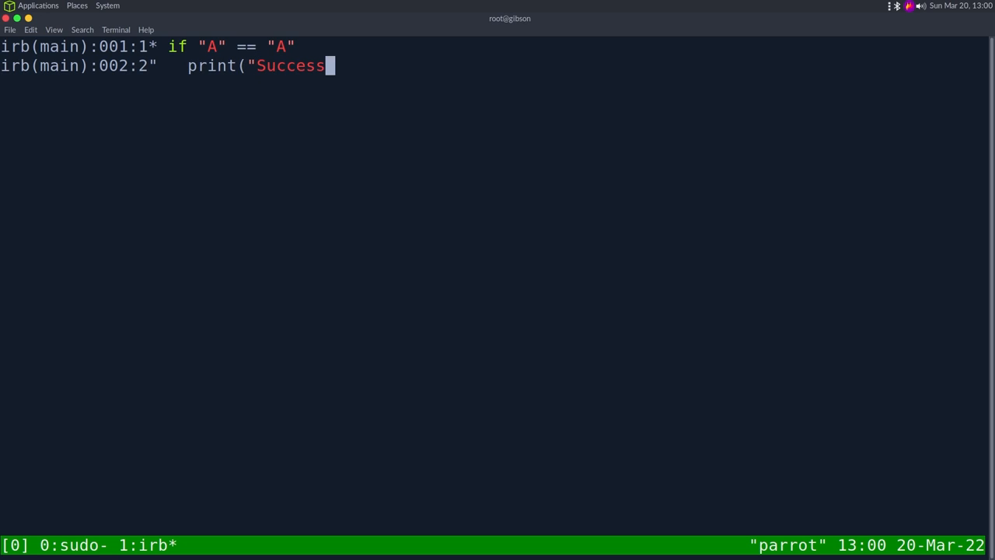
key(Return)
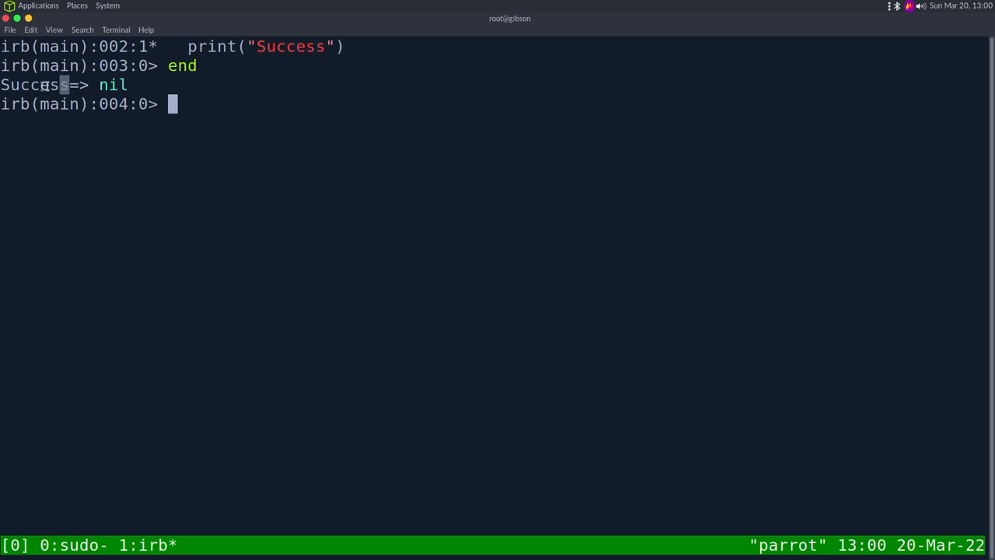
Repeat the irb comparison of "A" against true, 0 and 1, which prints nothing.
text(if "A" == "A")
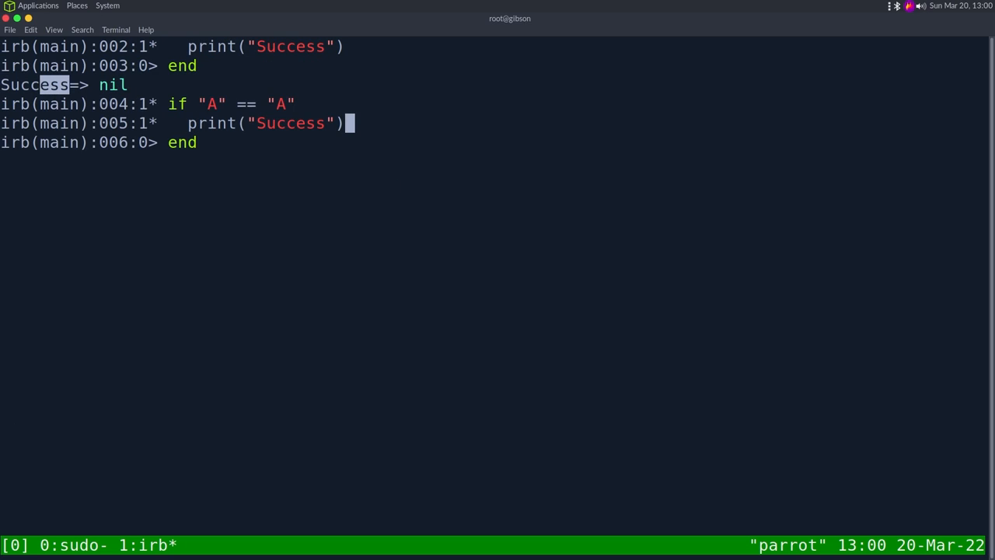
text(Two)
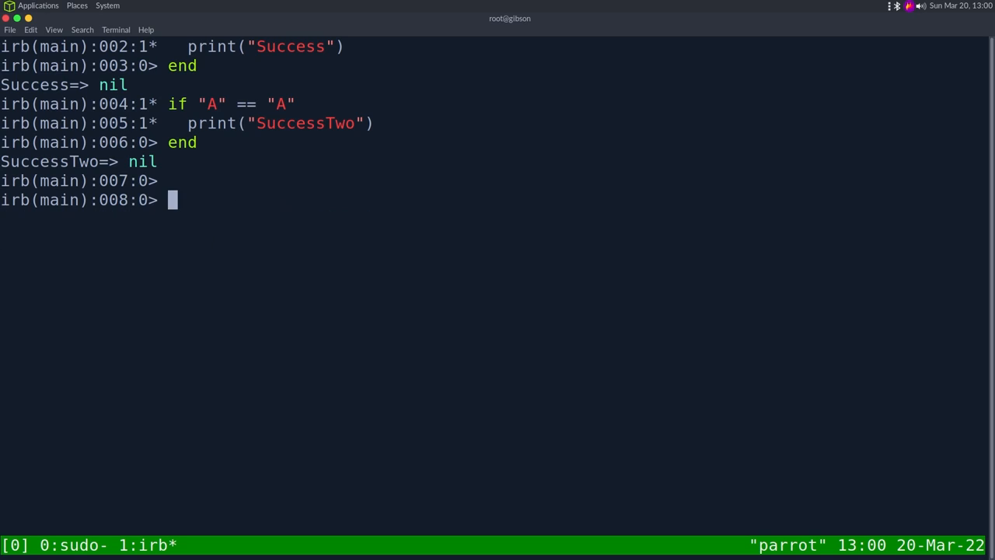
text(if "A" == "A")
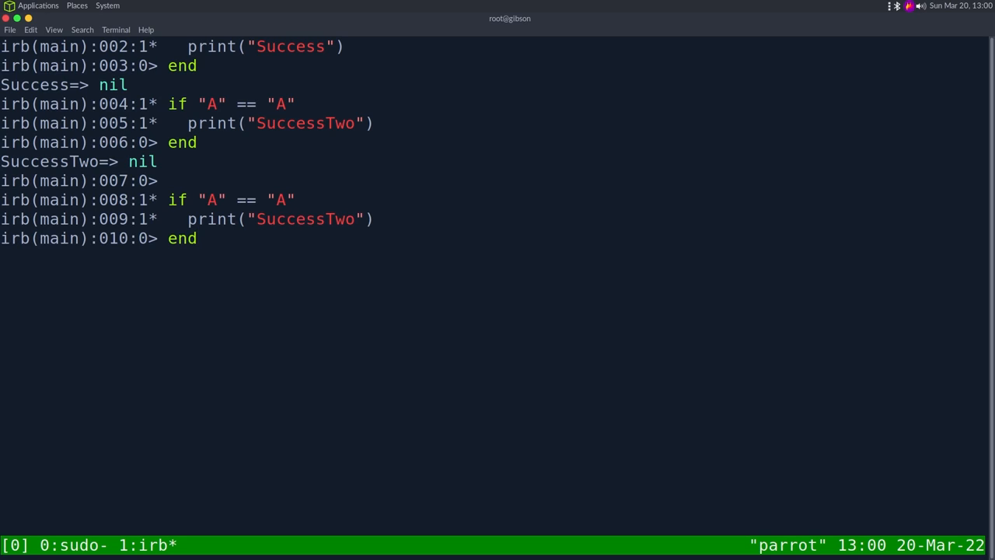
text(true)
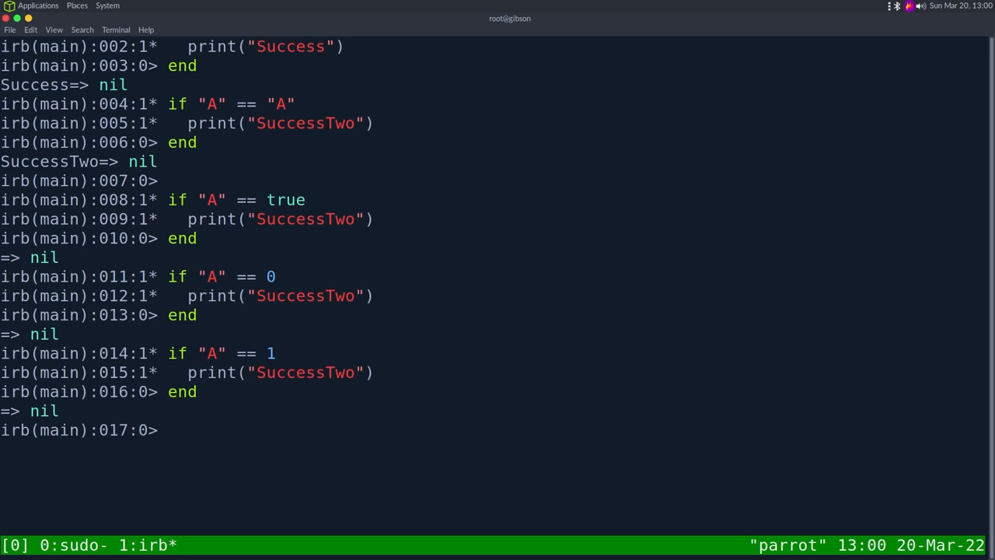
key(alt+Tab)
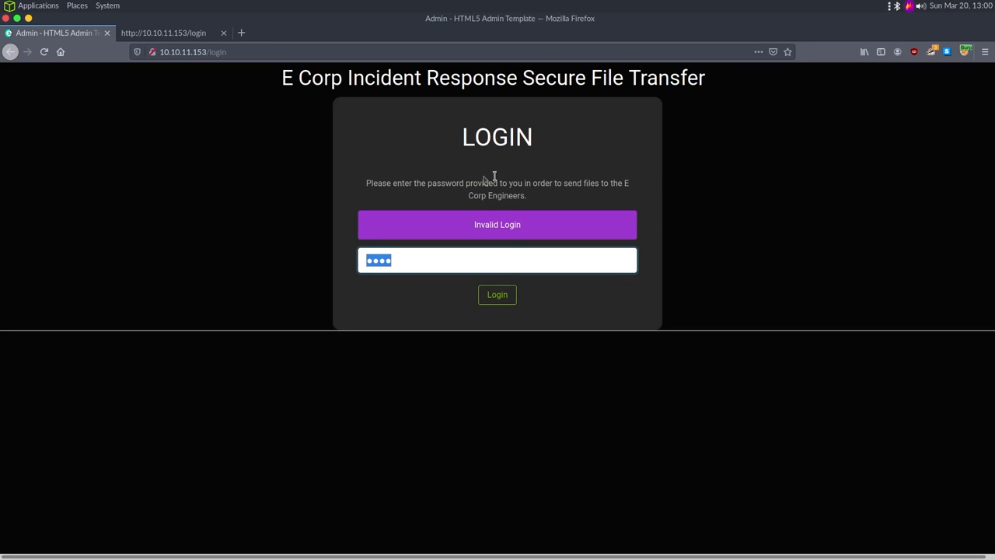
mouse_move(770, 148)
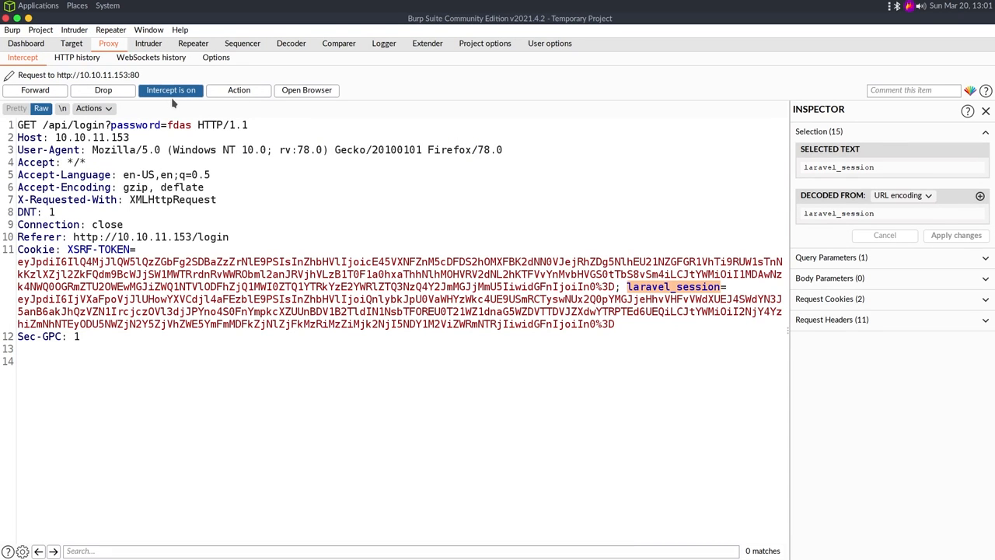
click(231, 238)
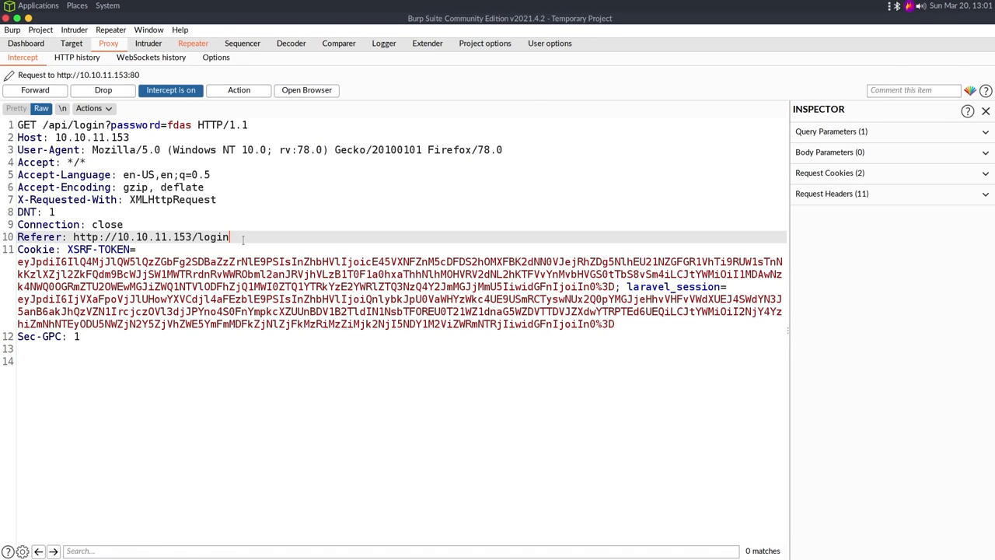
click(193, 43)
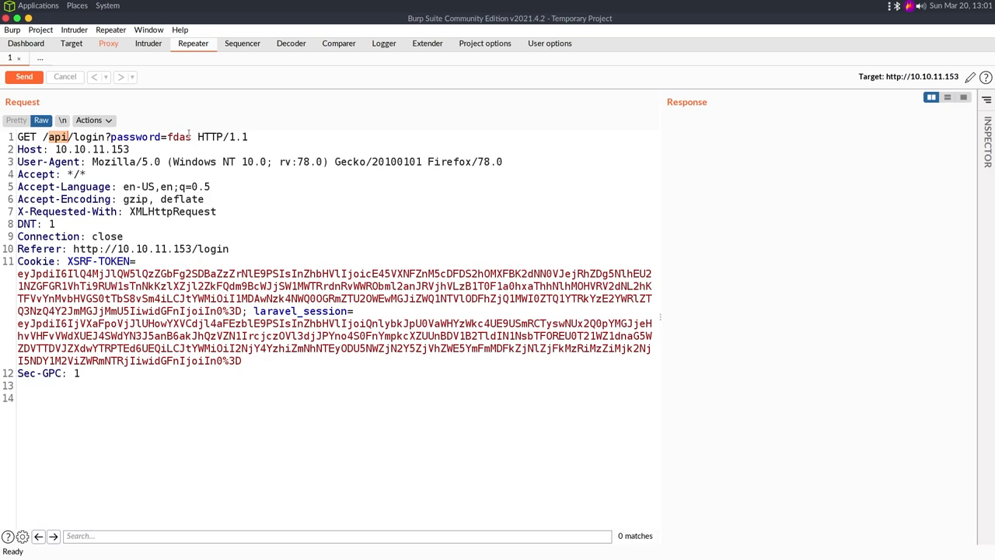
text(&)
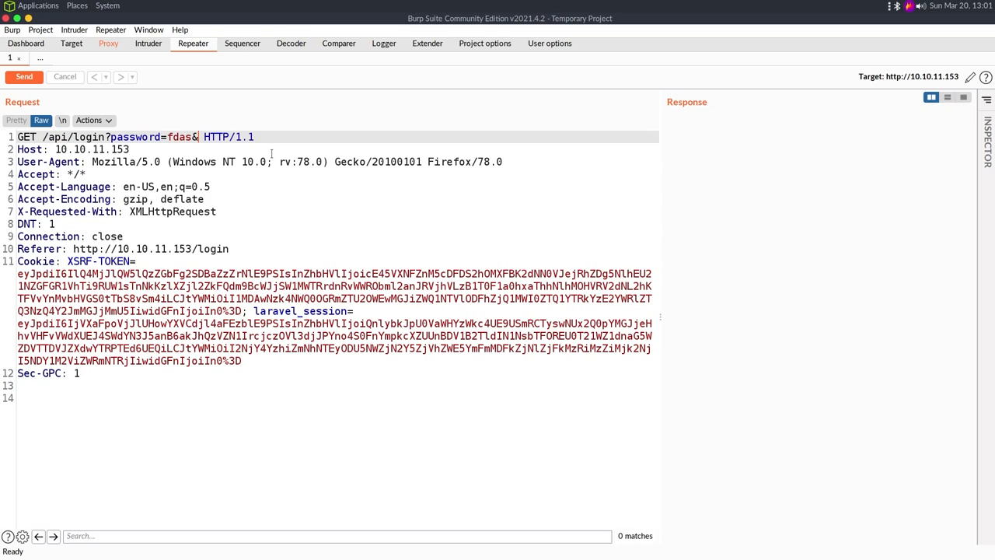
text(_token=)
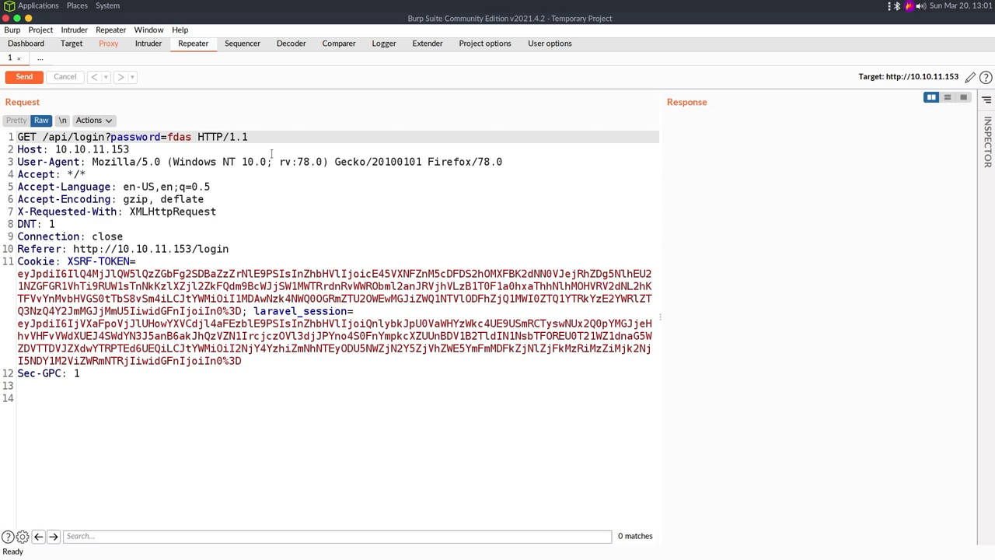
click(29, 77)
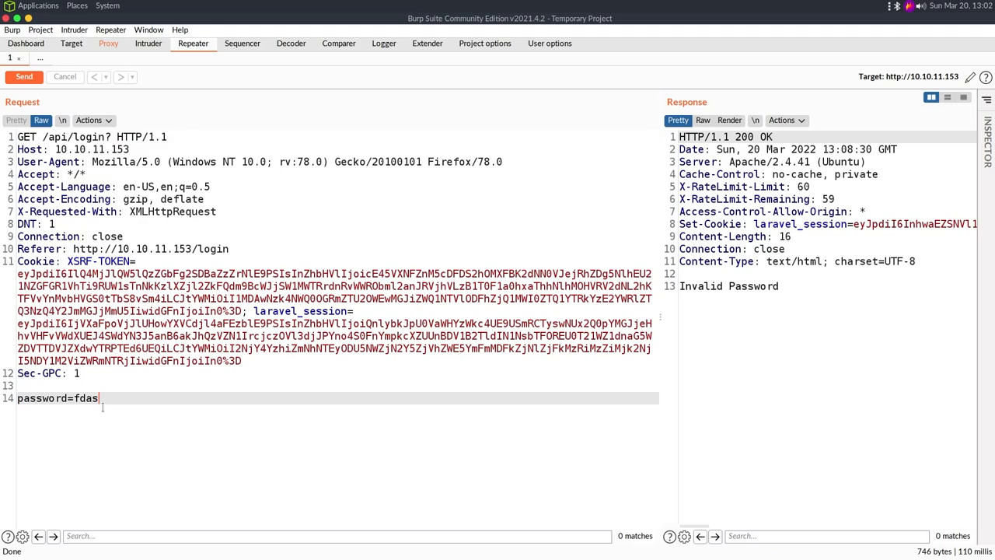
Convert the login request to a form-body POST and send it, getting 405 Method Not Allowed.
click(22, 77)
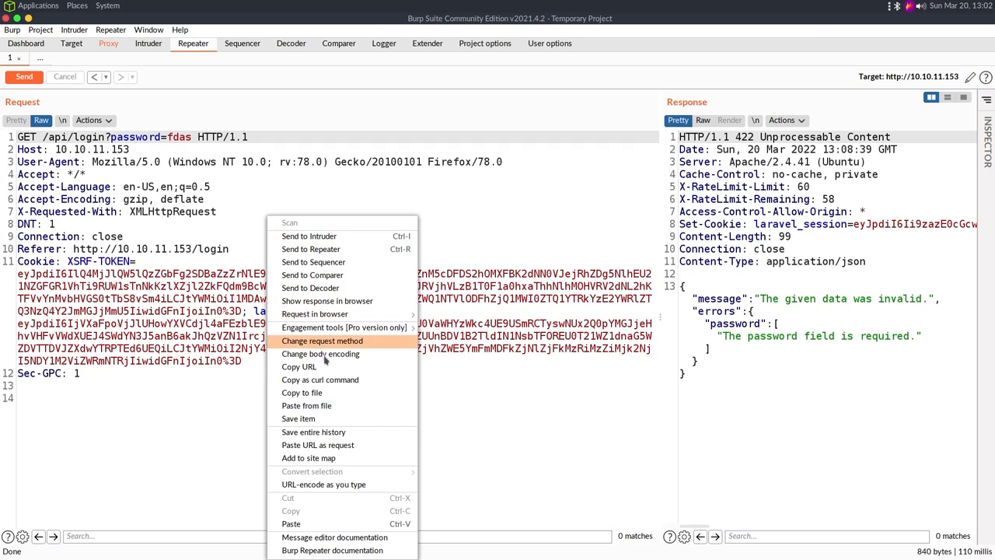
mouse_move(309, 458)
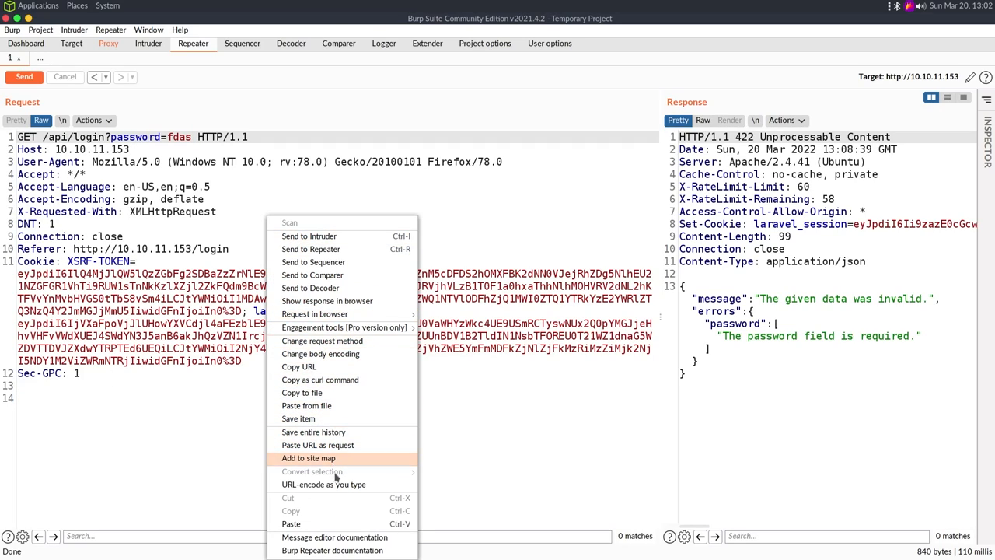
mouse_move(320, 340)
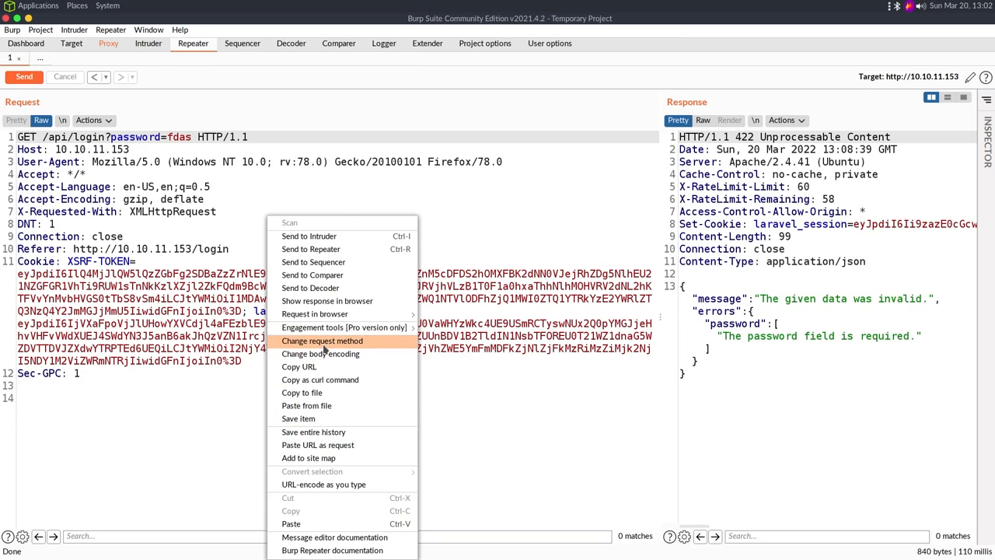
click(324, 342)
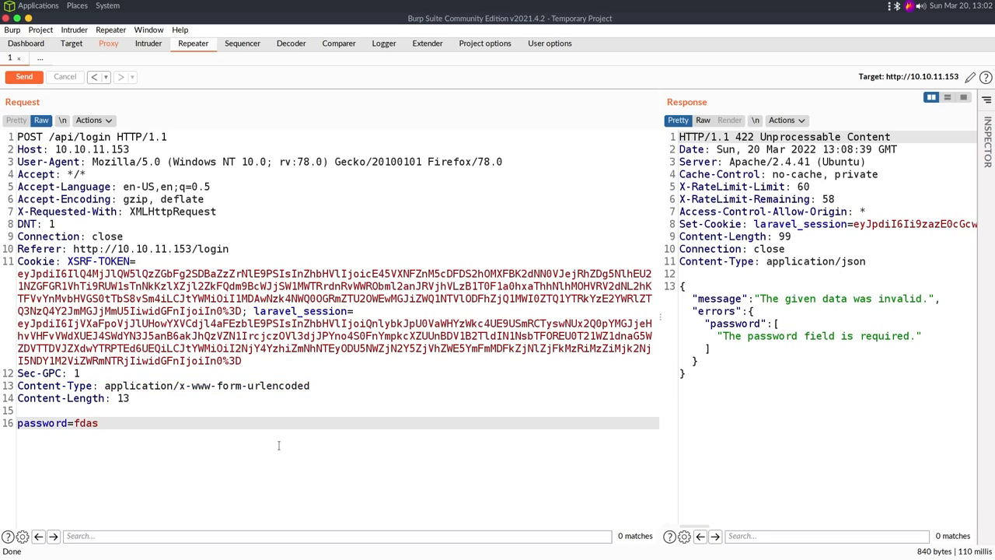
click(27, 77)
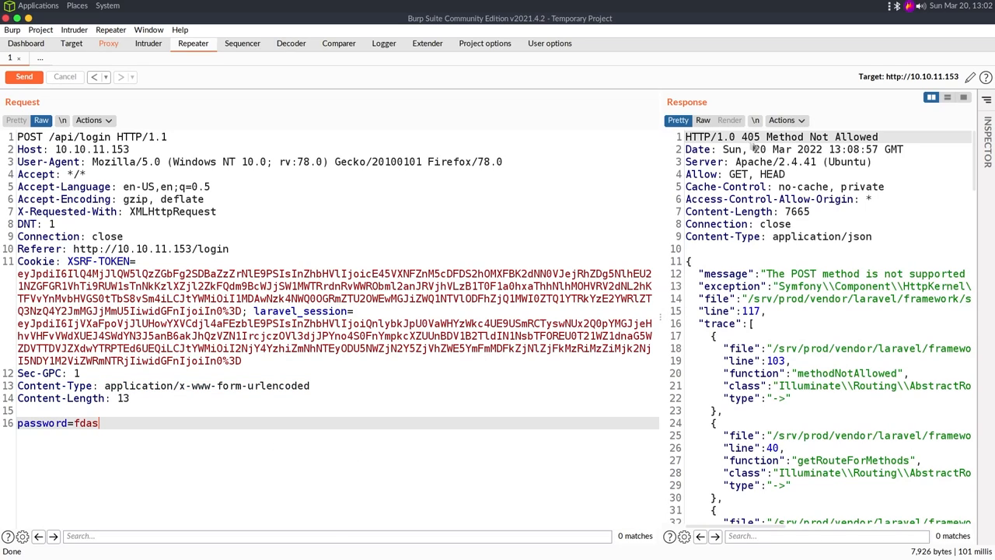
Replace POST with GET and resend, getting a missing-password response.
double_click(808, 137)
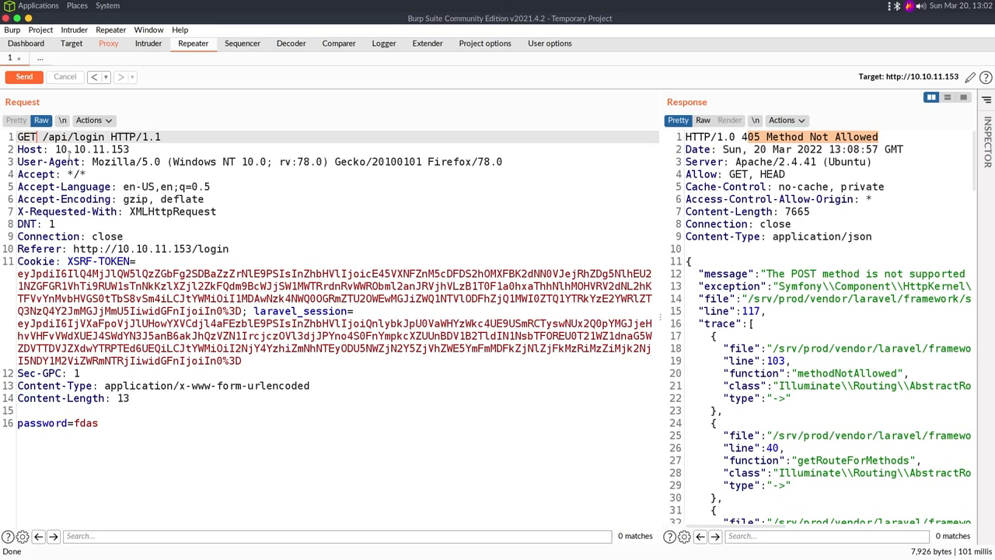
click(28, 77)
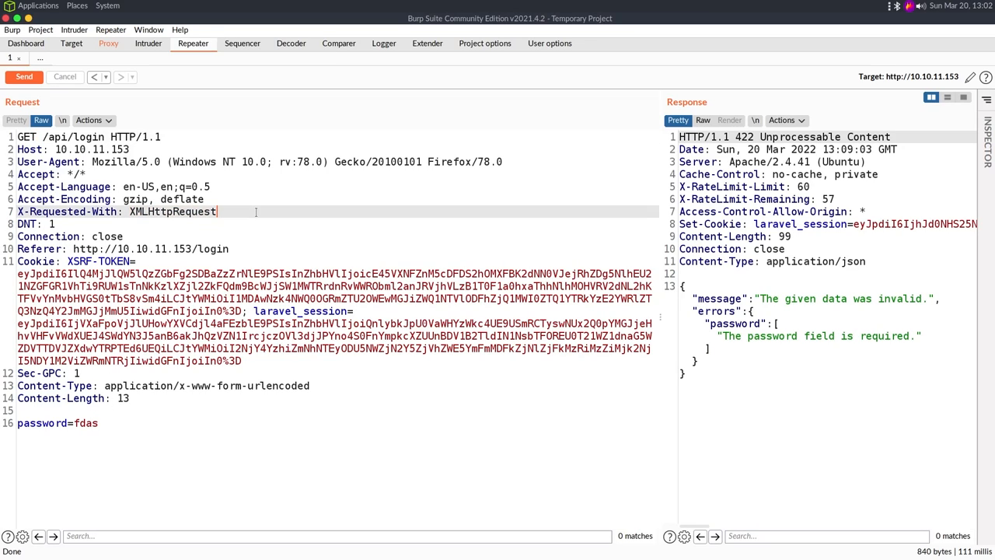
click(19, 77)
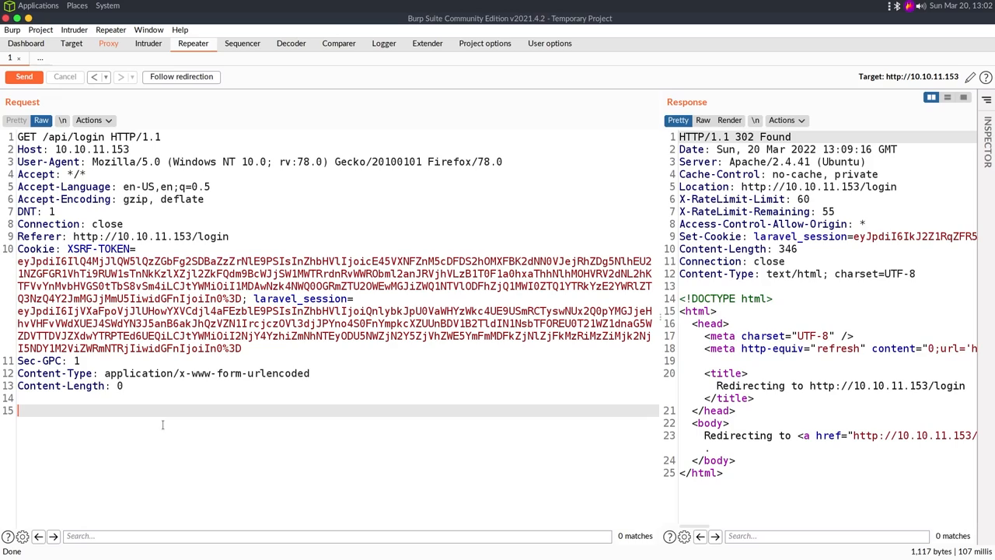
Resend the login request with an empty body, then start entering application/json and '{'.
click(21, 78)
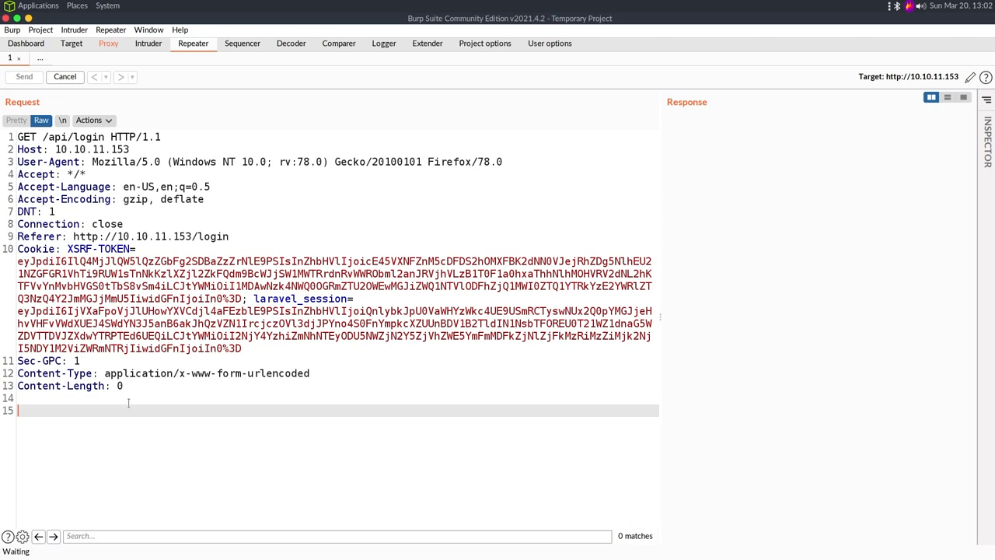
click(24, 77)
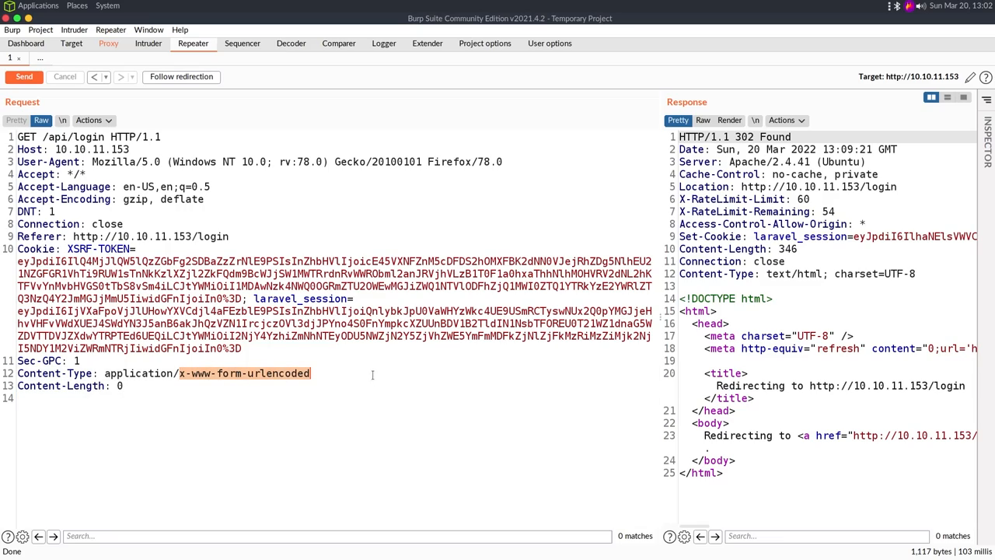
text(application/json)
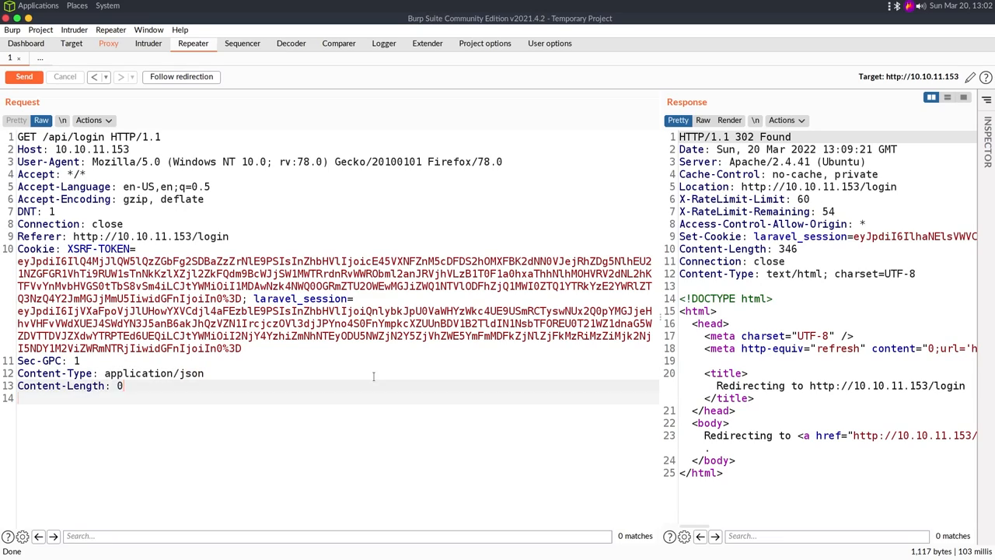
text({)
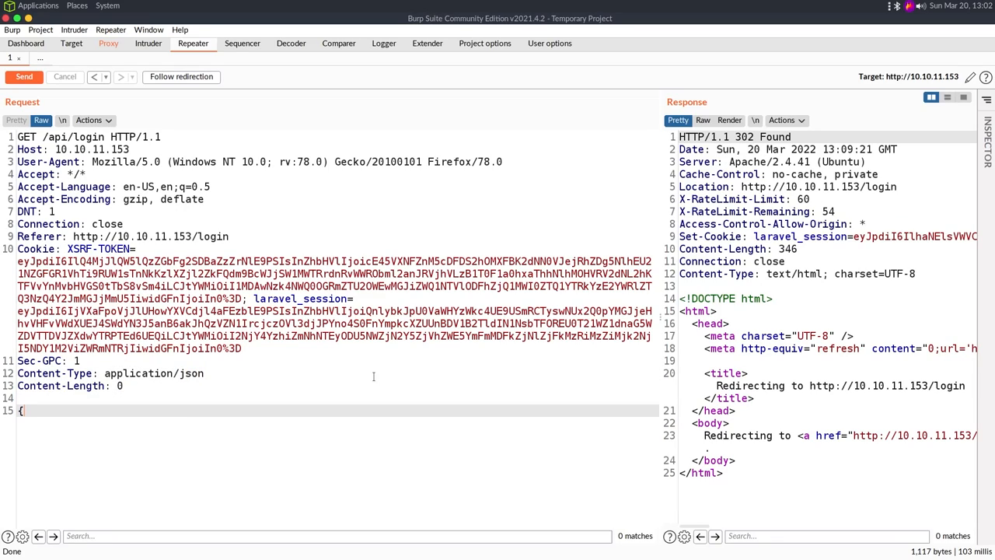
Go back to the form-urlencoded login request, resend it, and cancel the next send.
click(108, 43)
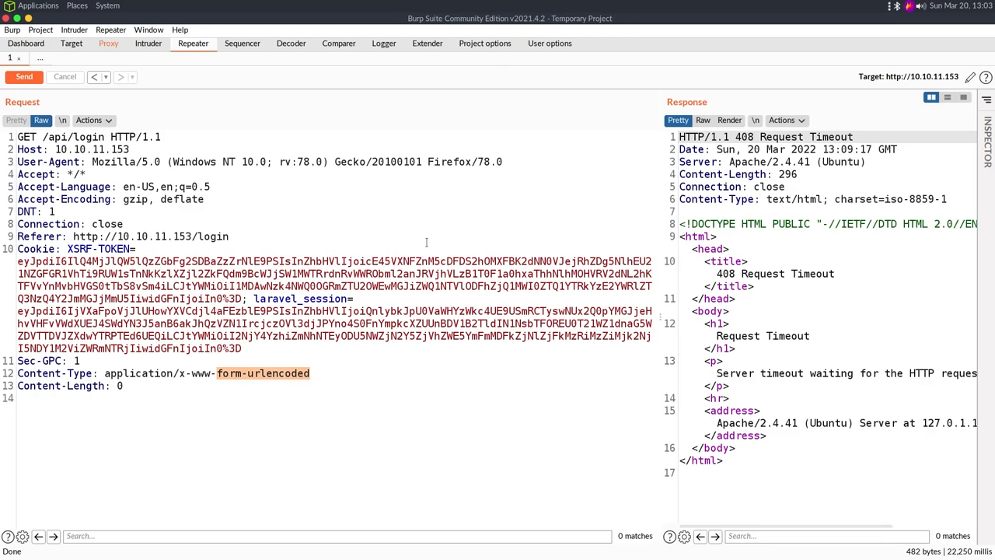
click(26, 78)
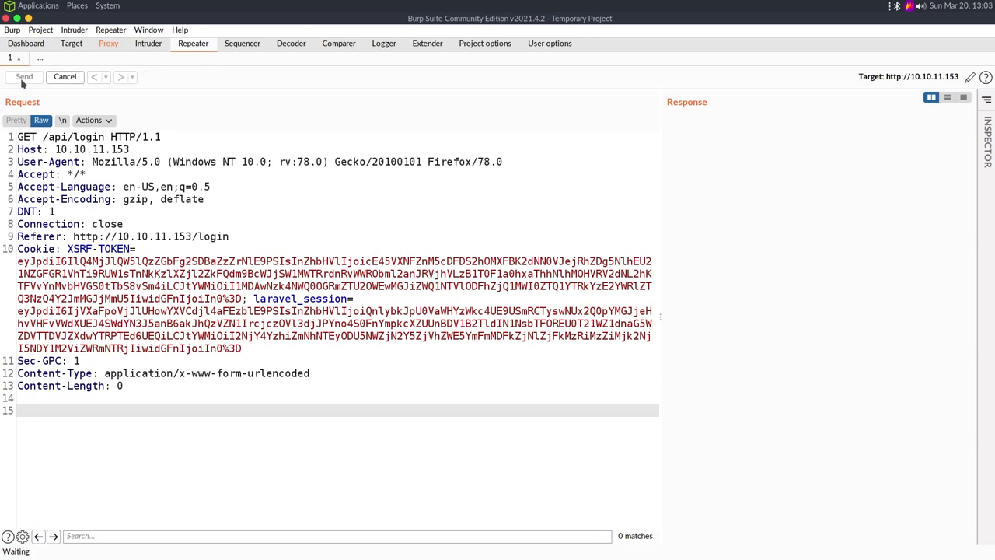
click(22, 77)
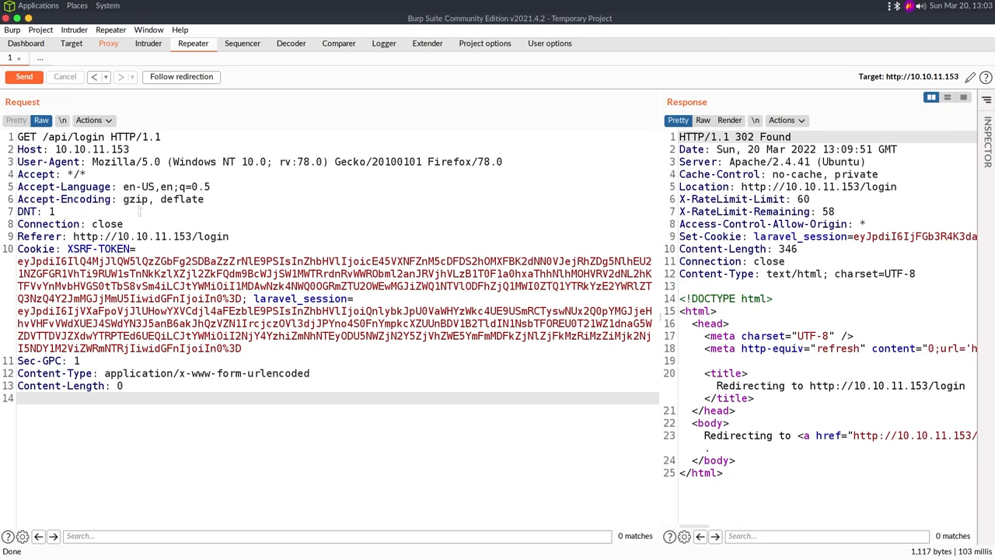
click(23, 77)
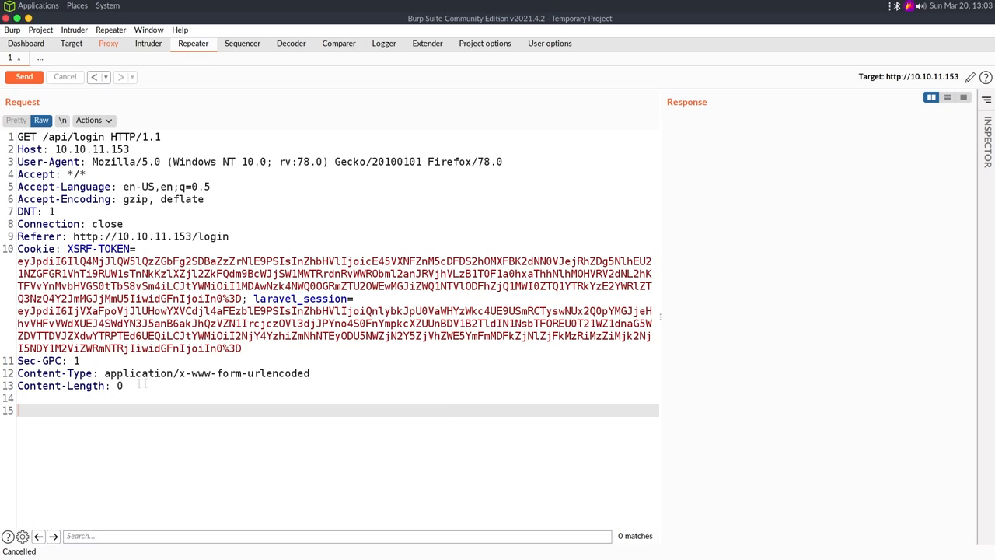
double_click(243, 373)
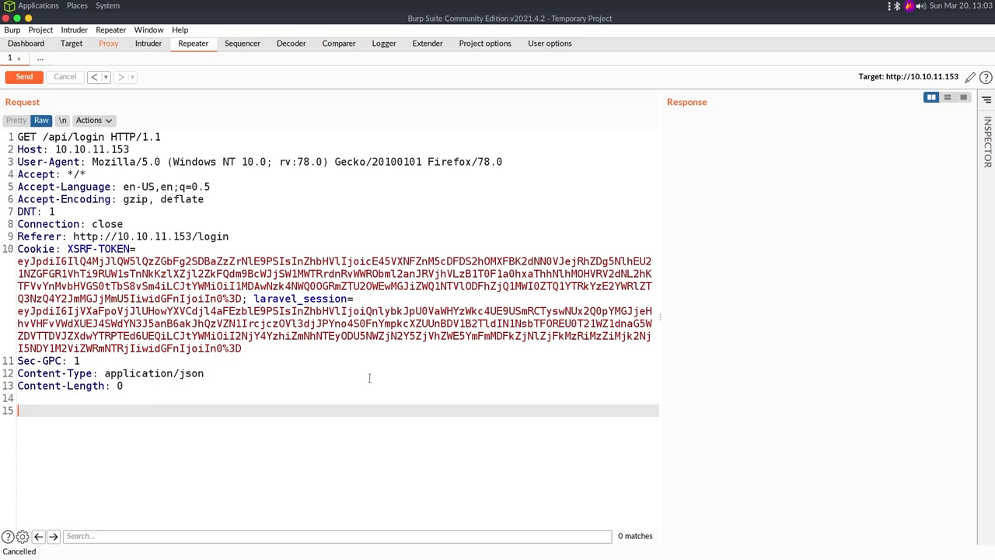
text({ "Password)
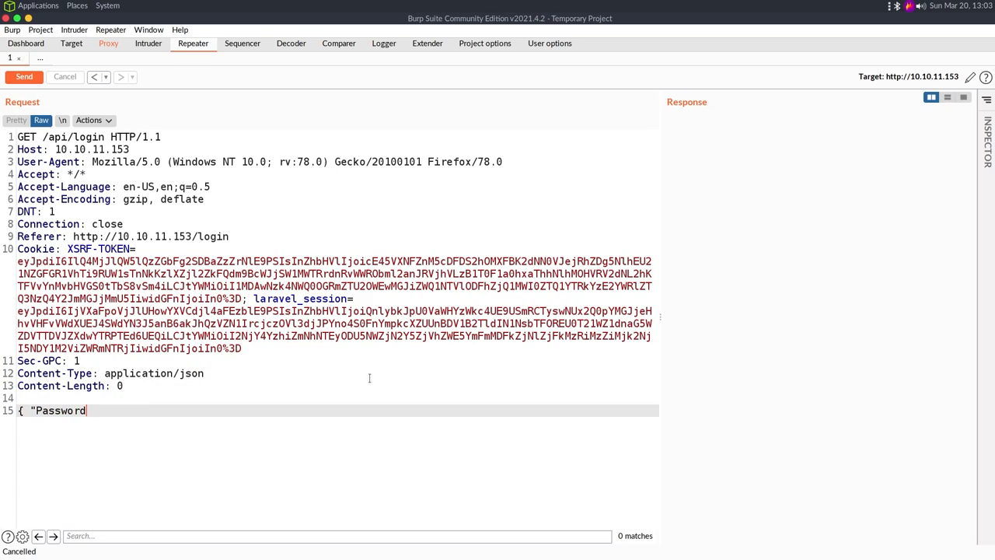
text(password)
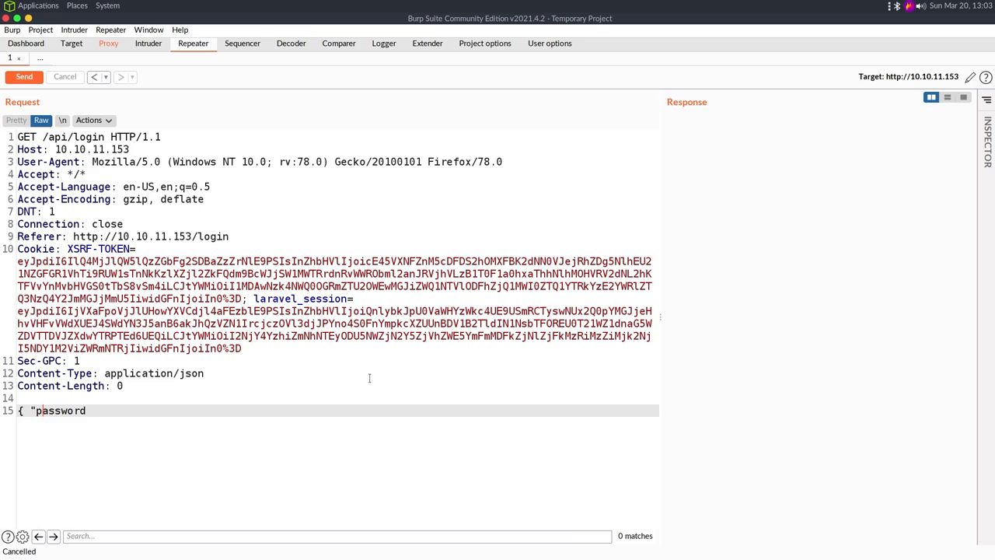
text(": ")
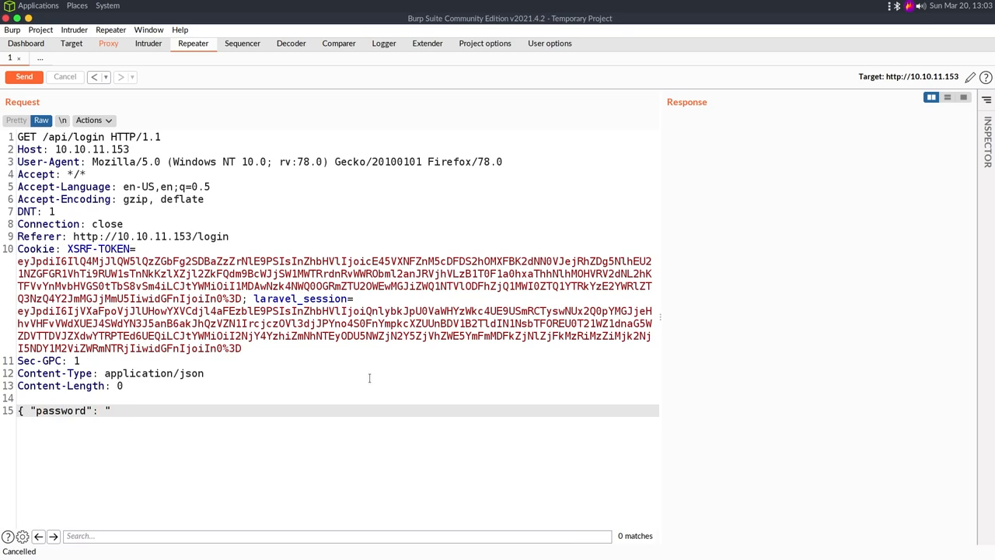
text(ippsec" })
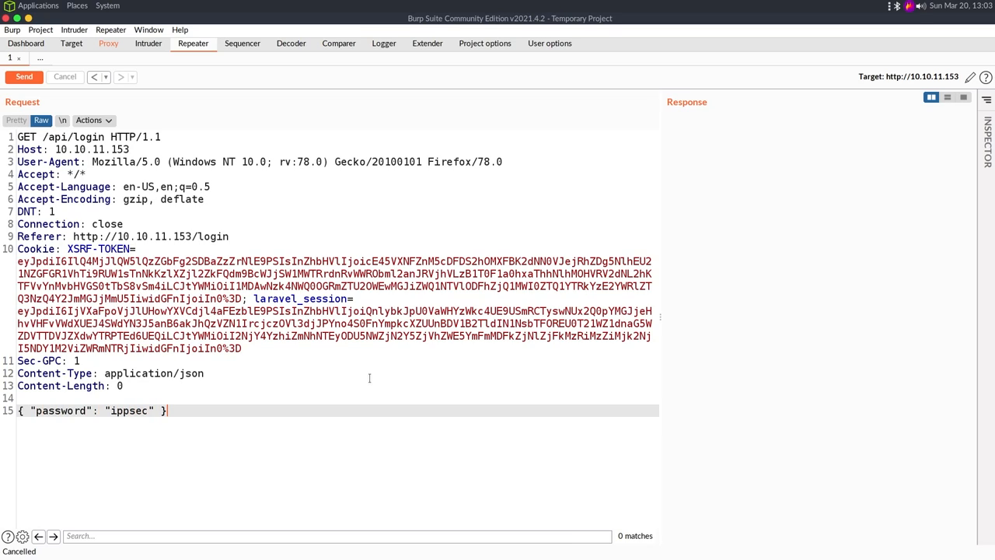
click(20, 77)
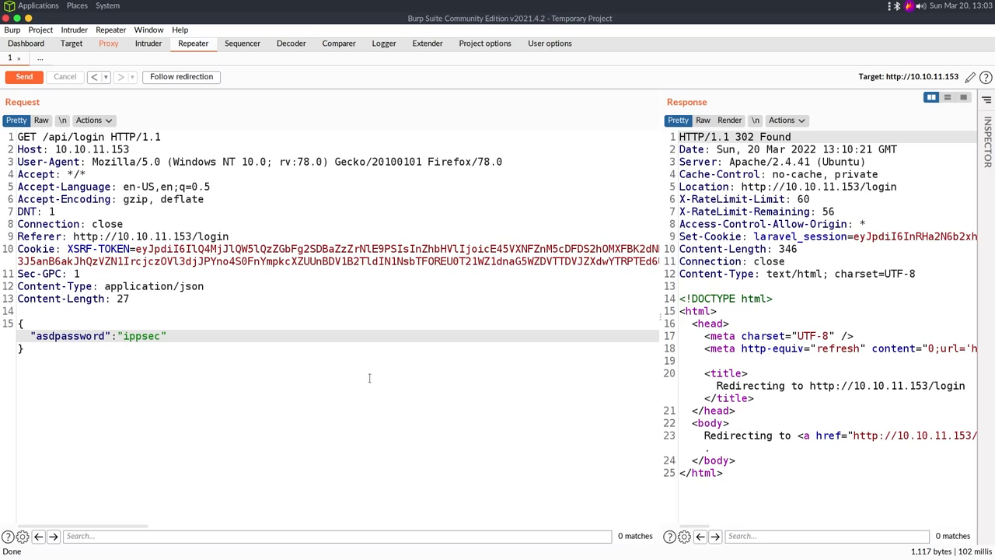
click(24, 77)
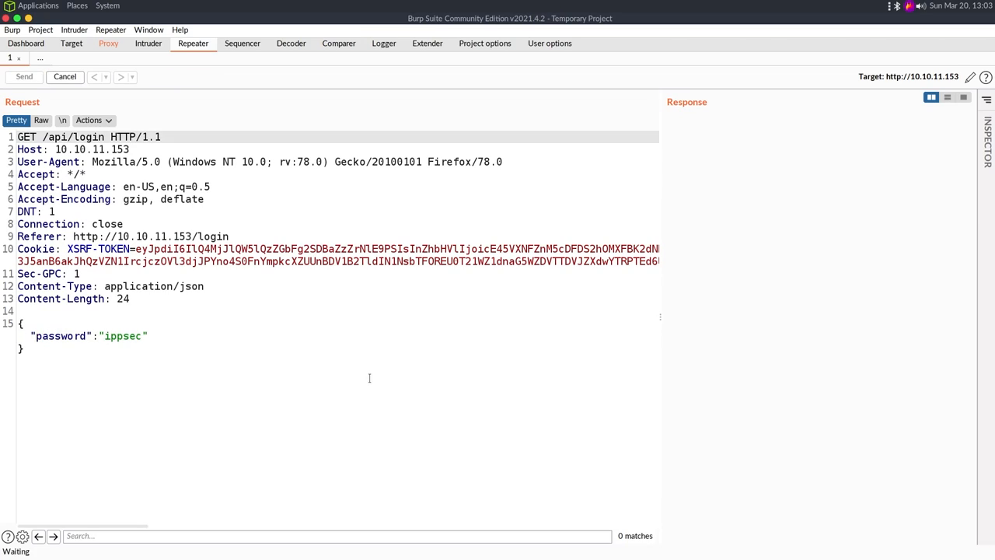
click(24, 77)
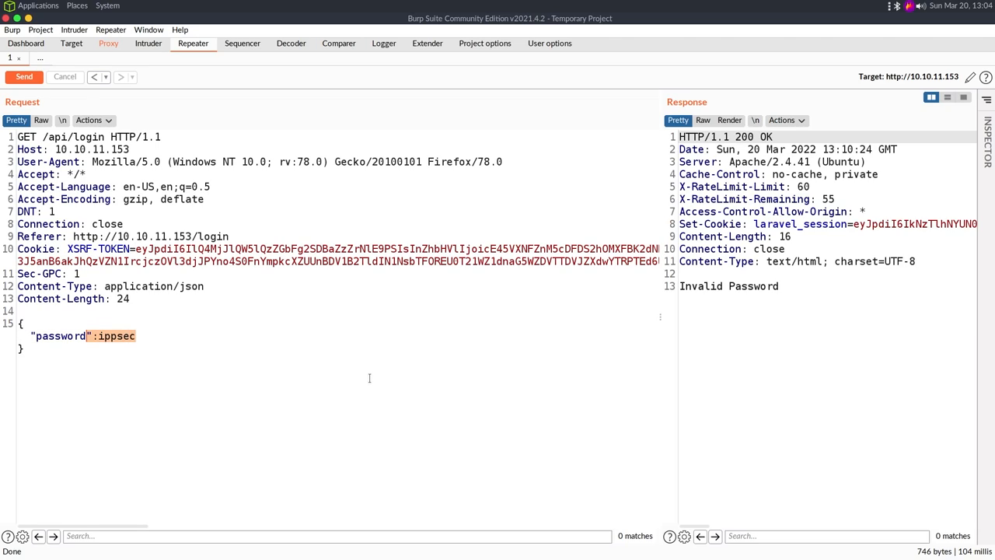
Set the JSON password to true, check the intercepted request, and resend for 'Login Successful'.
text(true)
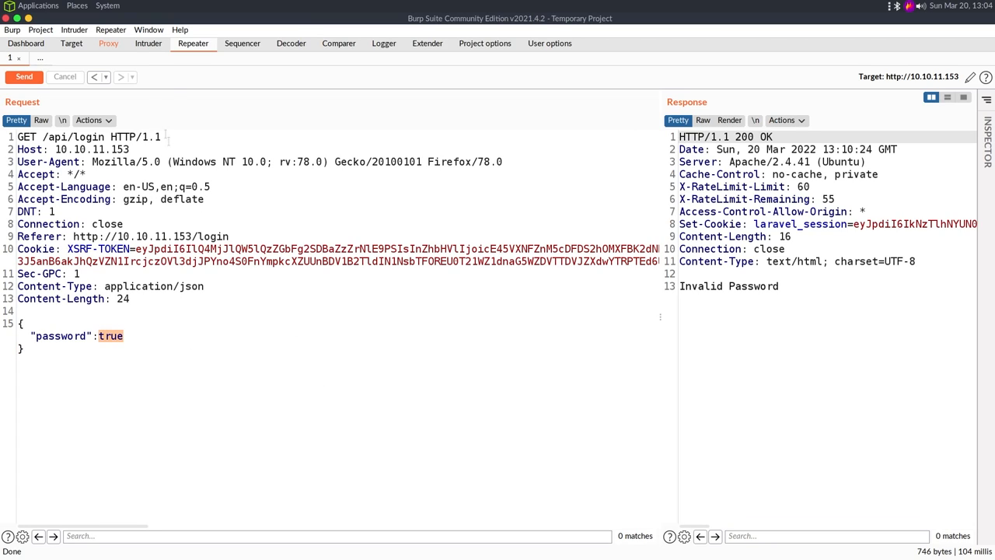
click(109, 44)
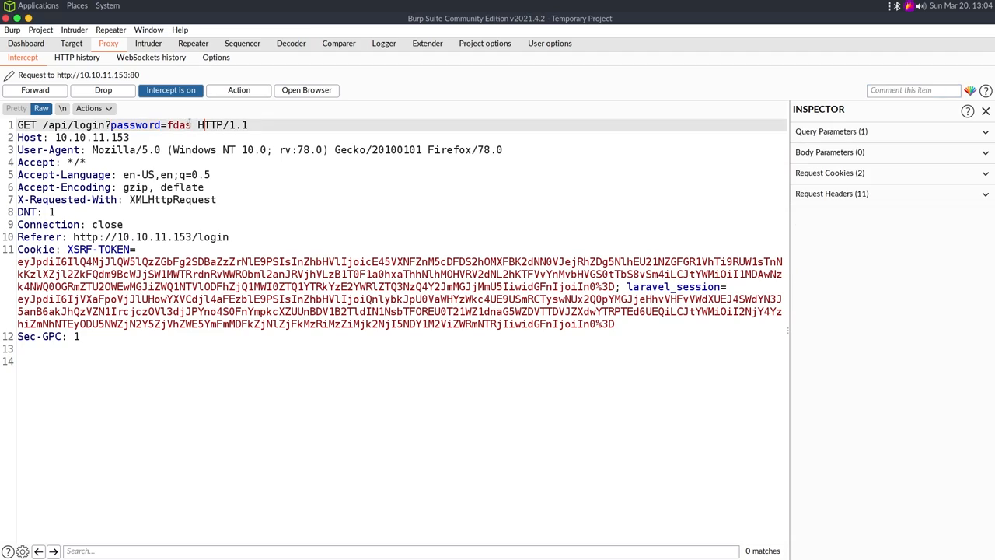
drag(165, 124, 191, 124)
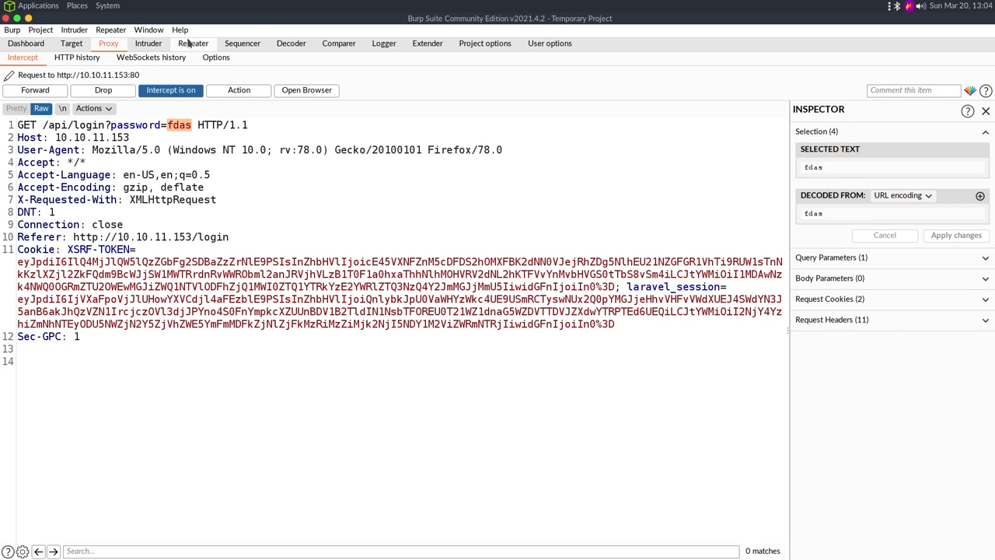
click(192, 43)
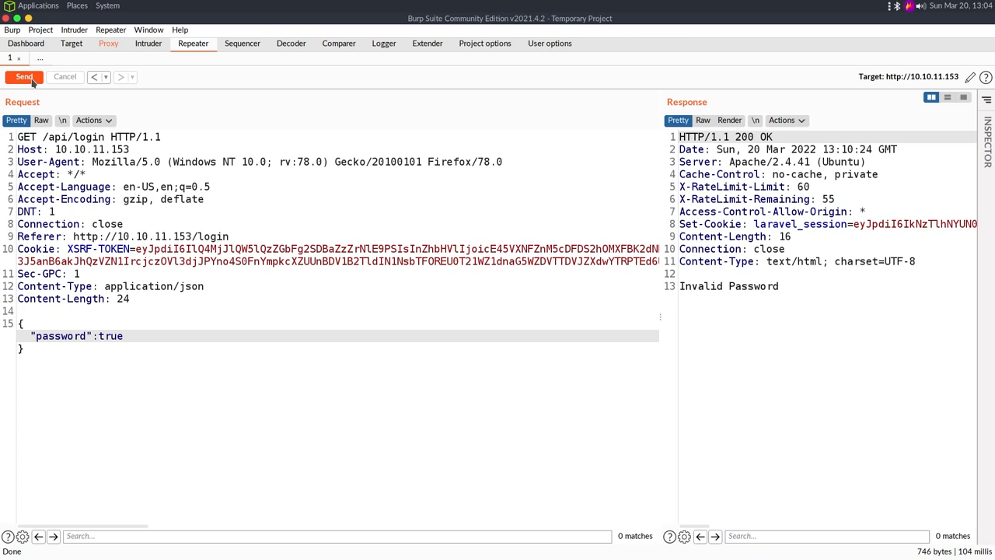
mouse_move(30, 78)
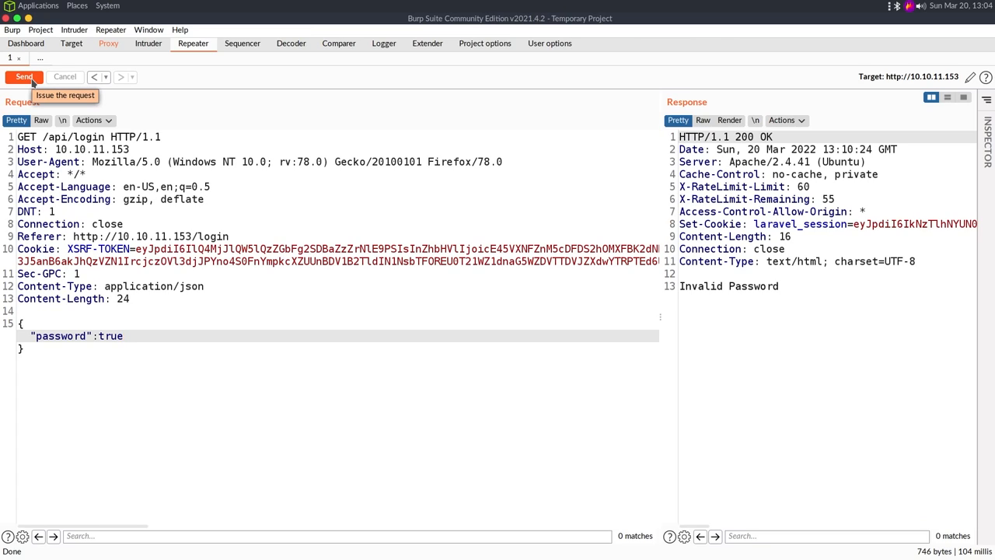
click(24, 76)
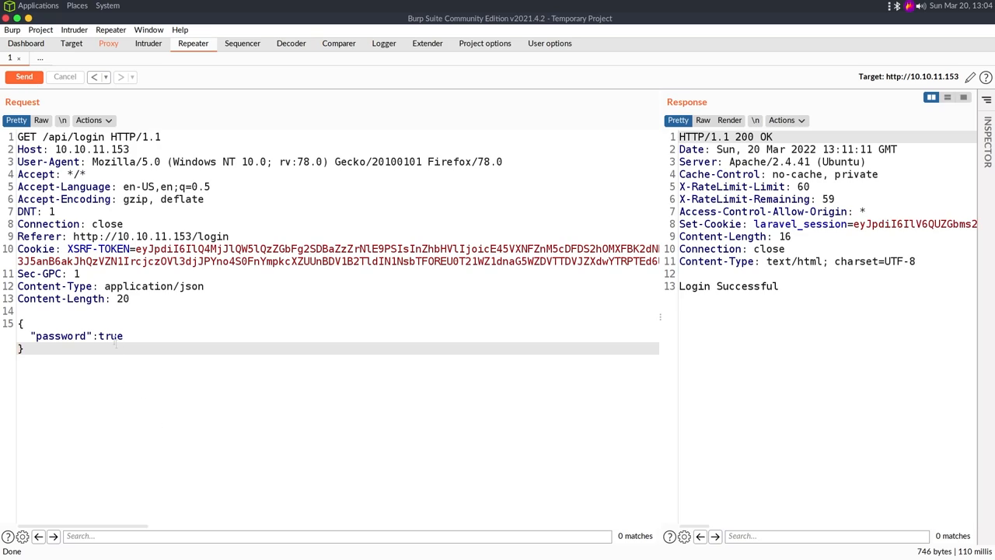
double_click(112, 336)
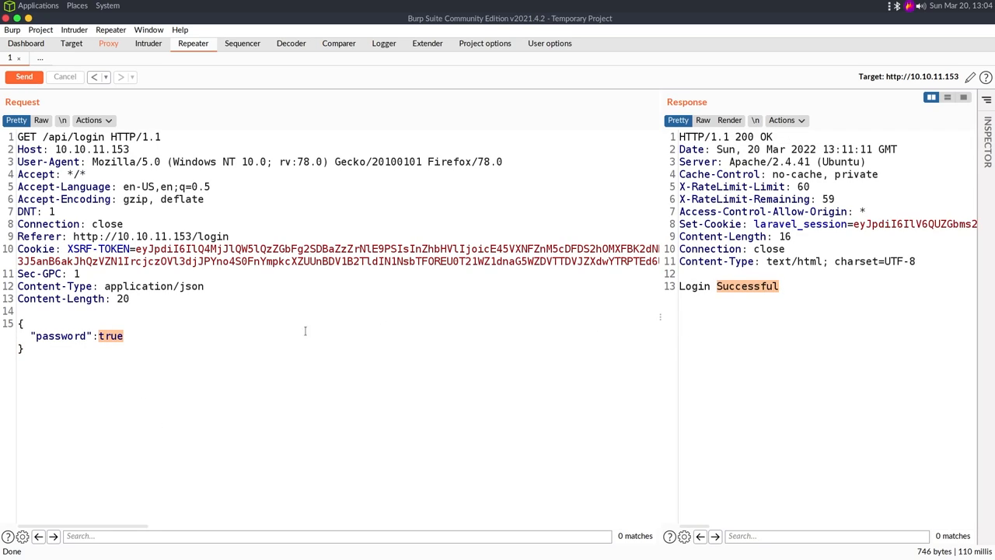
mouse_move(157, 321)
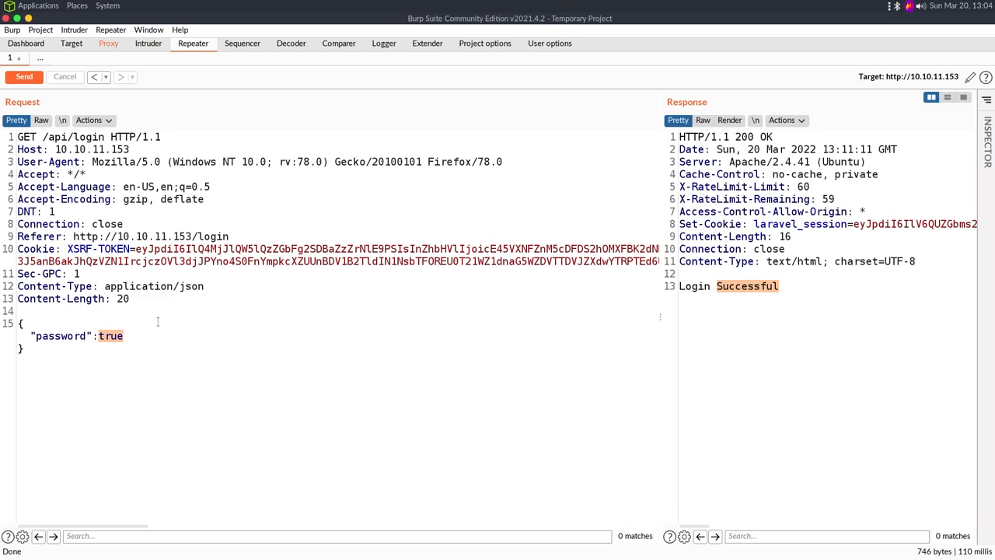
Change the JSON password value to 0 and resend, again logging in successfully.
text(0)
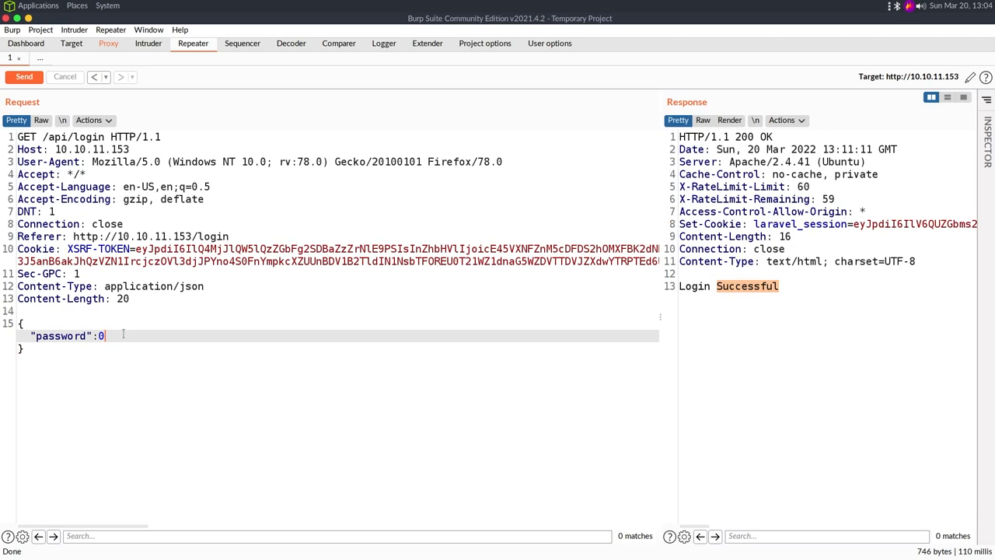
click(23, 77)
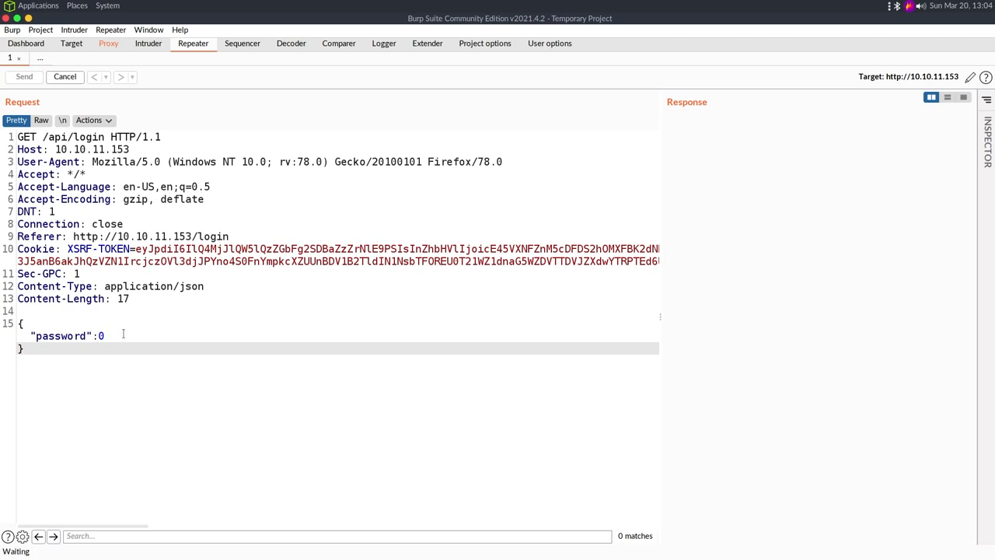
click(23, 77)
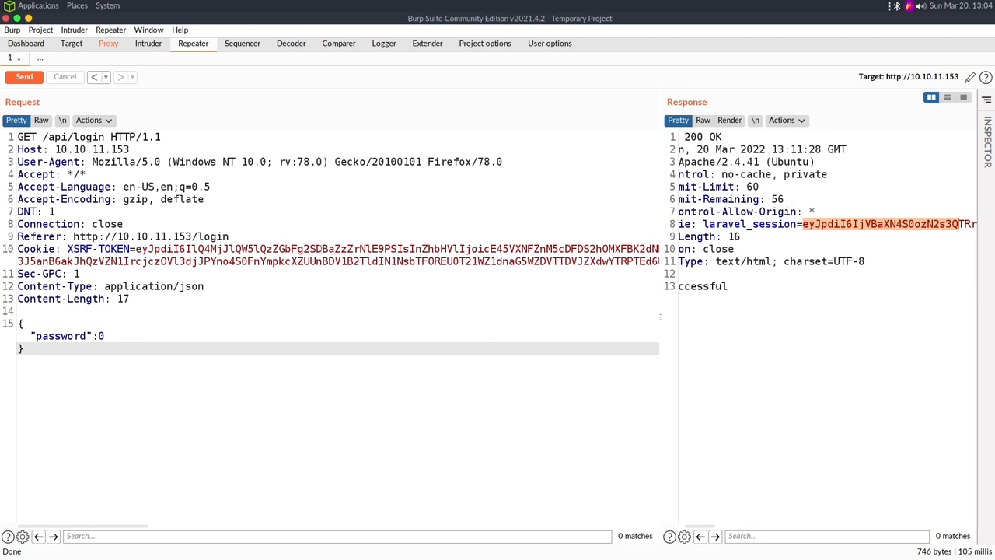
click(108, 44)
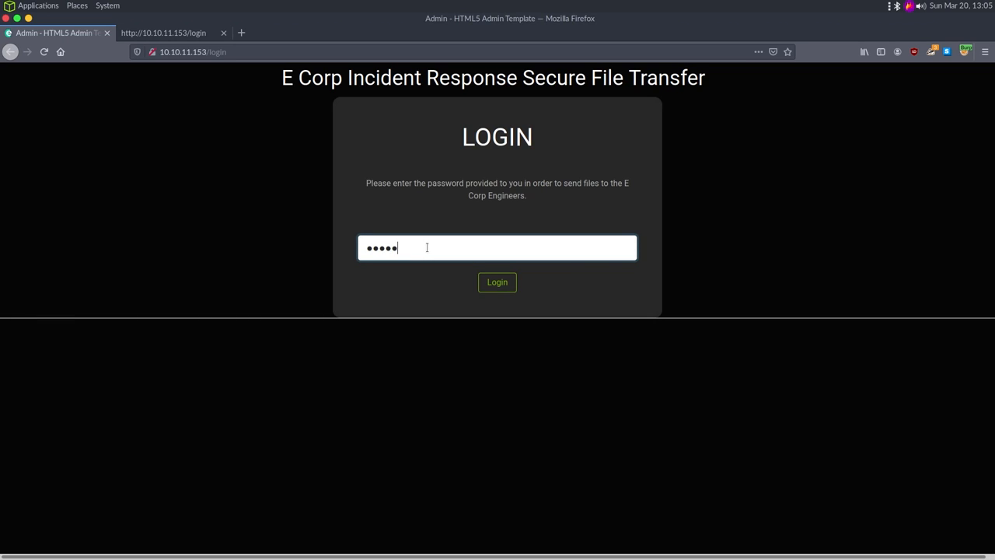
Return to Burp's intercepted browser login and set its JSON password to true.
key(alt+Tab)
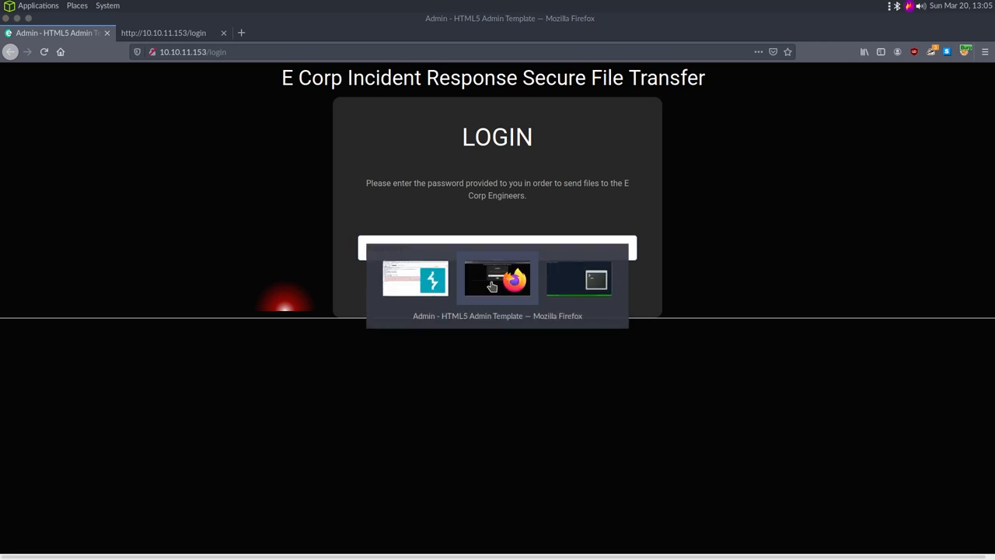
click(497, 278)
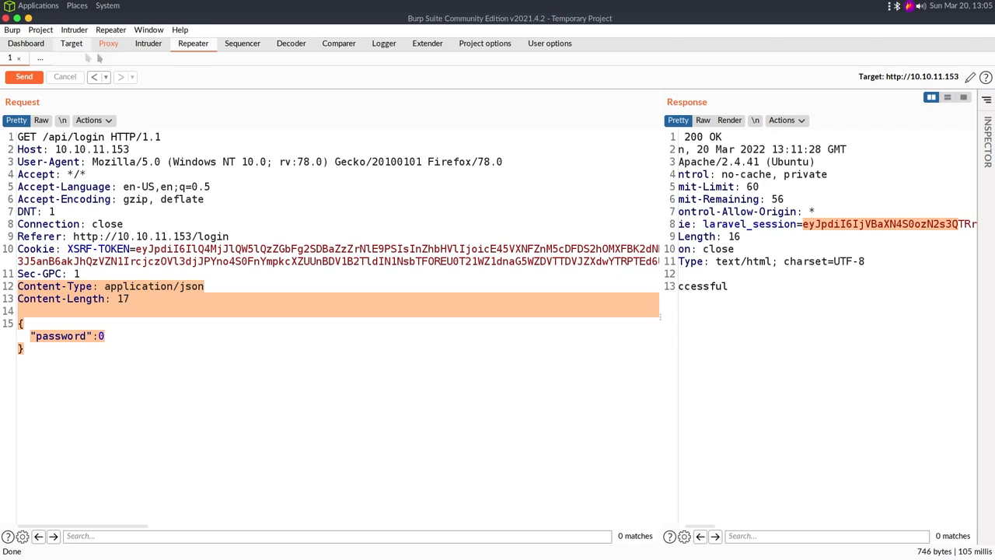
click(109, 44)
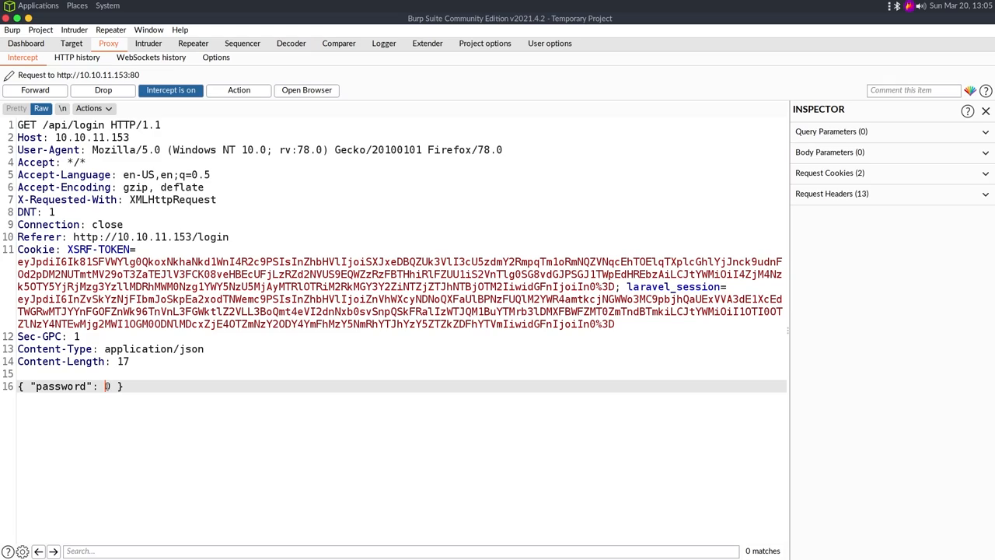
text(true)
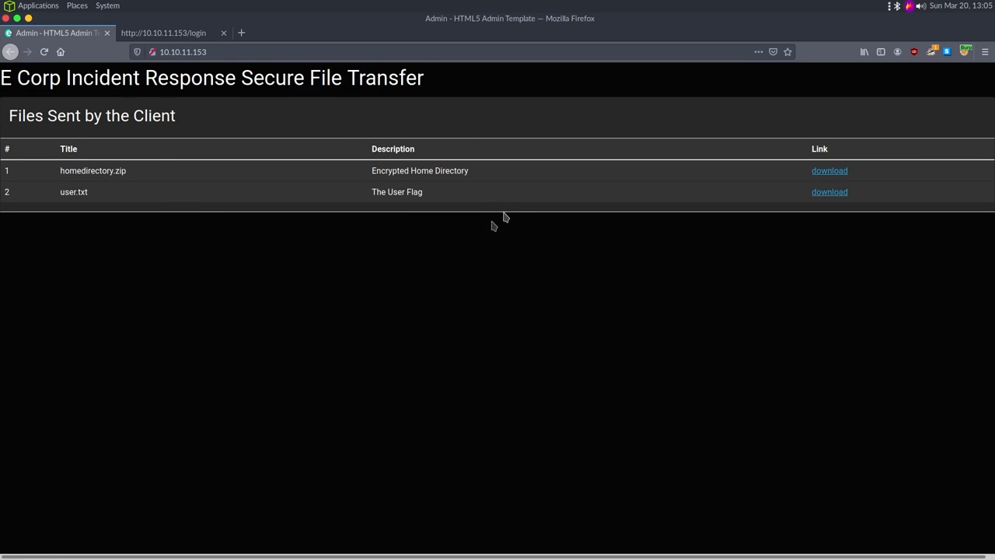
mouse_move(404, 303)
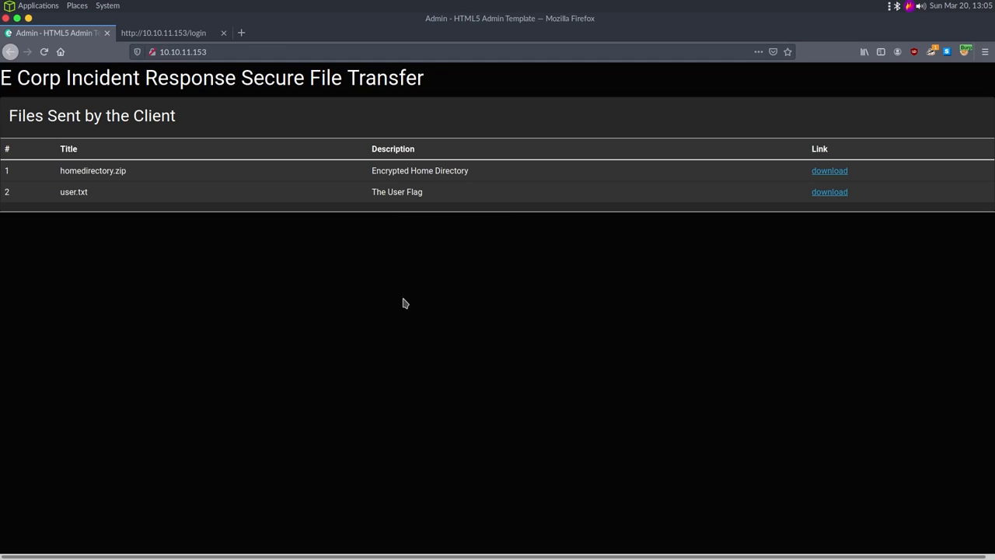
mouse_move(404, 321)
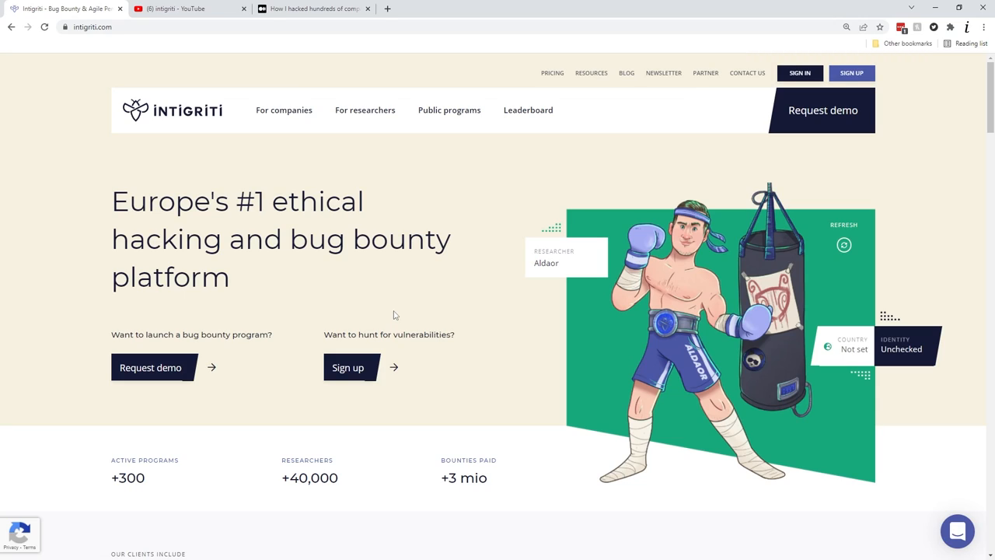
mouse_move(231, 175)
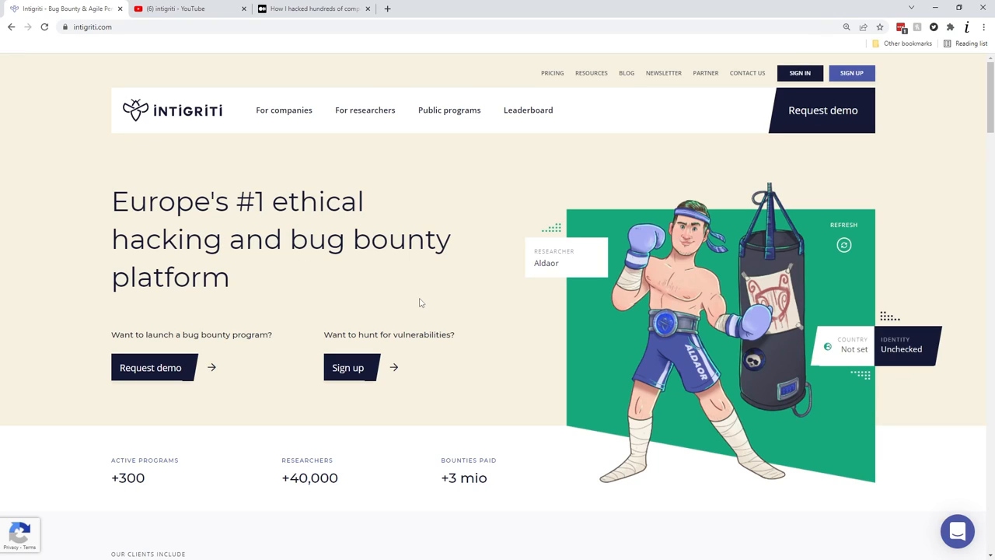
Sign in to Intigriti and browse the programs list to page 10.
click(800, 72)
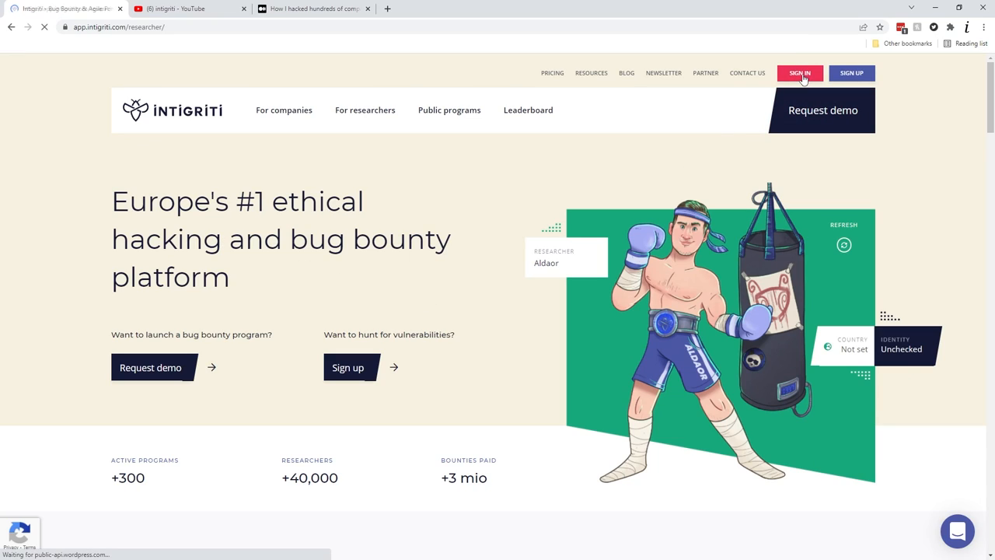
click(801, 73)
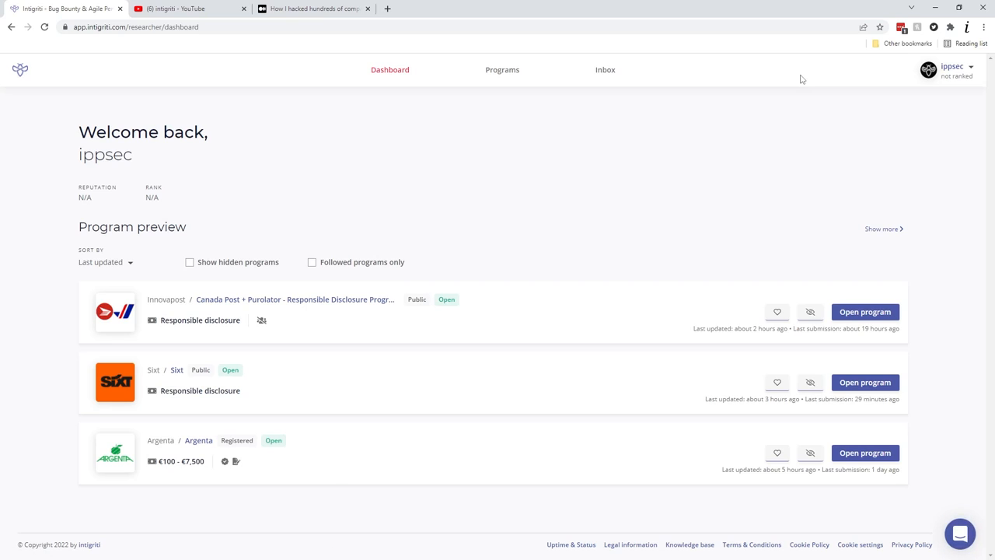
mouse_move(479, 76)
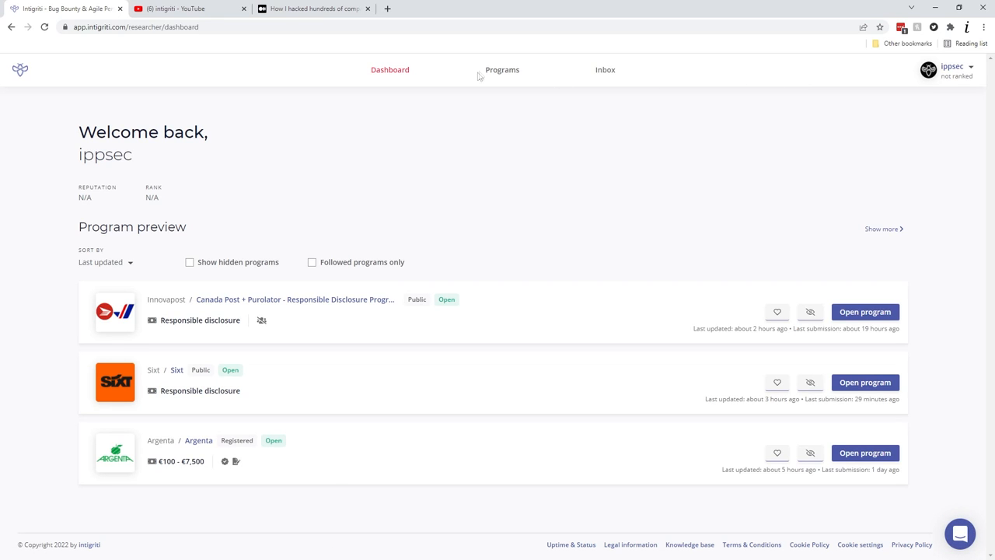
click(502, 69)
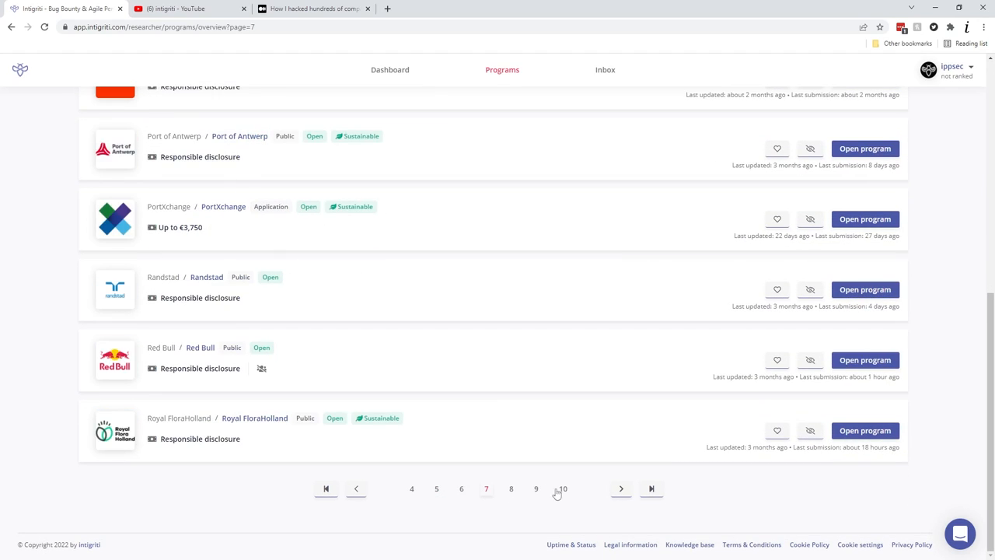
click(561, 488)
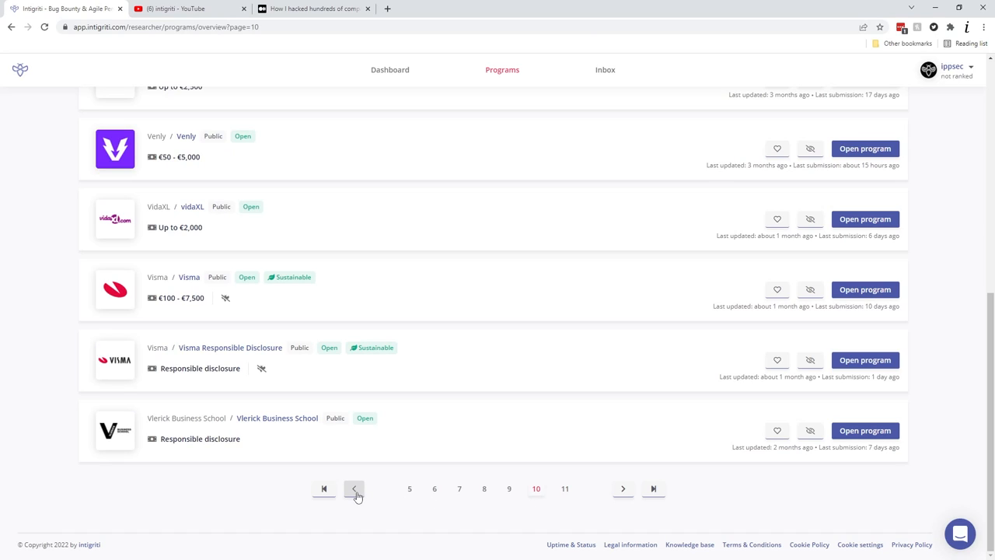
mouse_move(408, 437)
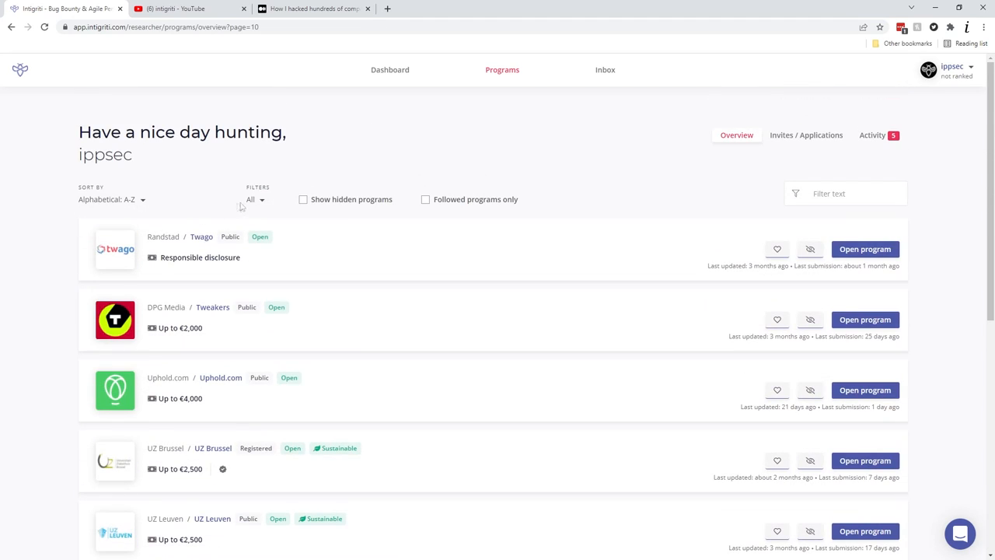
Filter programs to Sustainable and open the Challenge 0322 detail page.
click(254, 199)
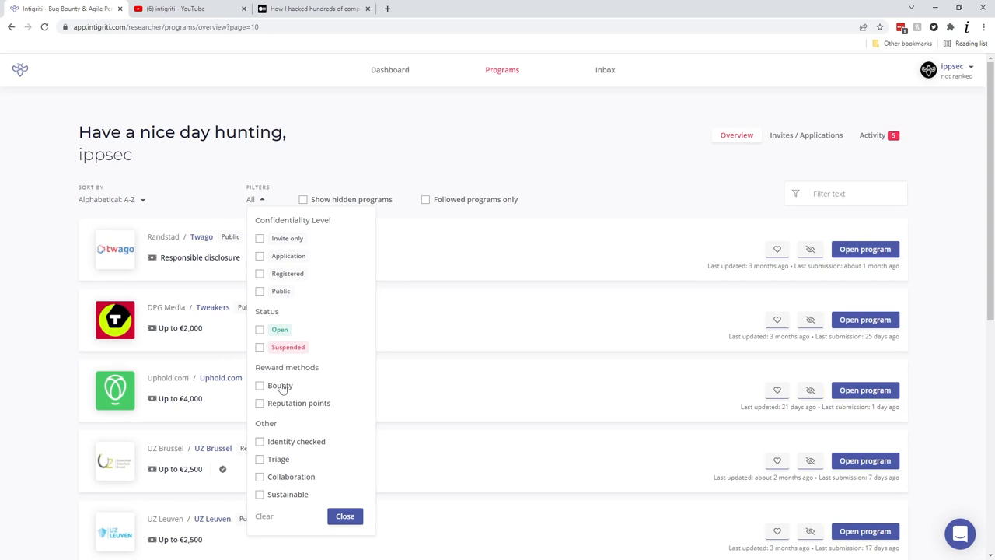
click(259, 386)
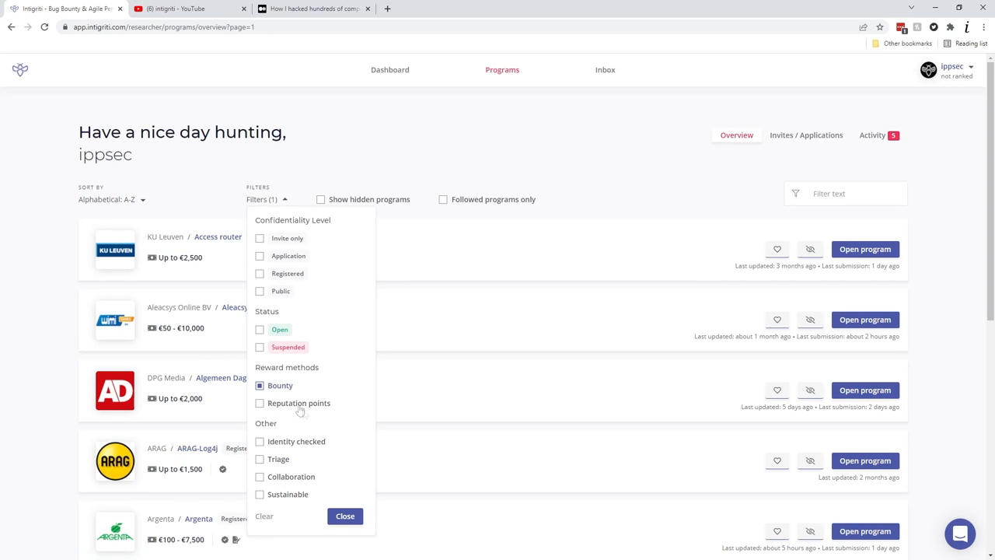
click(260, 386)
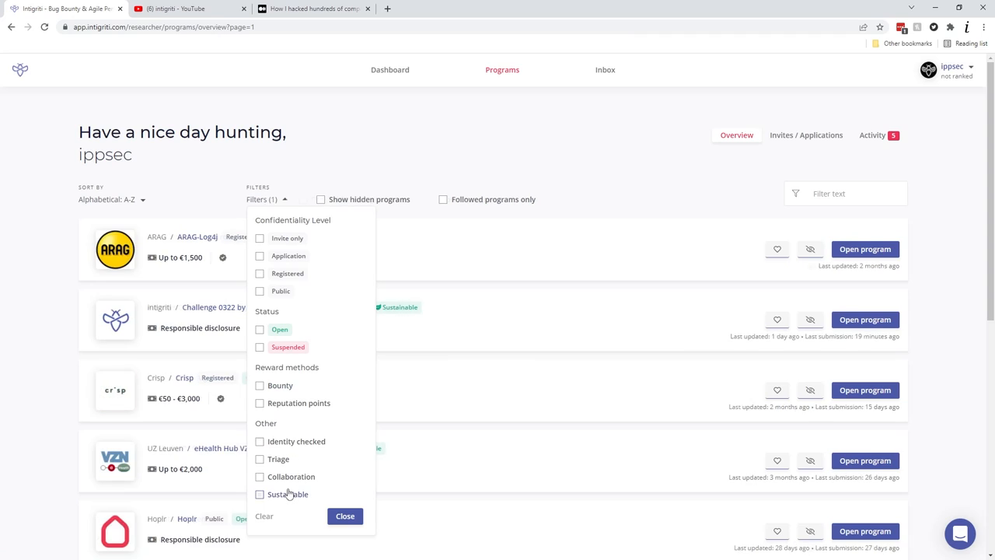
click(344, 515)
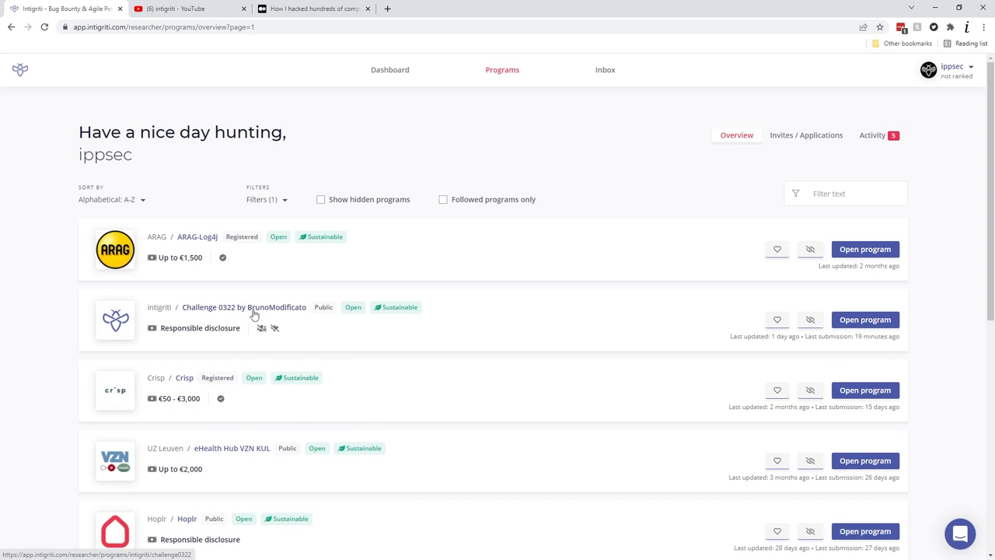
click(243, 307)
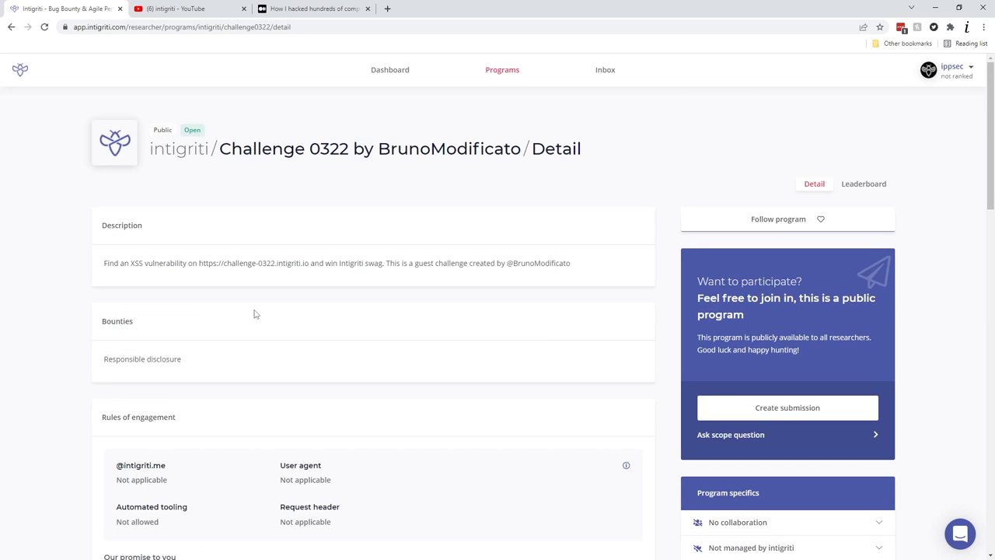
mouse_move(200, 262)
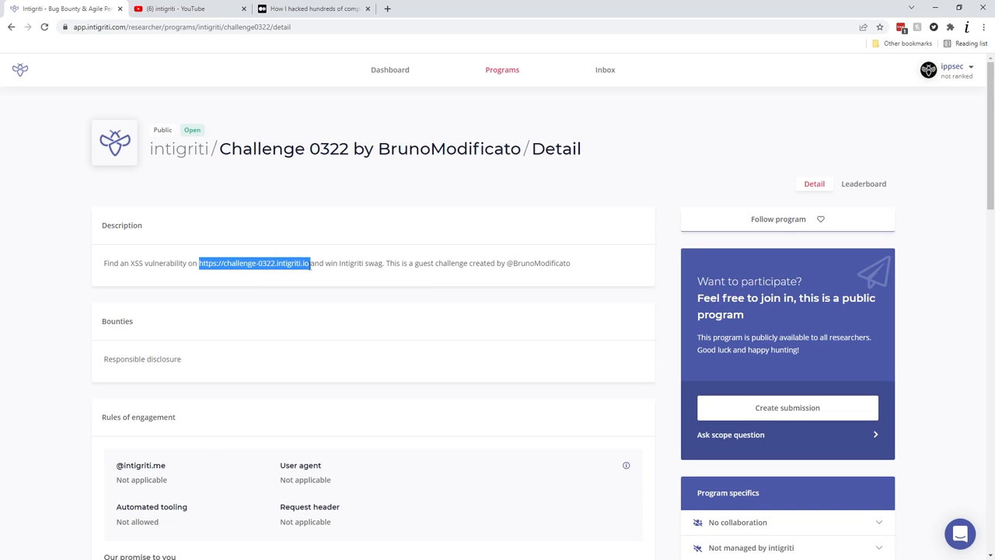
Open the March challenge site, scroll its rules and filter code, then switch to intigriti's YouTube.
click(254, 263)
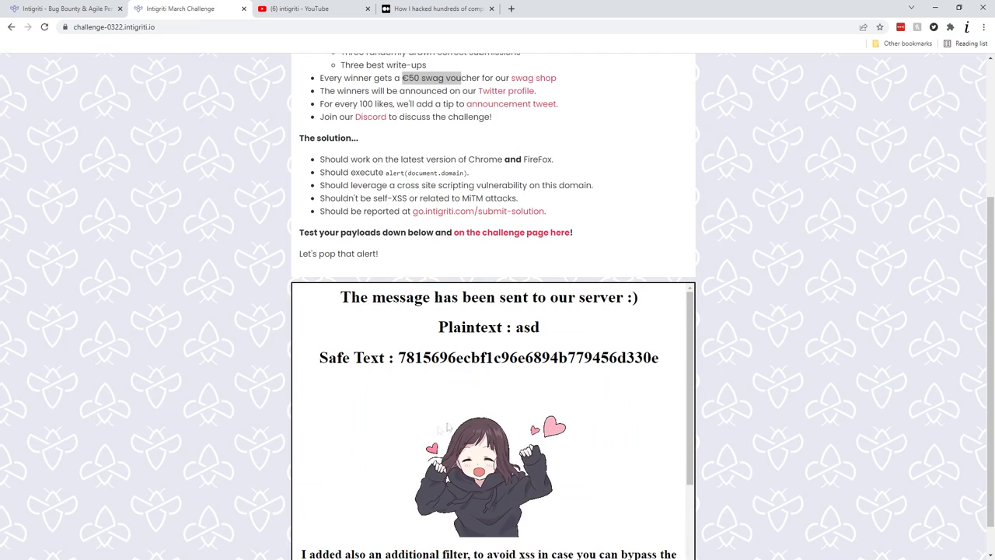
scroll(down, 3)
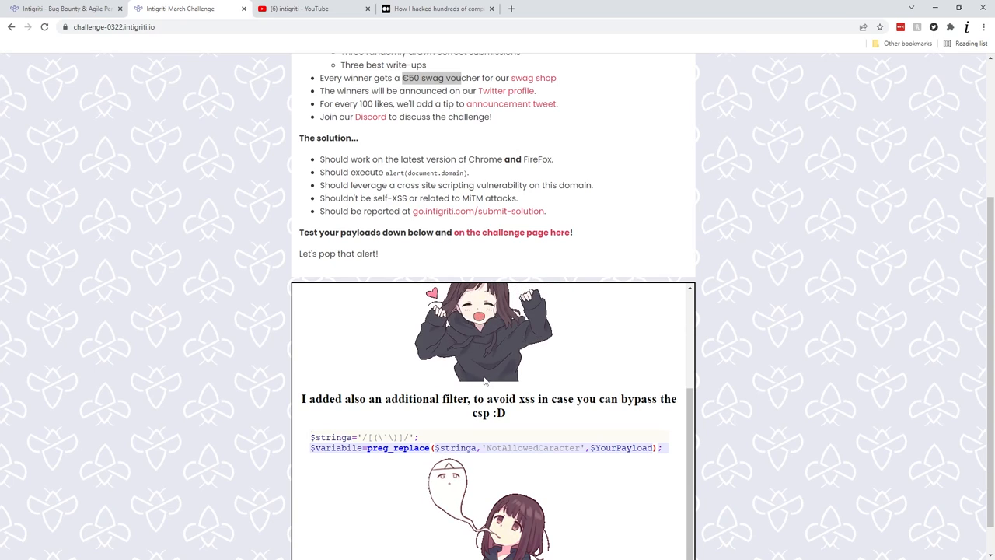
mouse_move(410, 139)
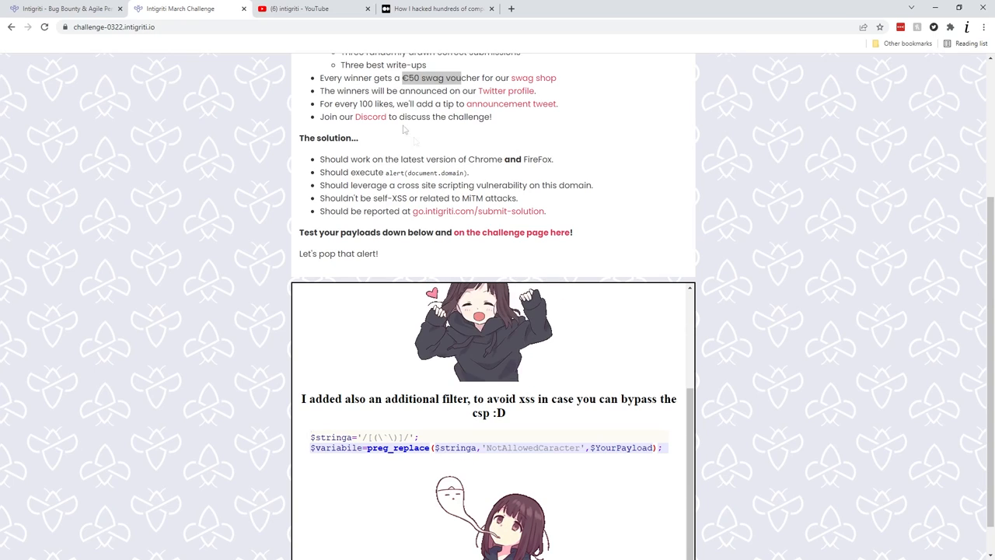
click(303, 9)
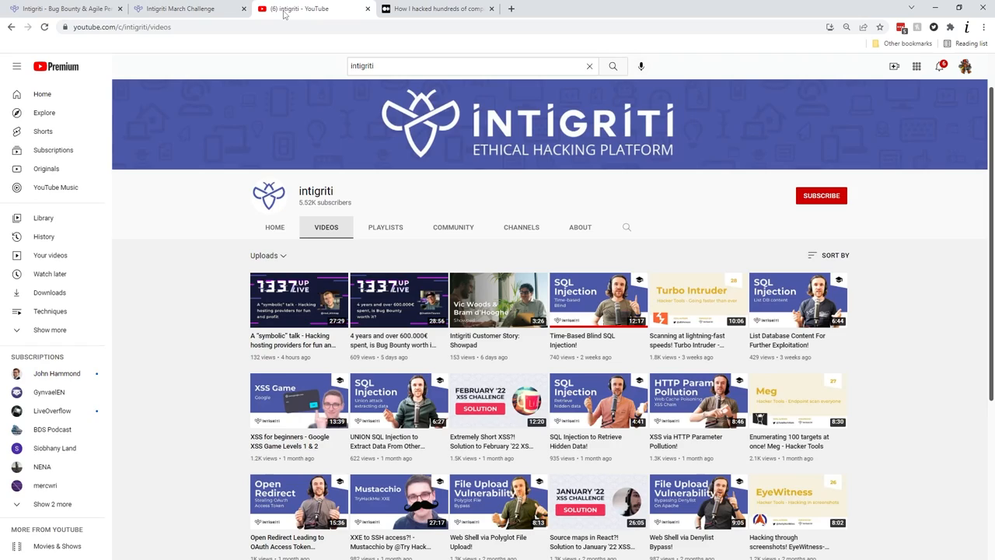
mouse_move(378, 215)
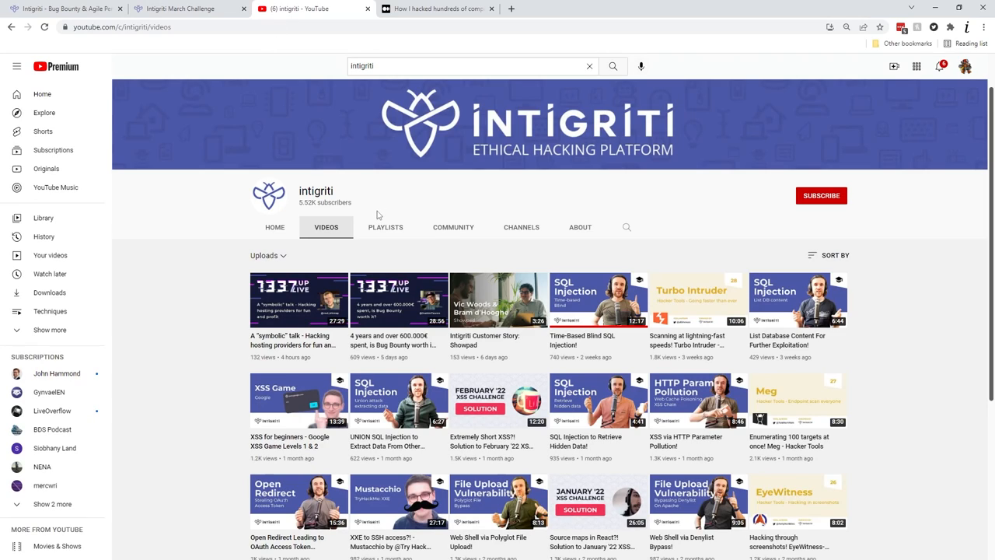
mouse_move(587, 255)
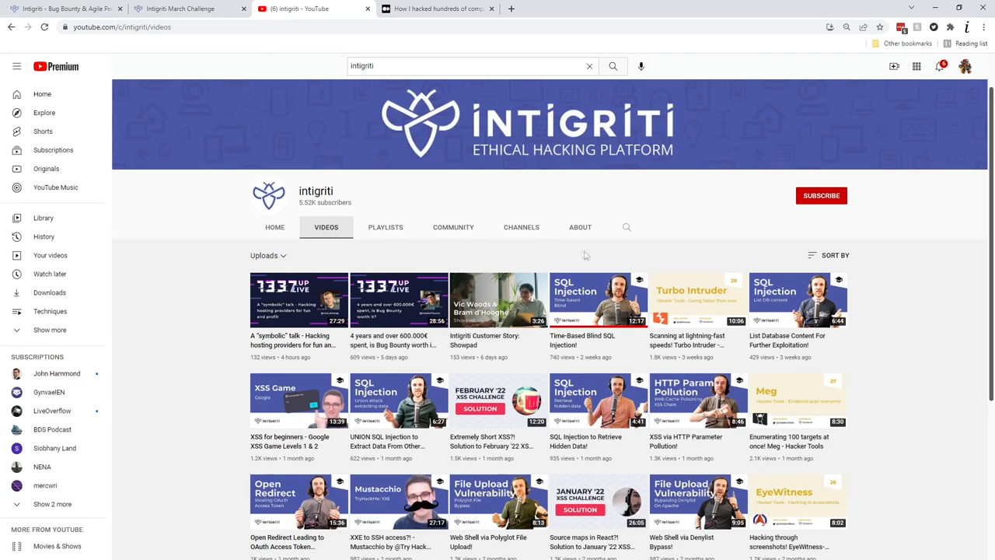
mouse_move(591, 356)
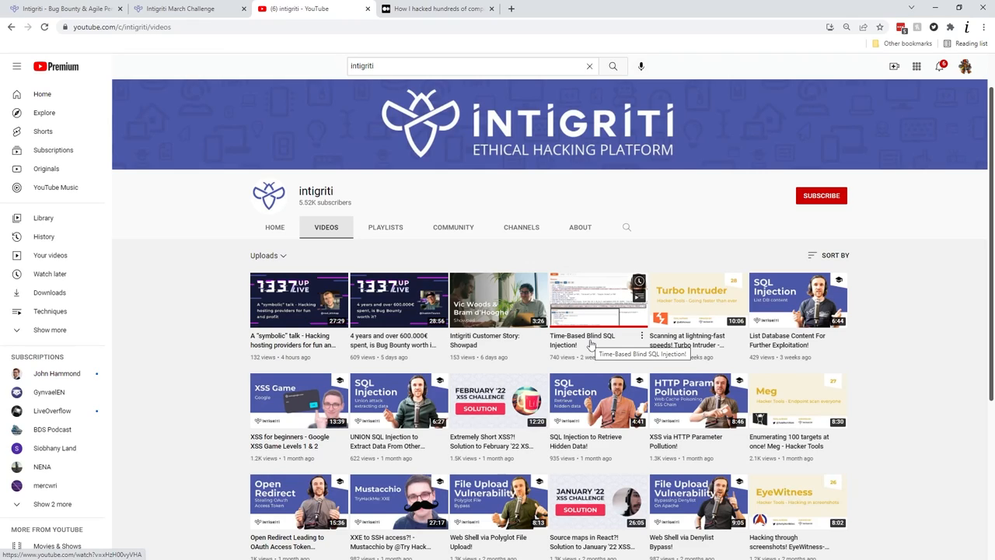
Open the intigriti channel HOME tab featuring the November '21 XSS Challenge solution.
click(275, 227)
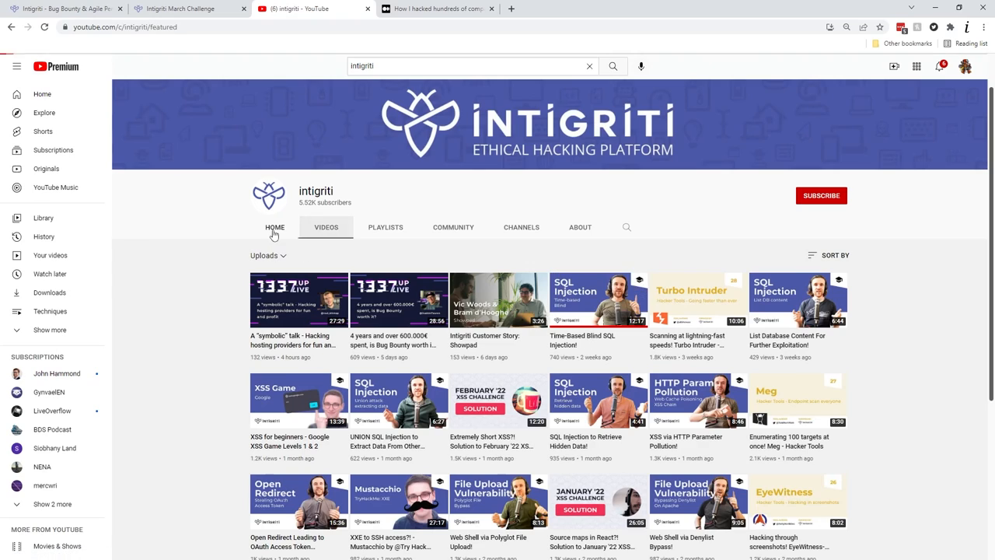
click(275, 227)
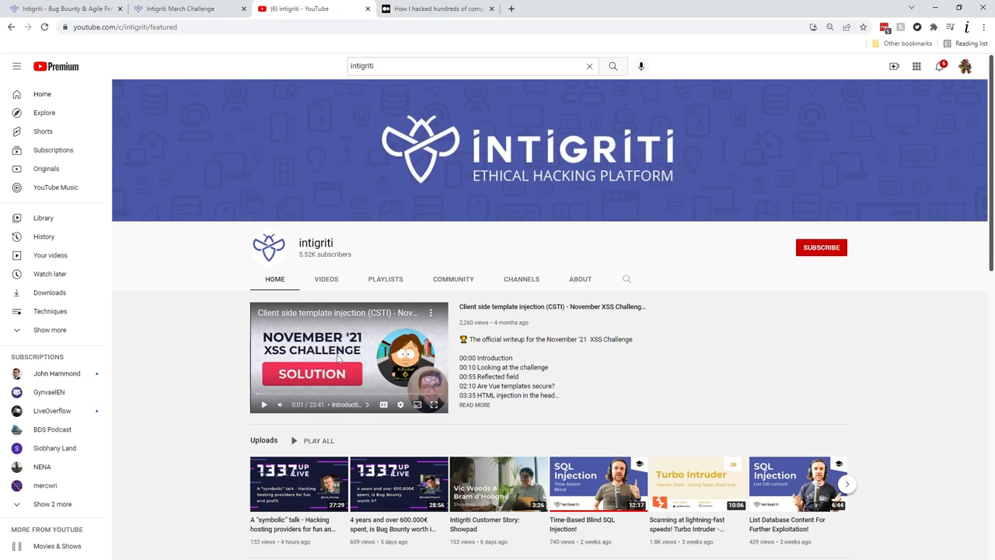
mouse_move(366, 126)
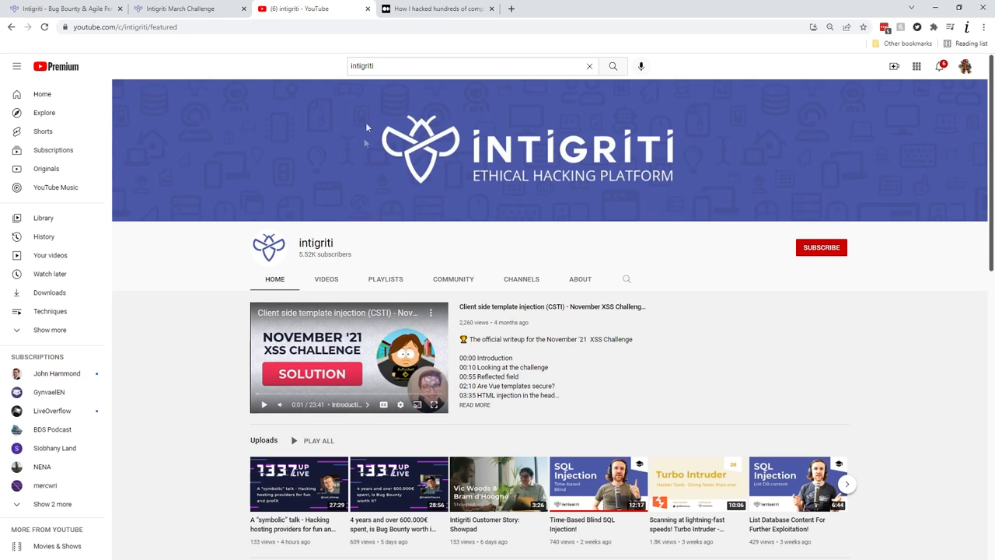
click(445, 9)
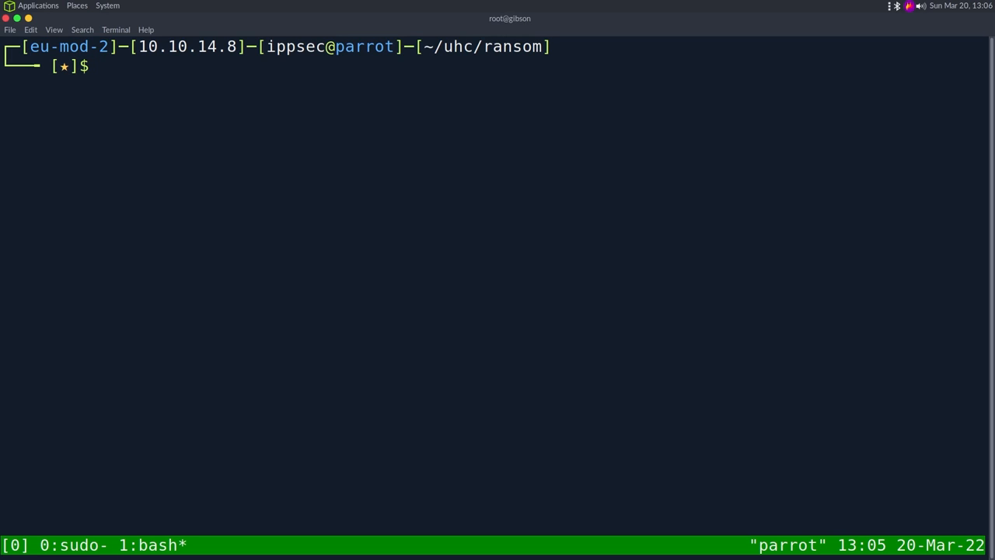
SSH as root into the Ransom box at 10.10.11.153.
text(ssh)
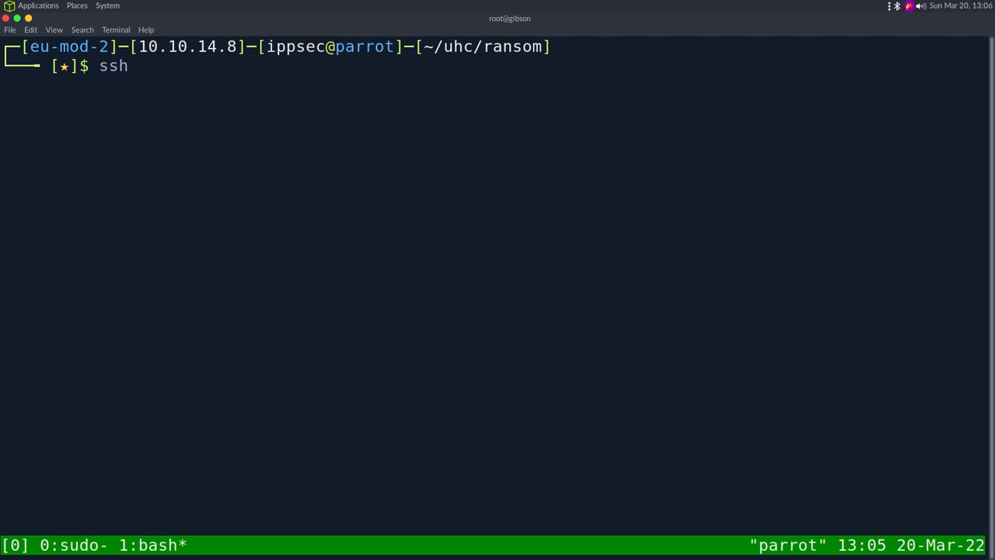
text(root)
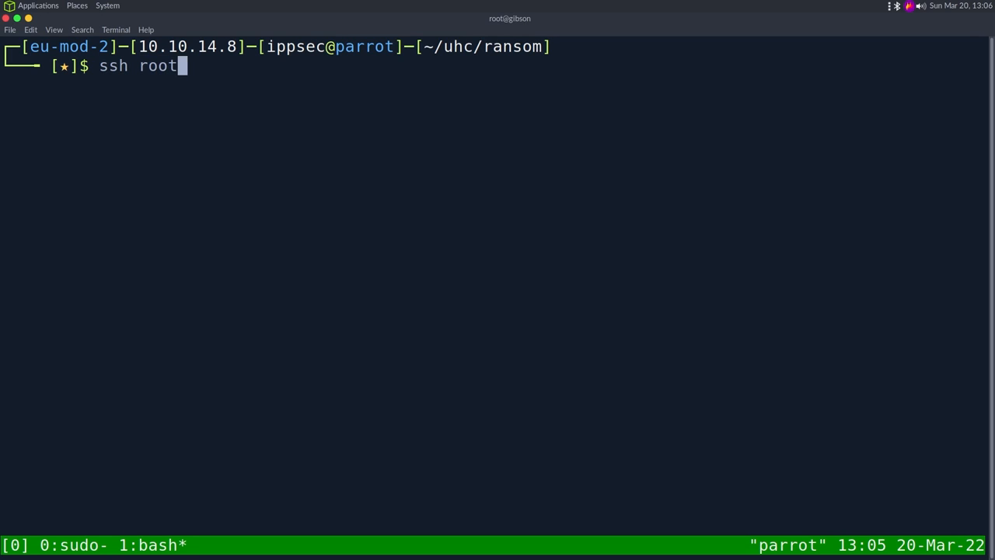
text(@)
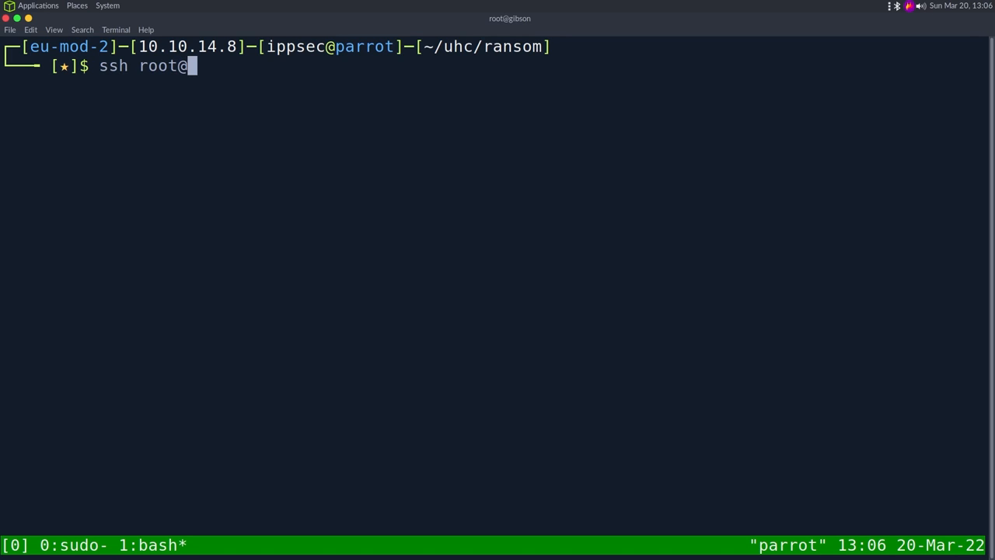
text(htb)
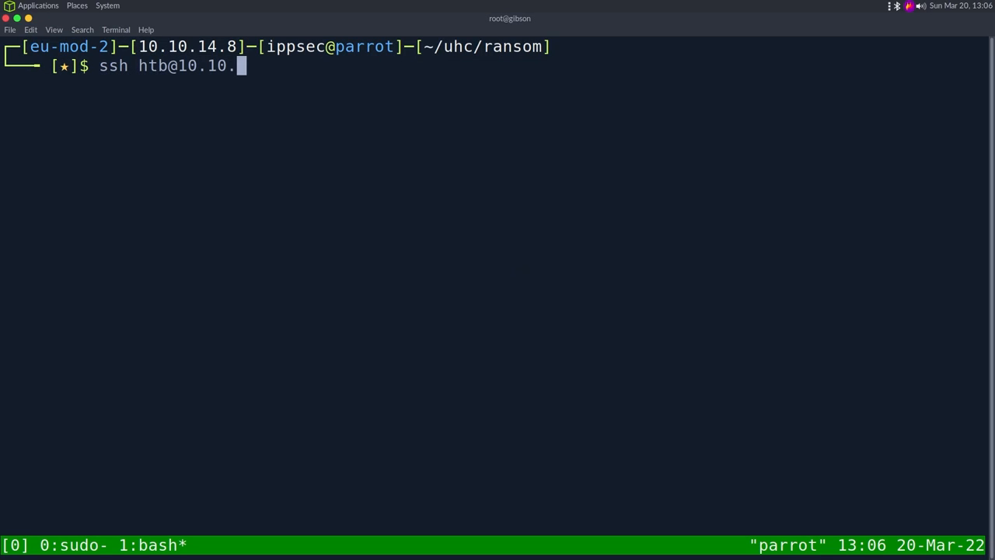
text(11.153)
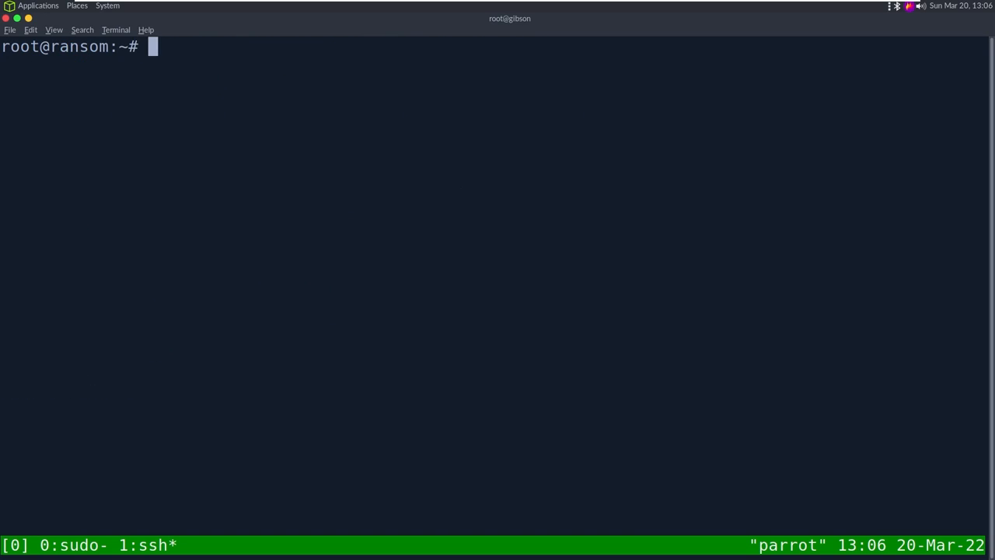
Move into /srv/prod and open routes/api.php in vi to view the login route.
text(cd /srv/)
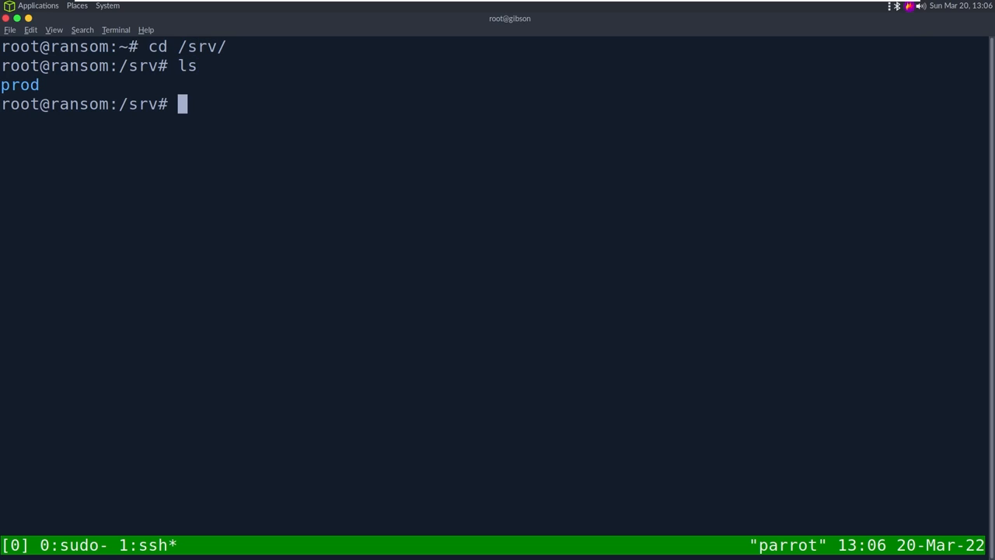
text(cd prod/)
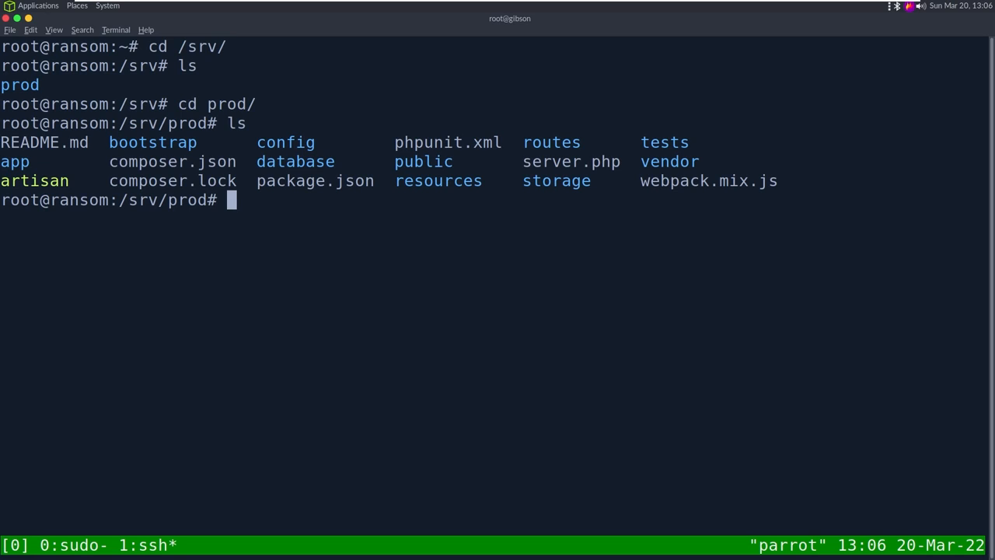
text(vi)
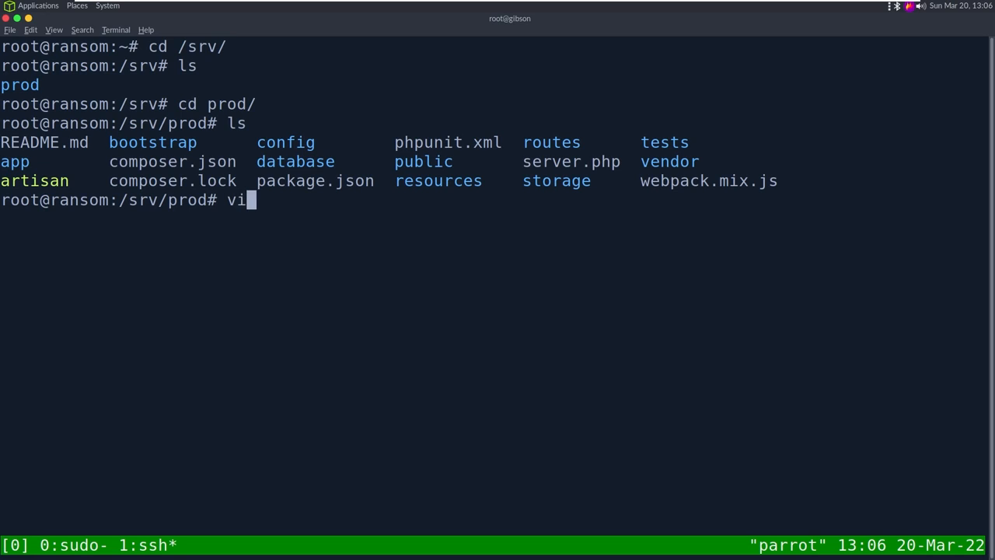
text(routes/)
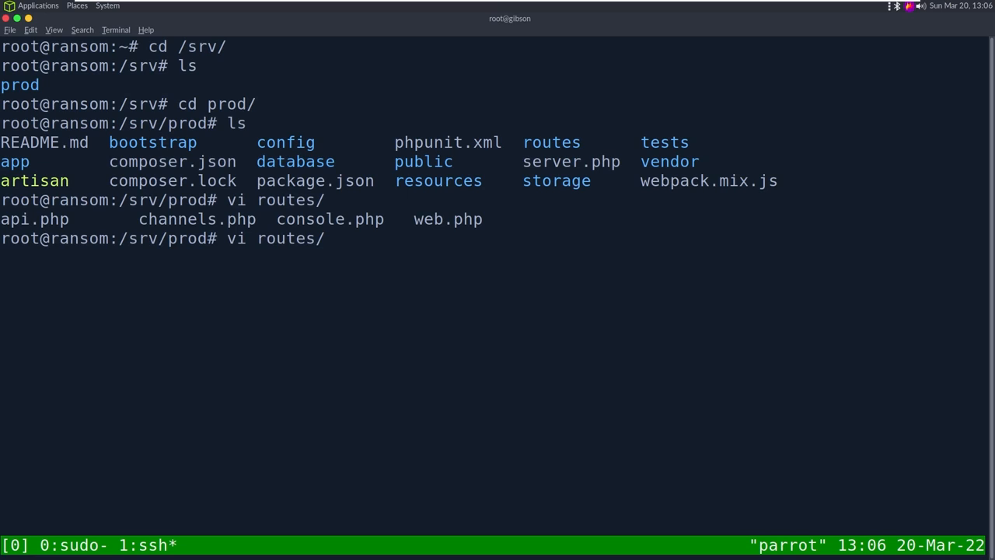
key(Enter)
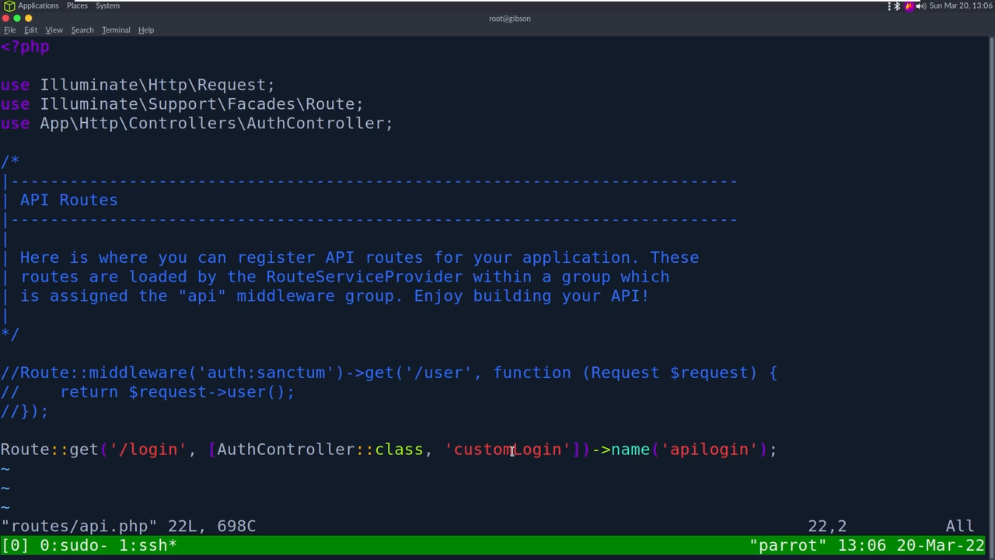
Select the customLogin handler name, then move into Http/Controllers to reach AuthController.php.
double_click(506, 450)
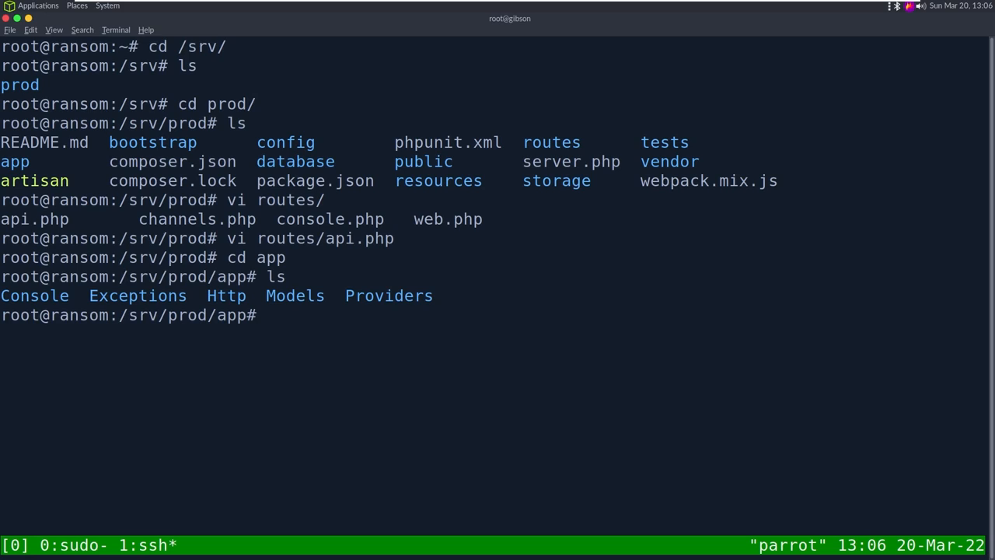
text(cd Http/Controllers/)
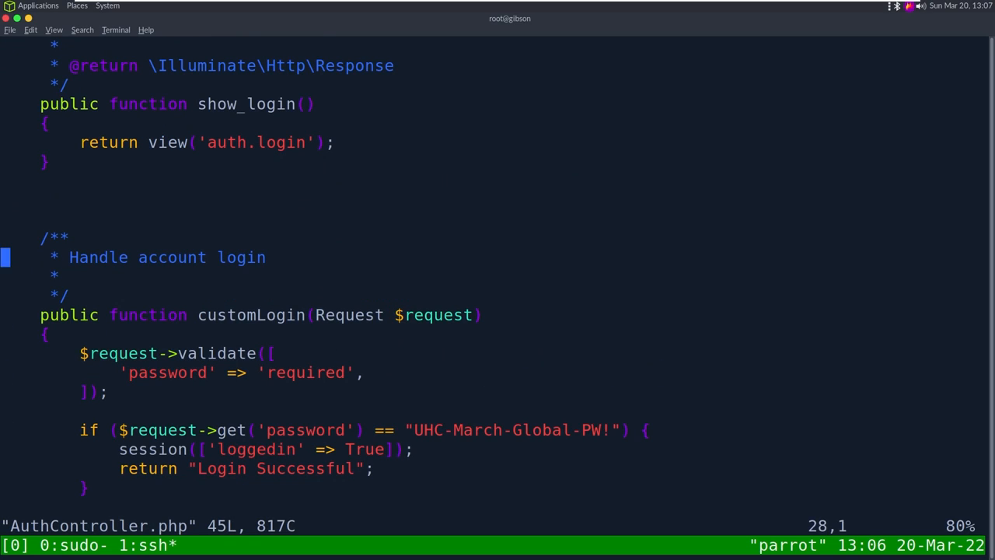
Review customLogin's hardcoded password comparison, then quit vi back to the Controllers shell.
key(V)
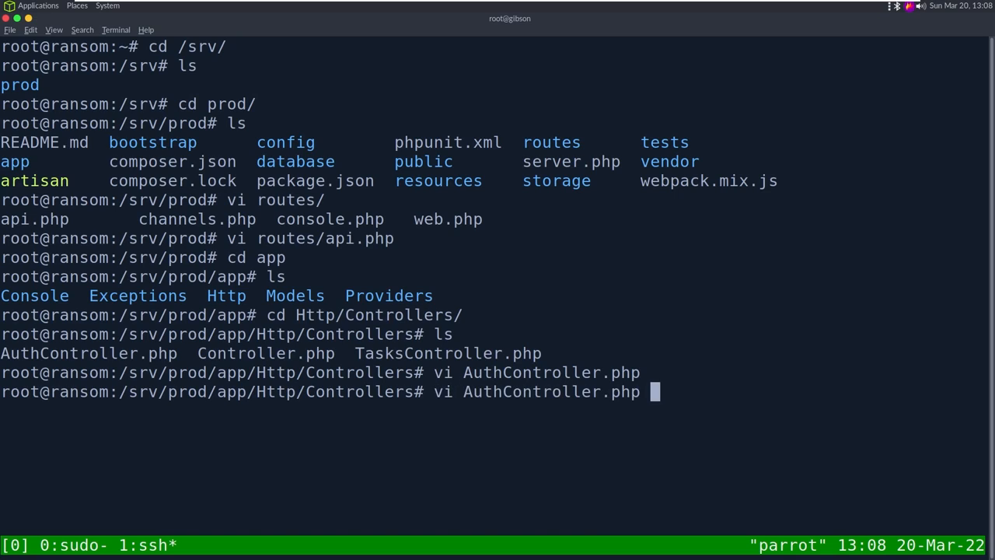
Return to /srv/prod, reopen routes/api.php, then close it back to the shell.
text(cd ../../)
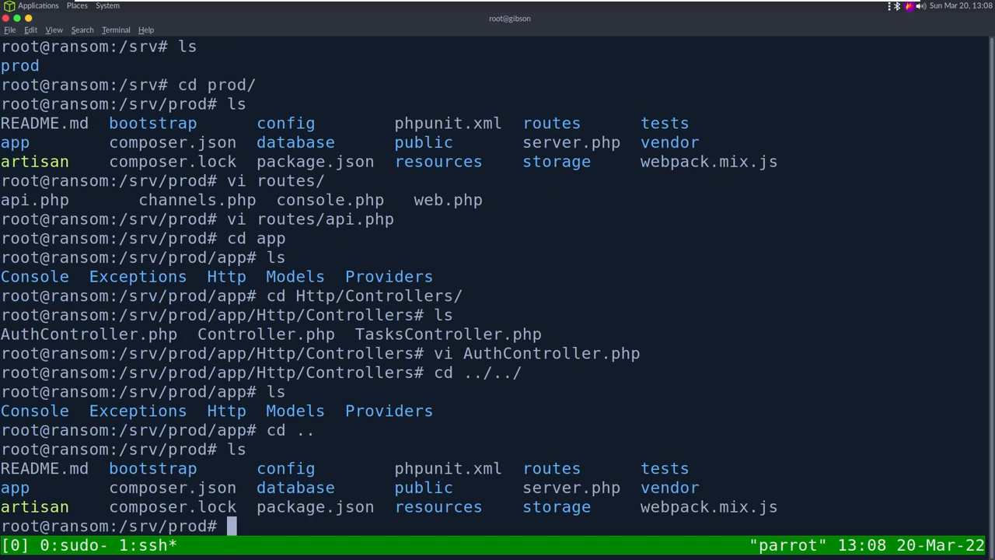
text(cd)
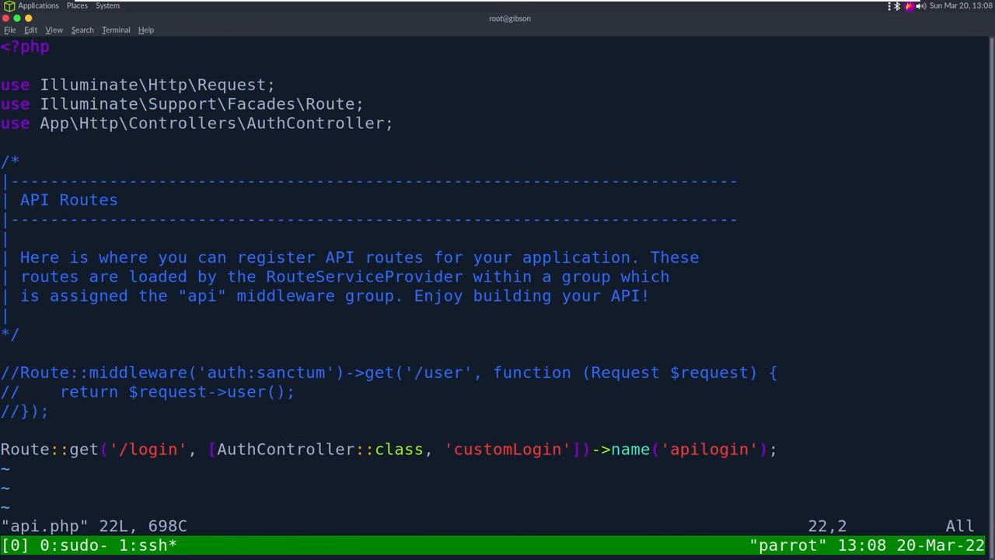
key(V)
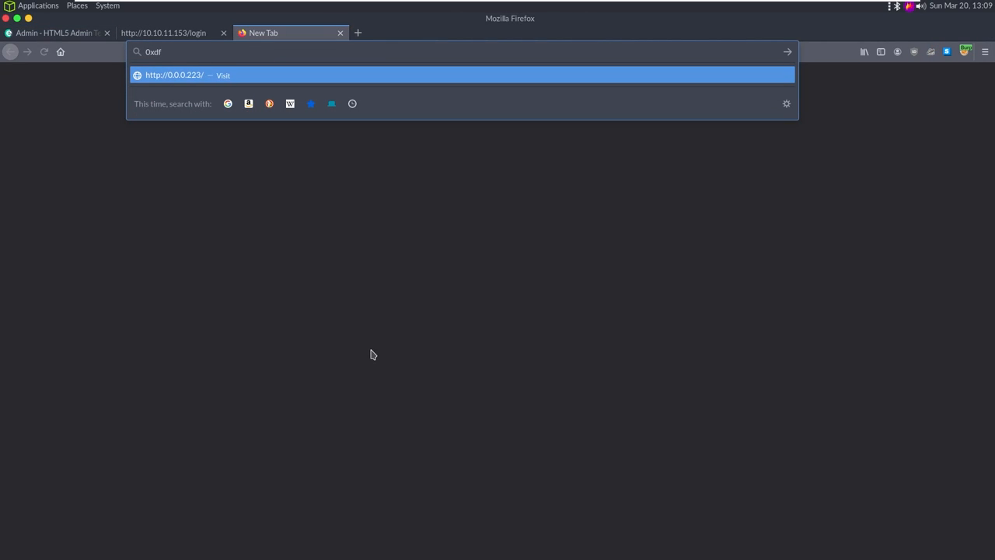
Search '0xdf github ransom' and open the 'HTB: Ransom | 0xdf hacks stuff' result.
text(github+ransom)
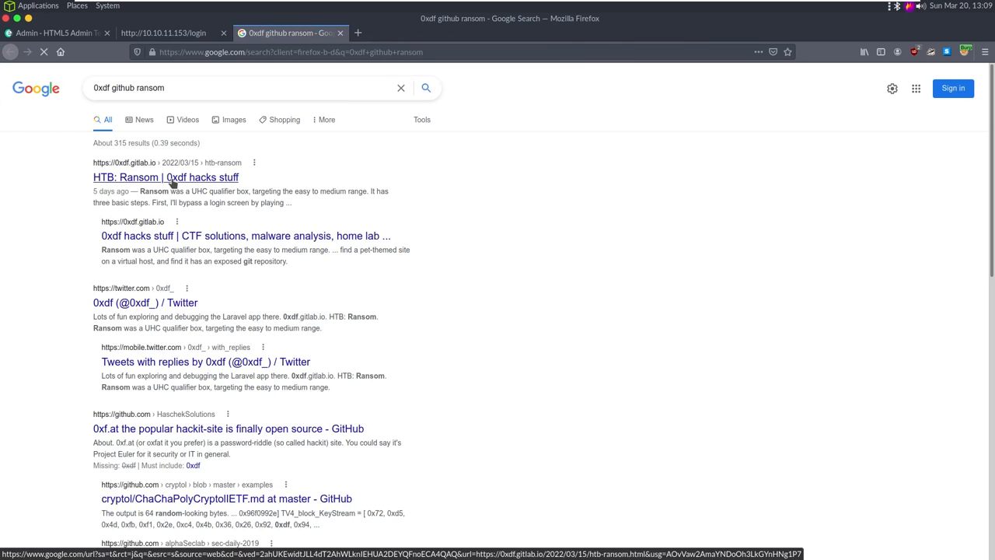
click(166, 178)
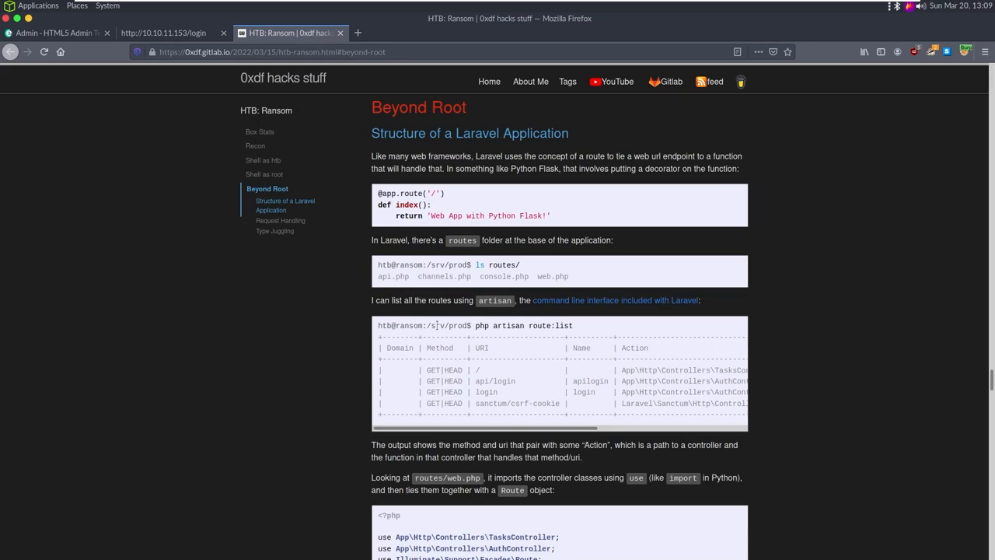
Scroll past the Request Handling explanation down to the Type Juggling heading.
scroll(down, 3)
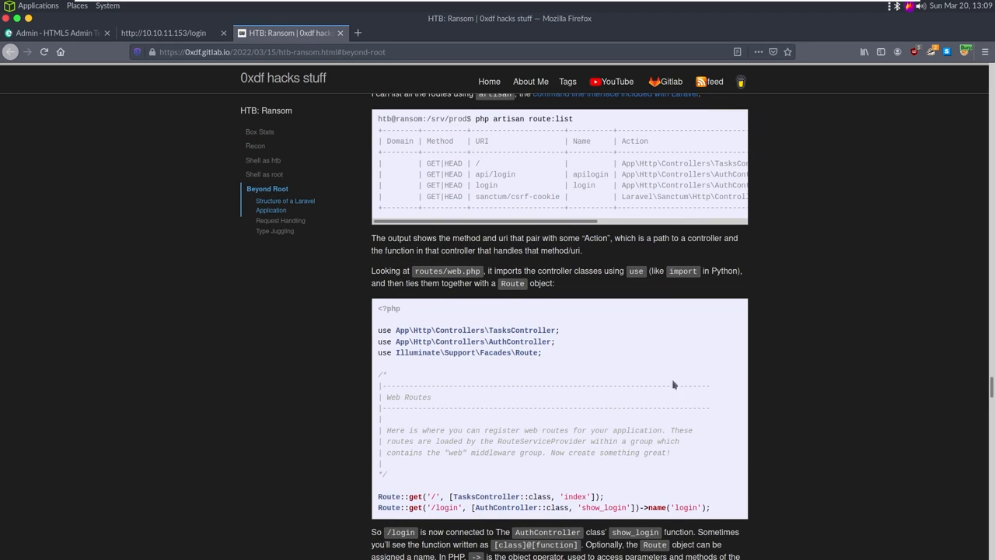
scroll(down, 3)
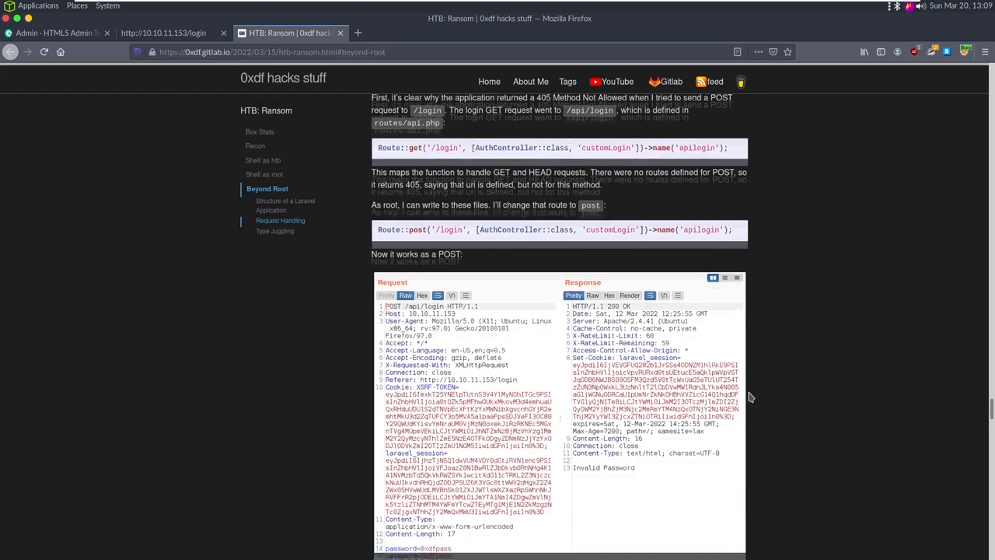
scroll(down, 3)
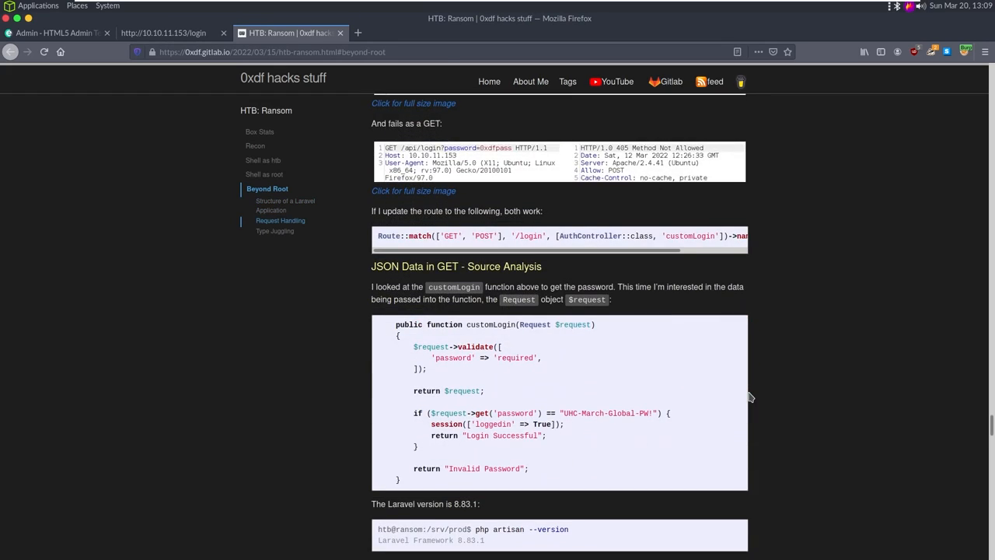
scroll(down, 3)
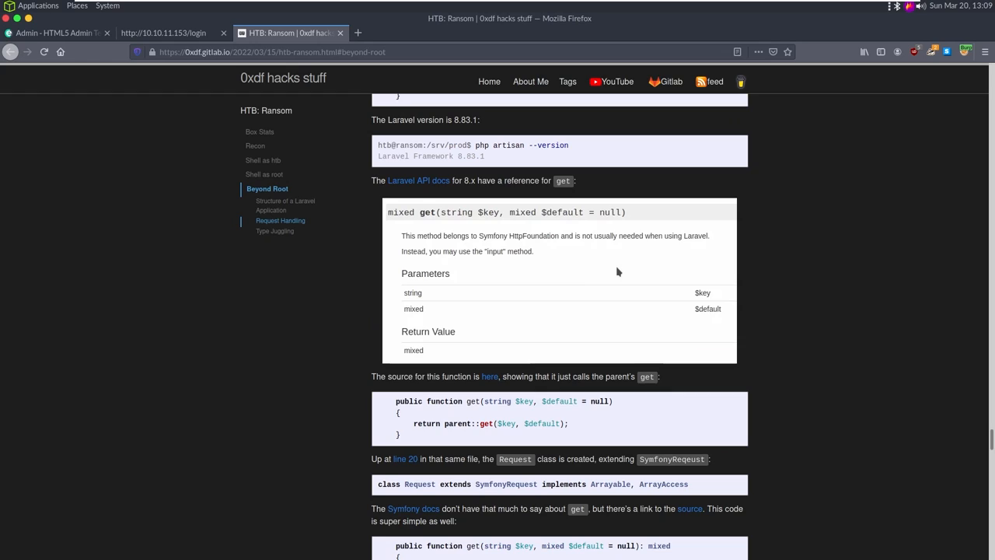
mouse_move(509, 217)
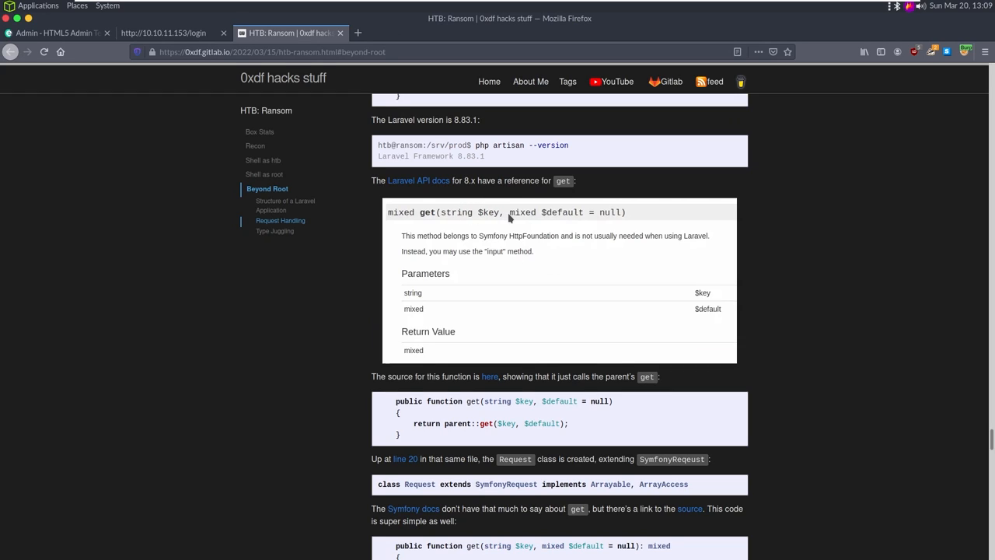
mouse_move(560, 253)
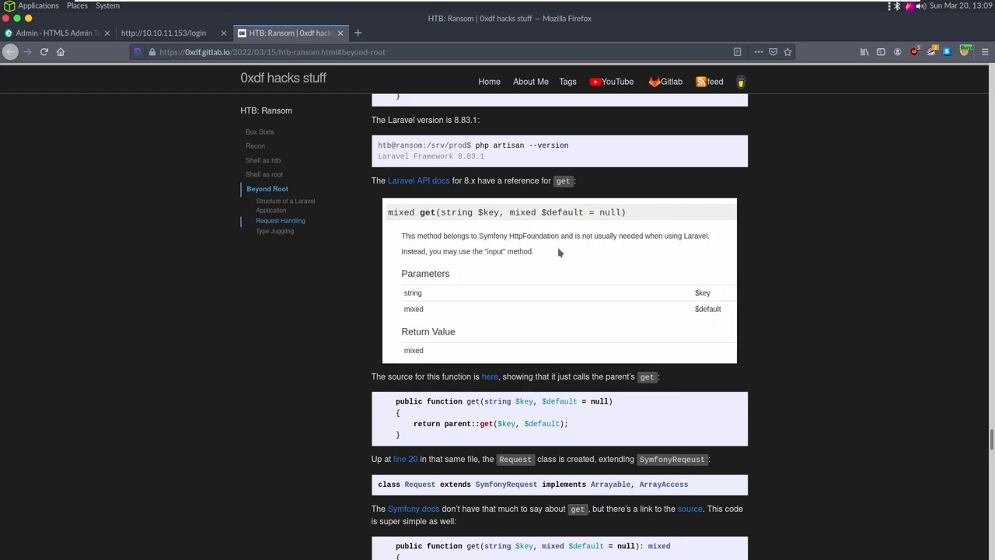
scroll(down, 3)
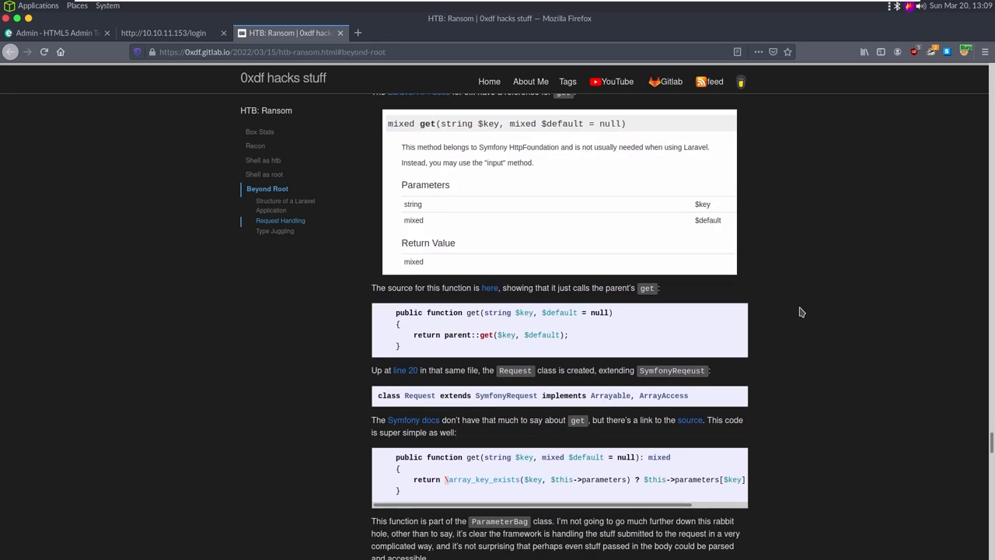
scroll(down, 3)
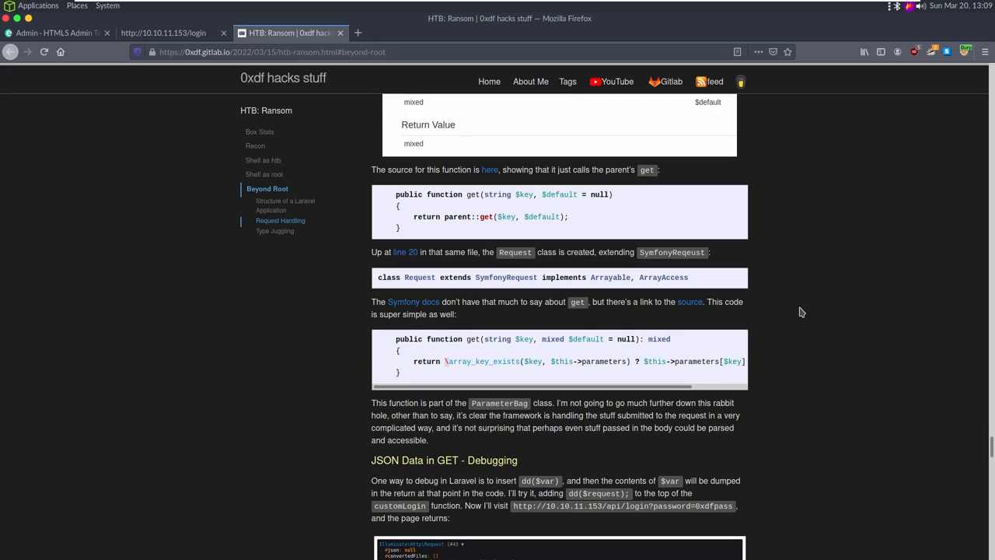
scroll(down, 3)
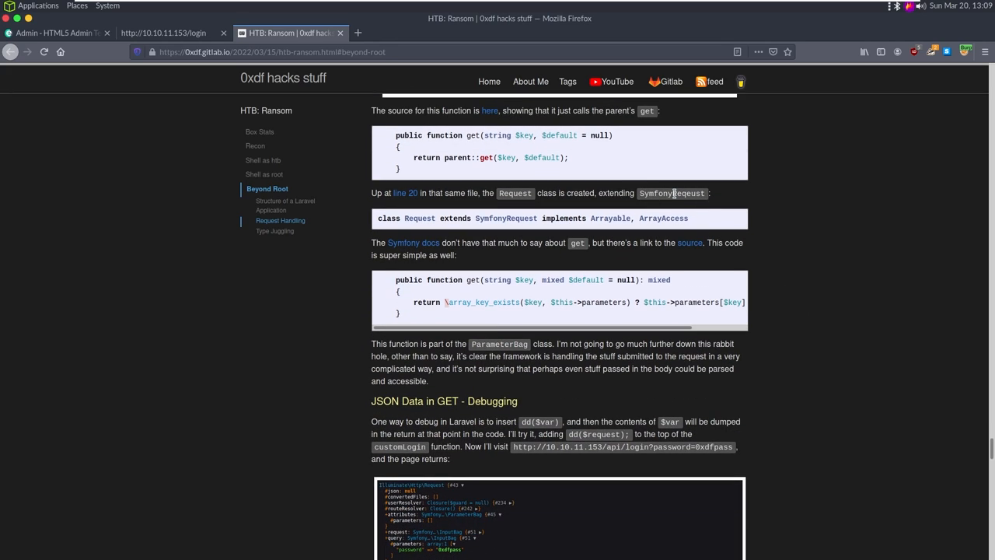
scroll(down, 3)
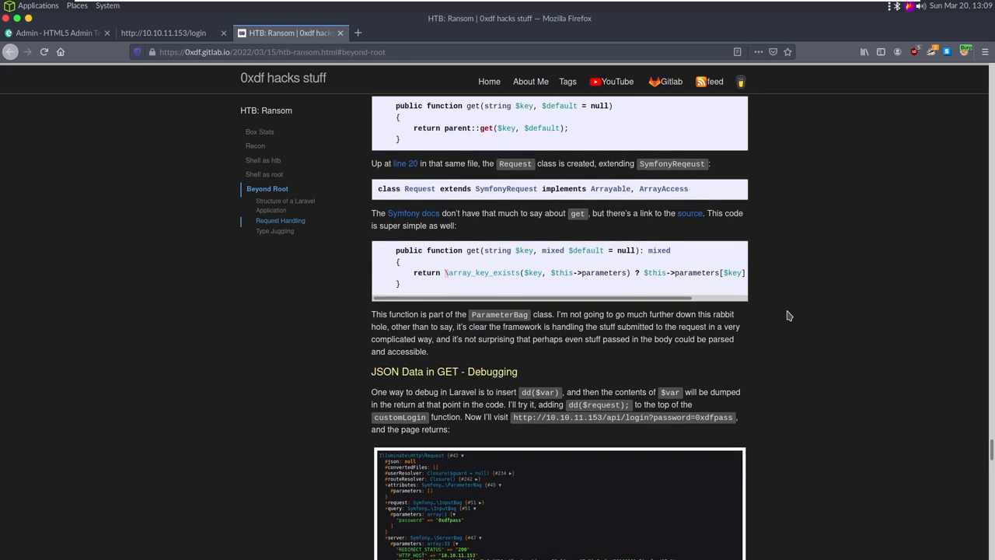
scroll(down, 3)
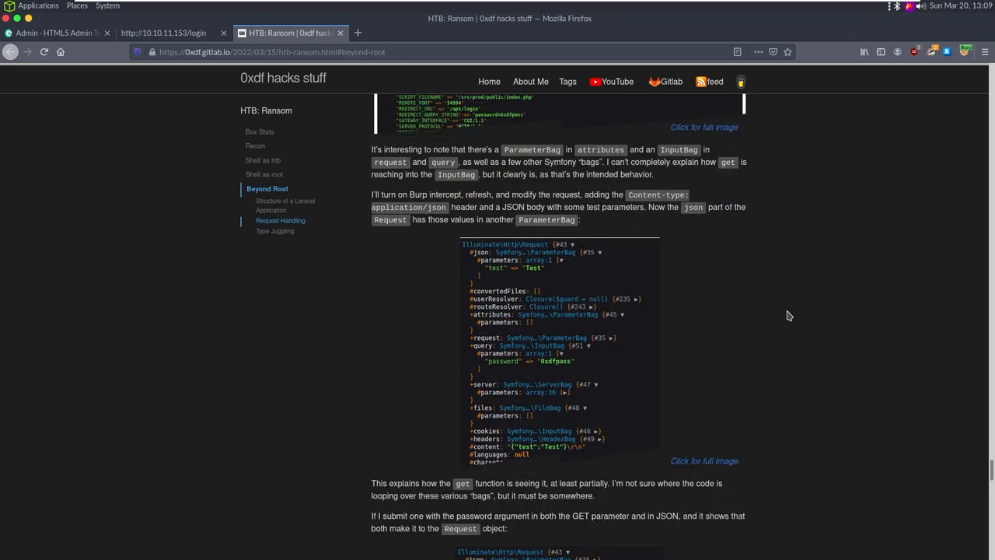
scroll(down, 3)
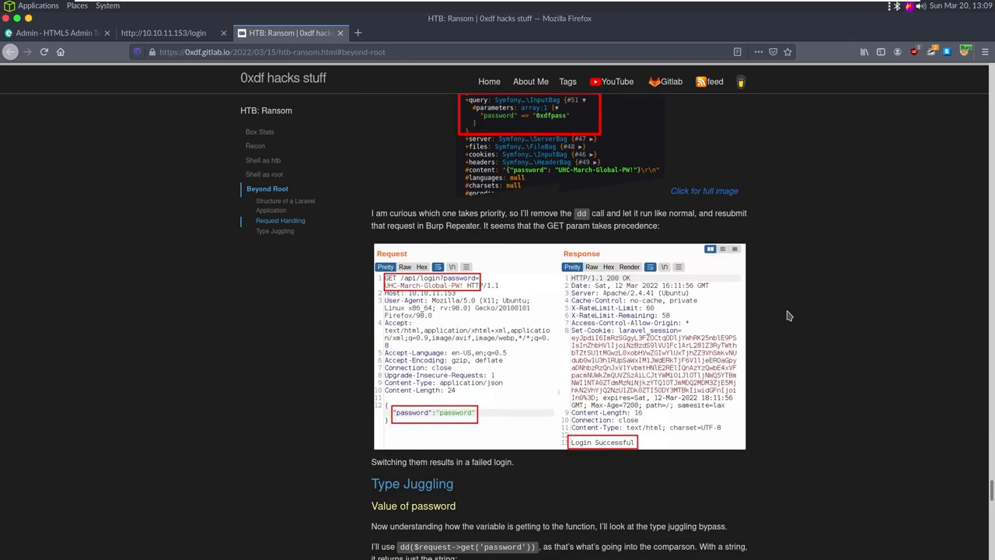
scroll(down, 3)
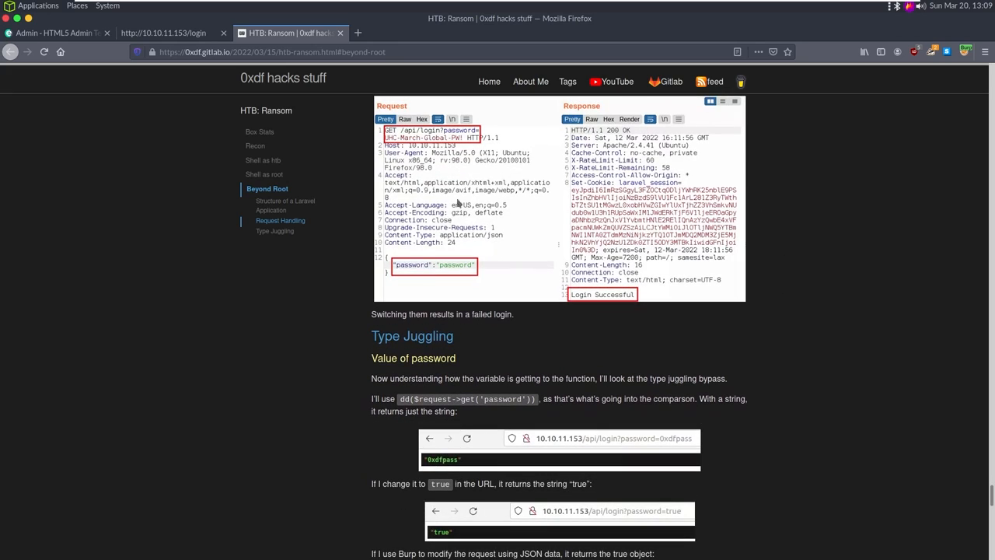